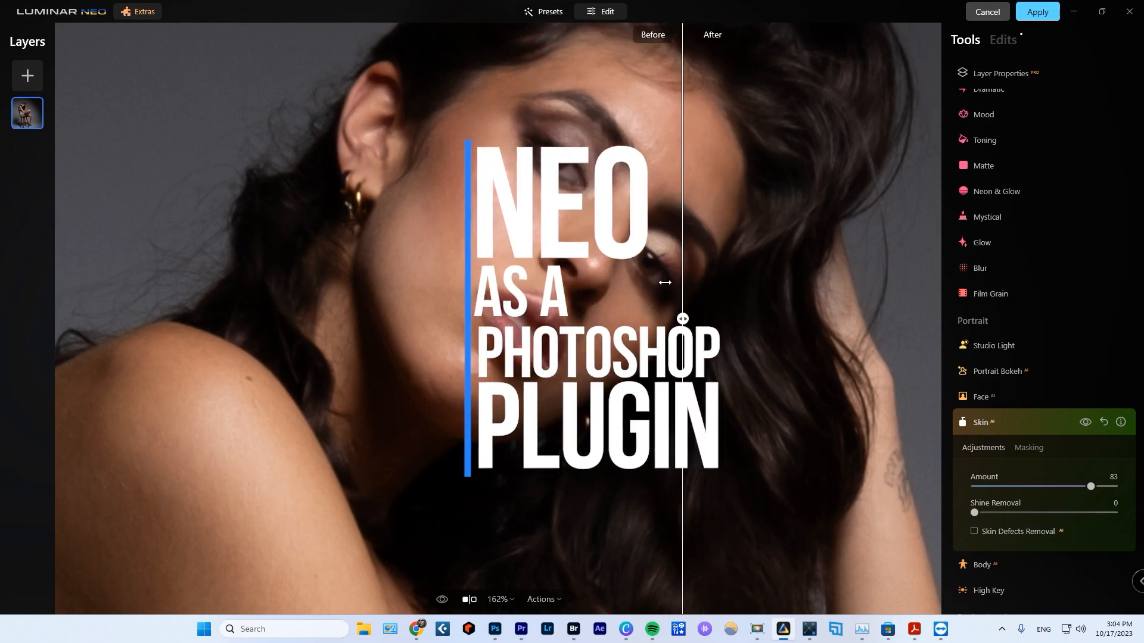
- Compare the retouched face against the original and launch Luminar Neo on the photo
left_click_drag(682, 320, 278, 320)
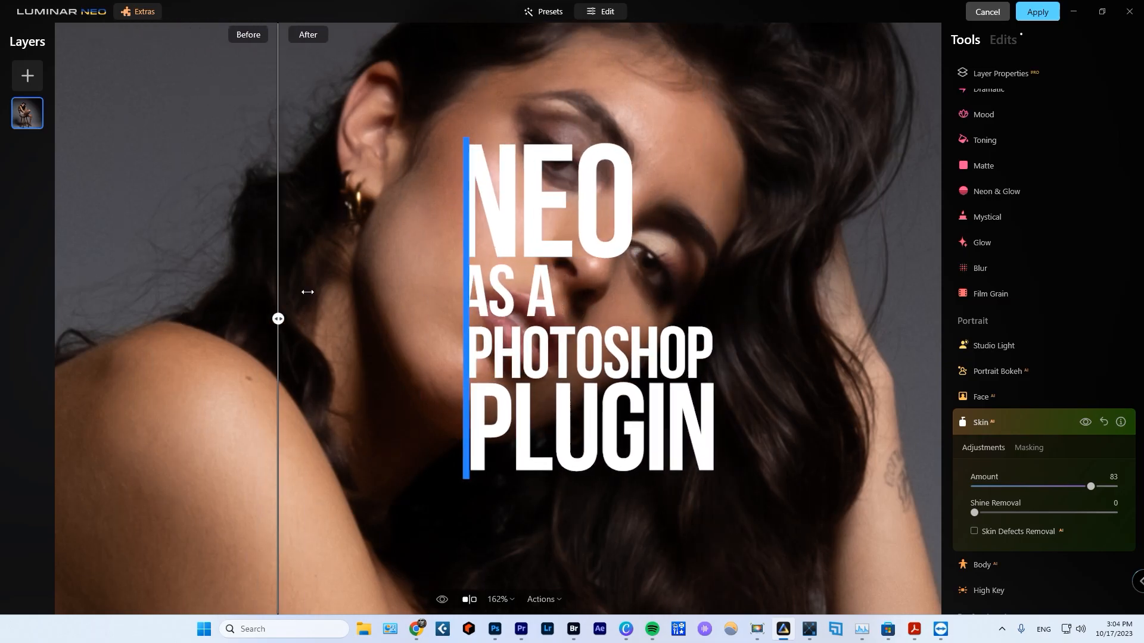
left_click_drag(277, 319, 813, 319)
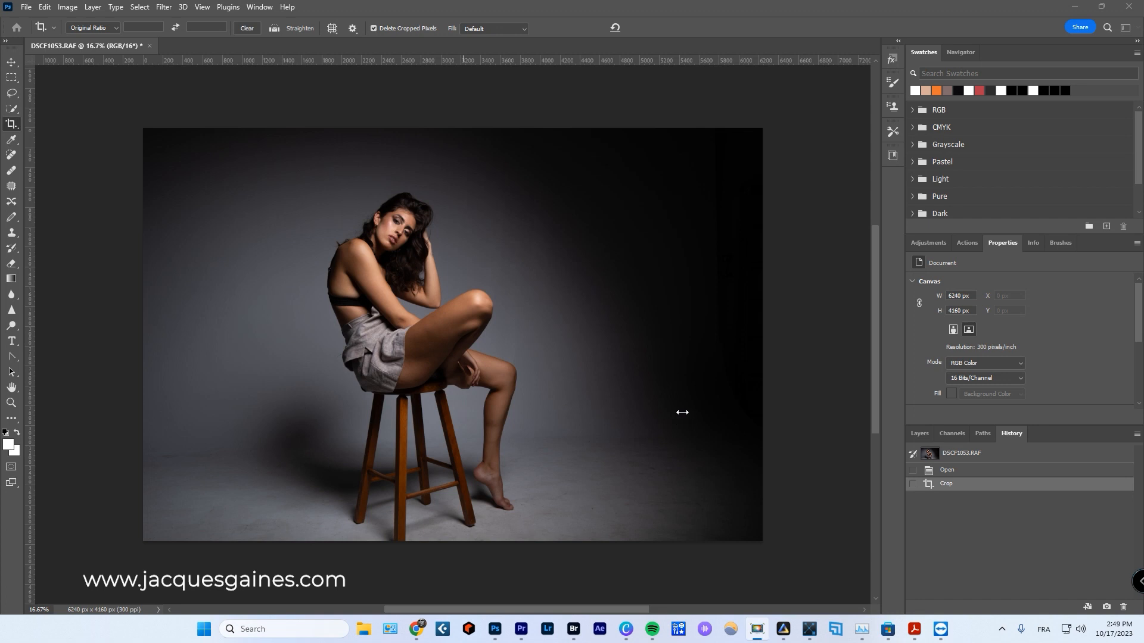
mouse_move(672, 385)
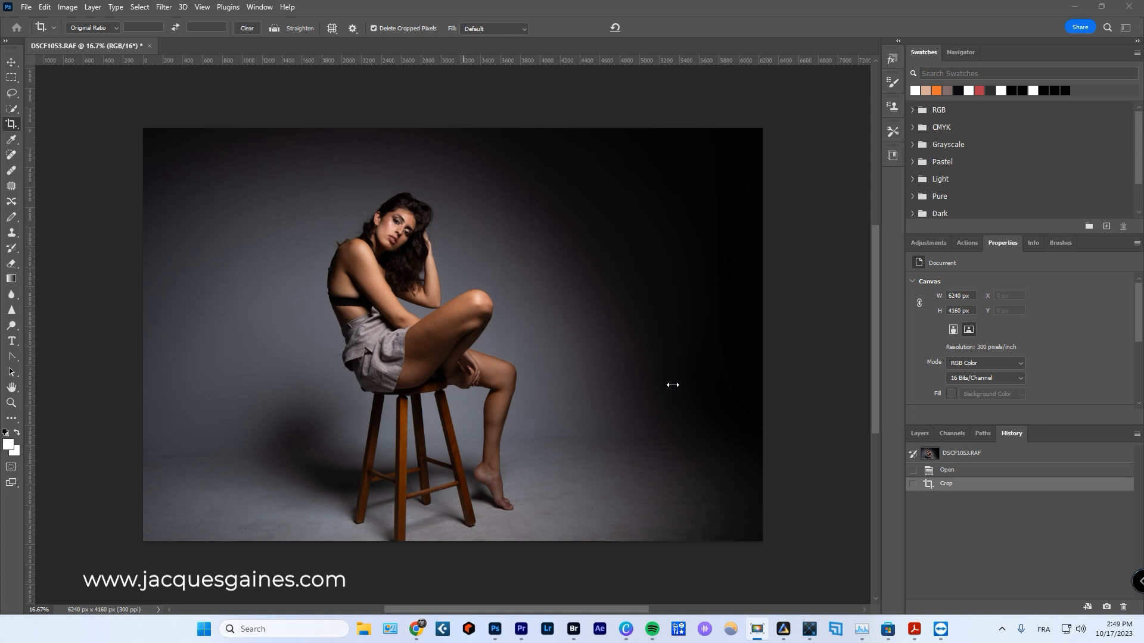
mouse_move(670, 380)
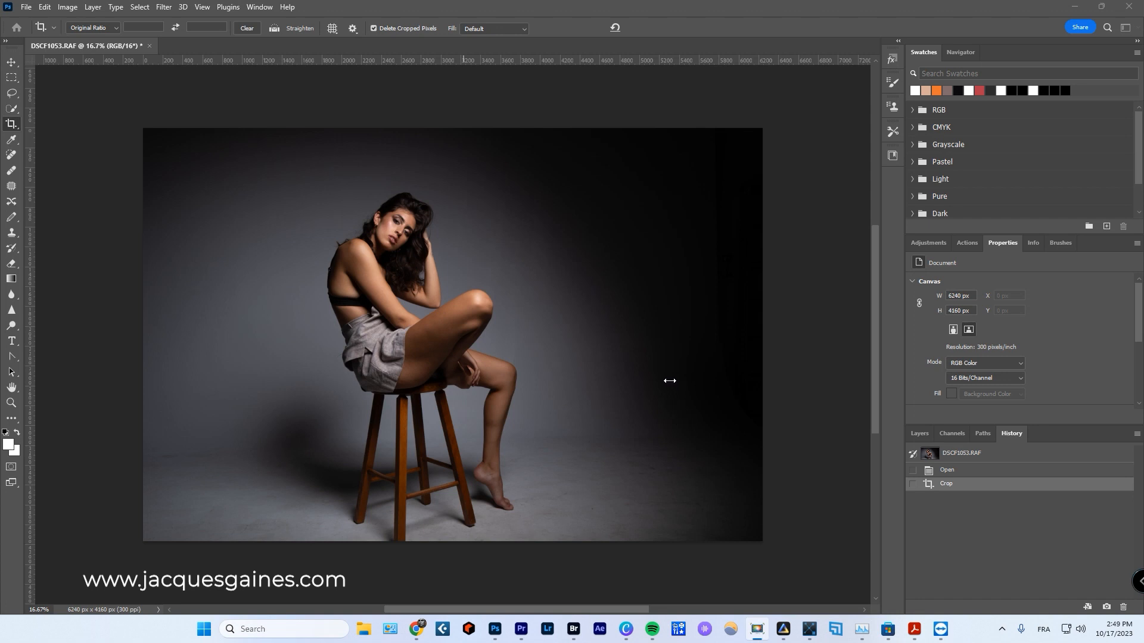
mouse_move(668, 382)
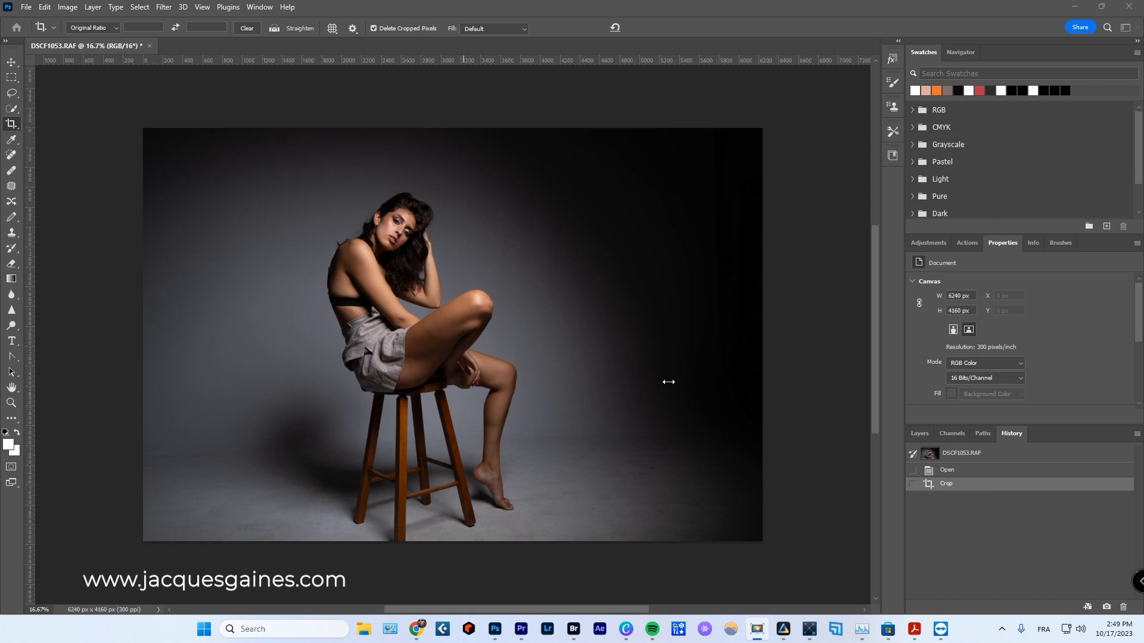
mouse_move(378, 485)
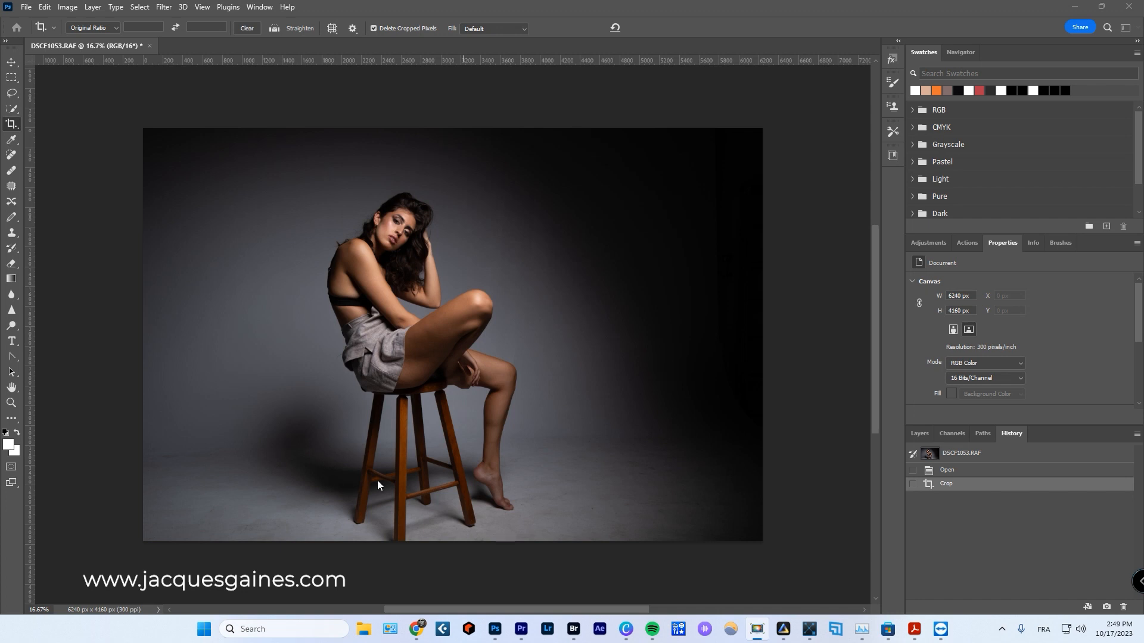
mouse_move(509, 545)
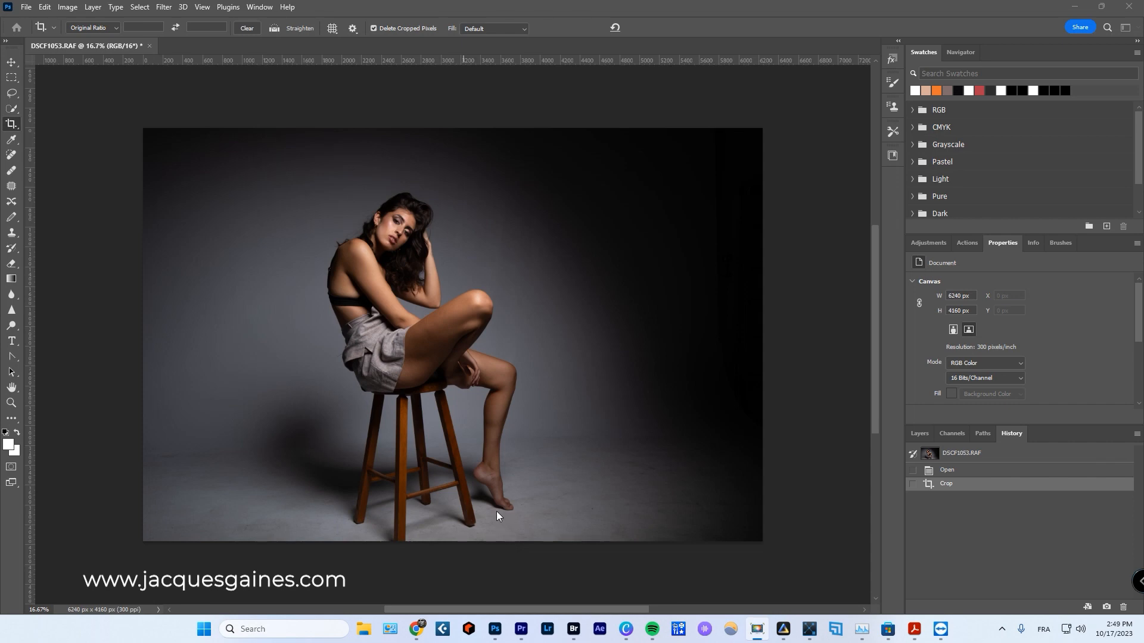
mouse_move(486, 500)
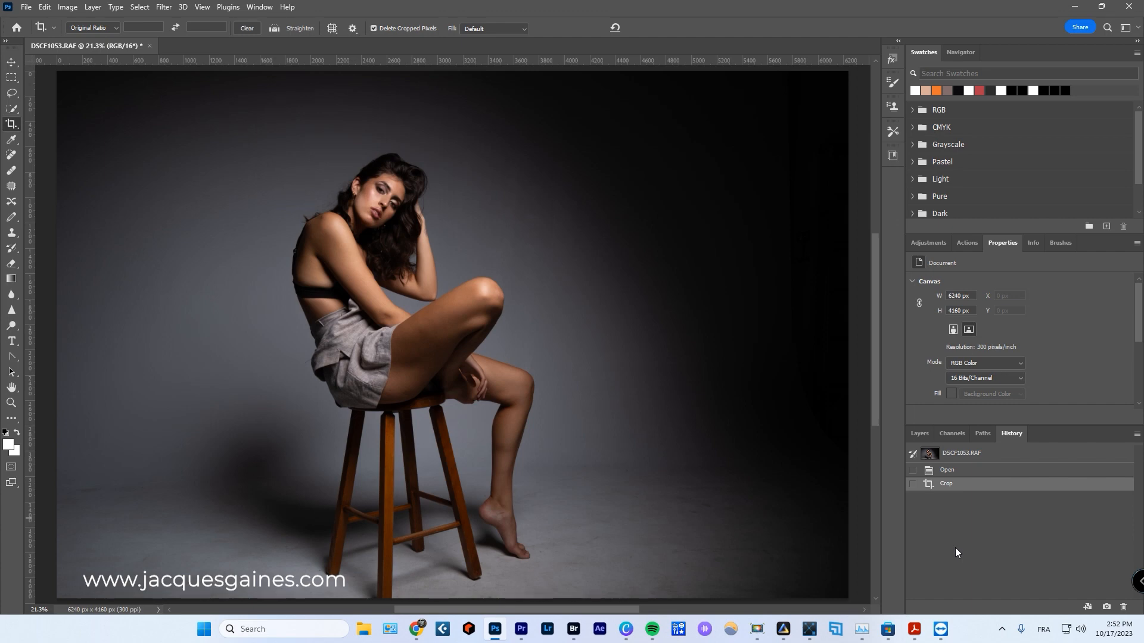
type("Discount code 10%")
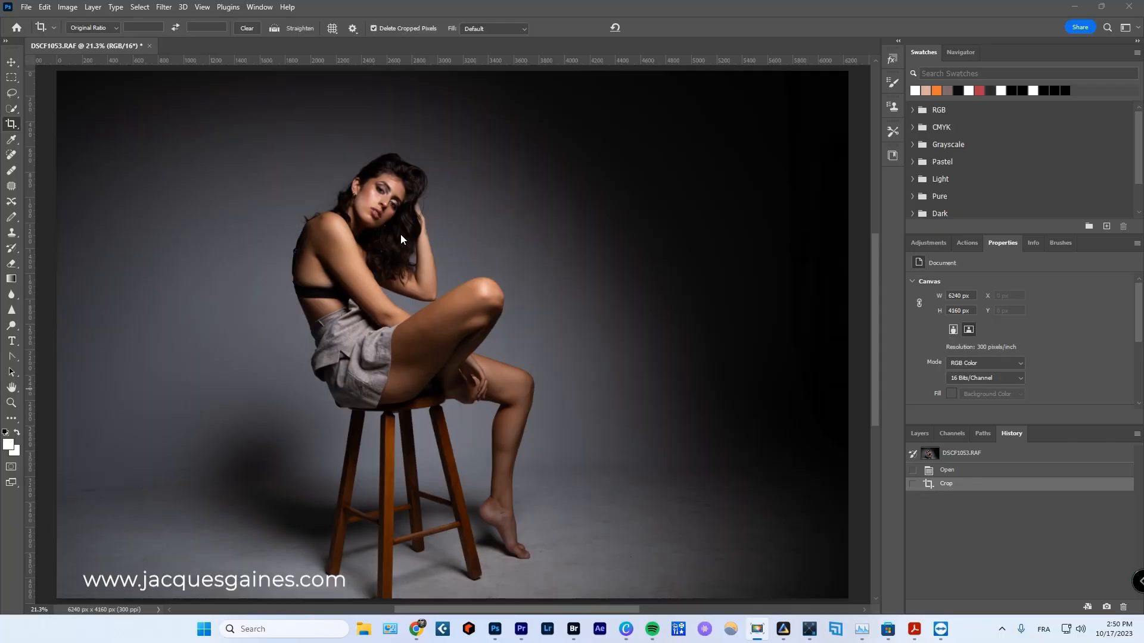
mouse_move(537, 484)
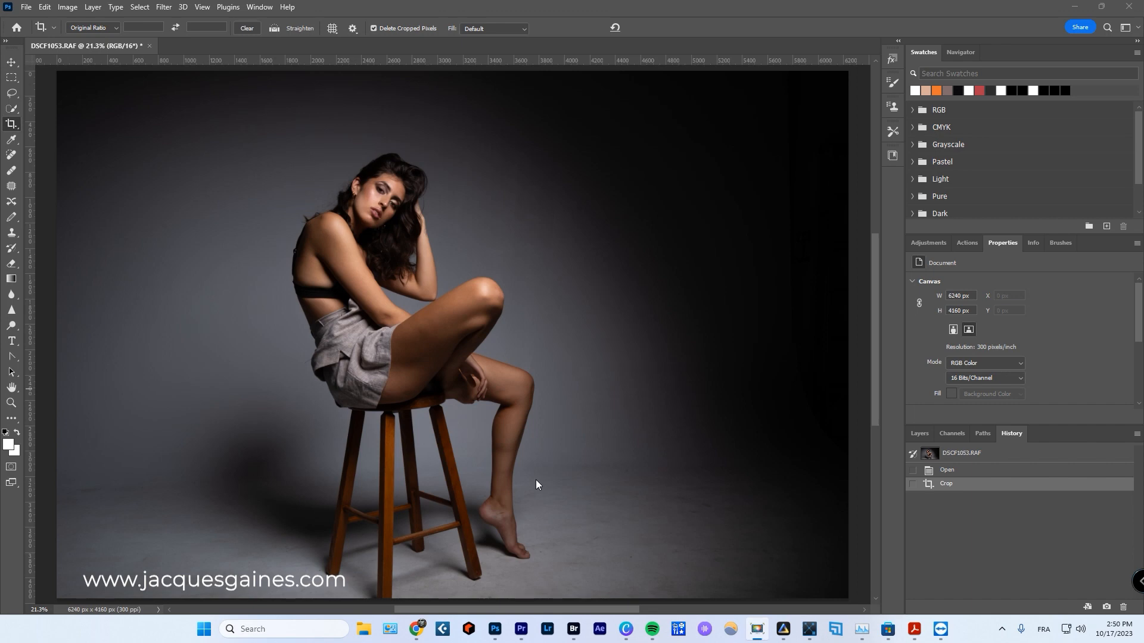
mouse_move(164, 39)
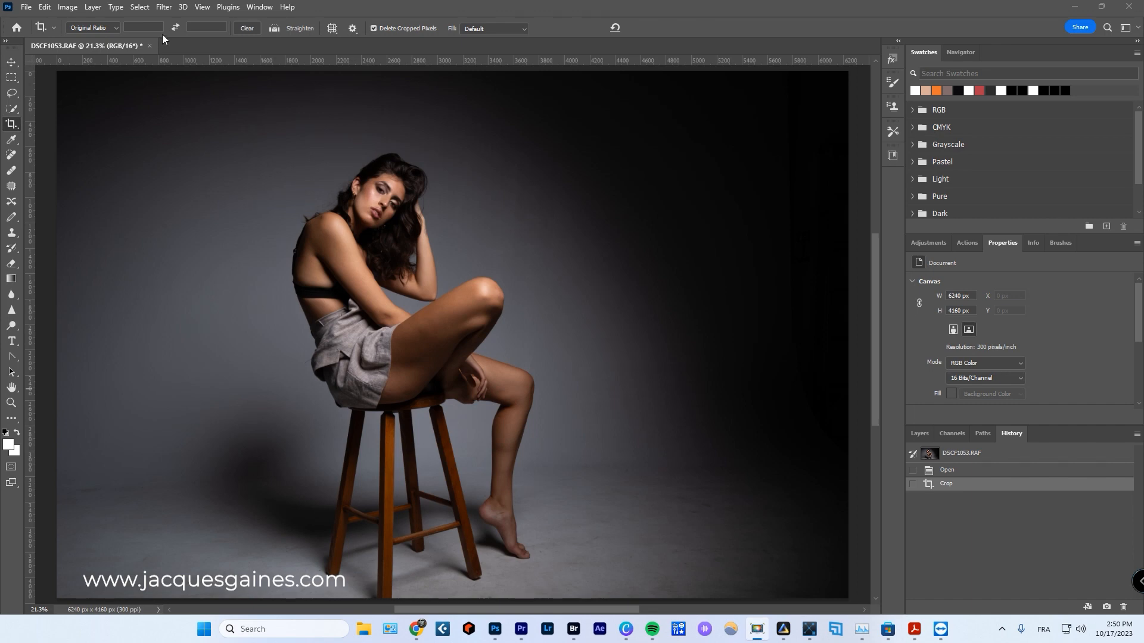
left_click(163, 7)
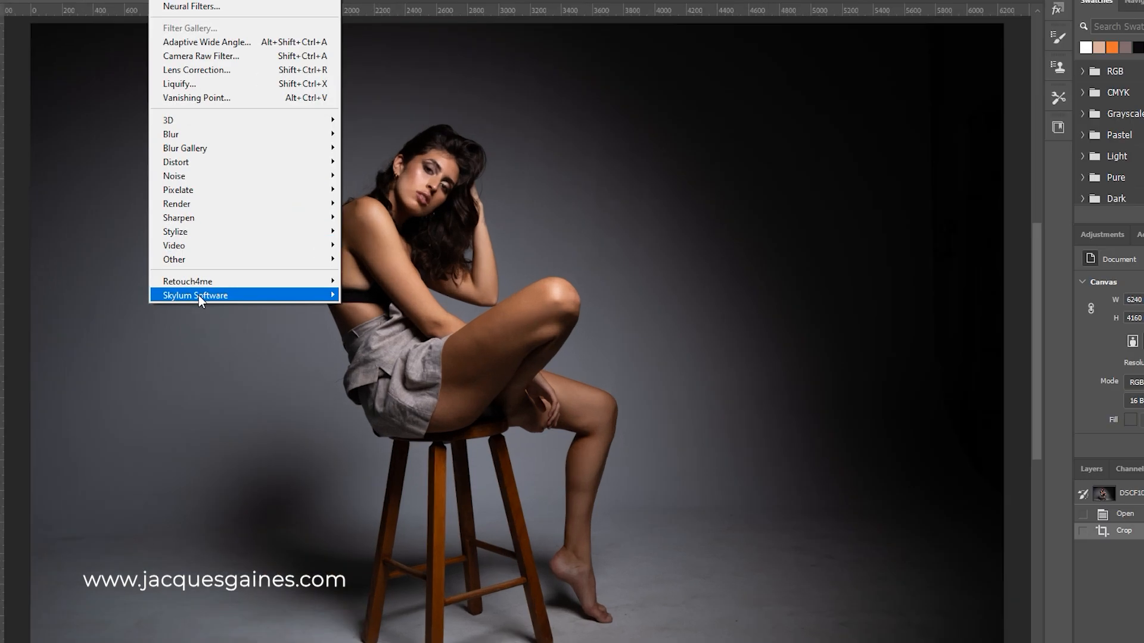
mouse_move(200, 302)
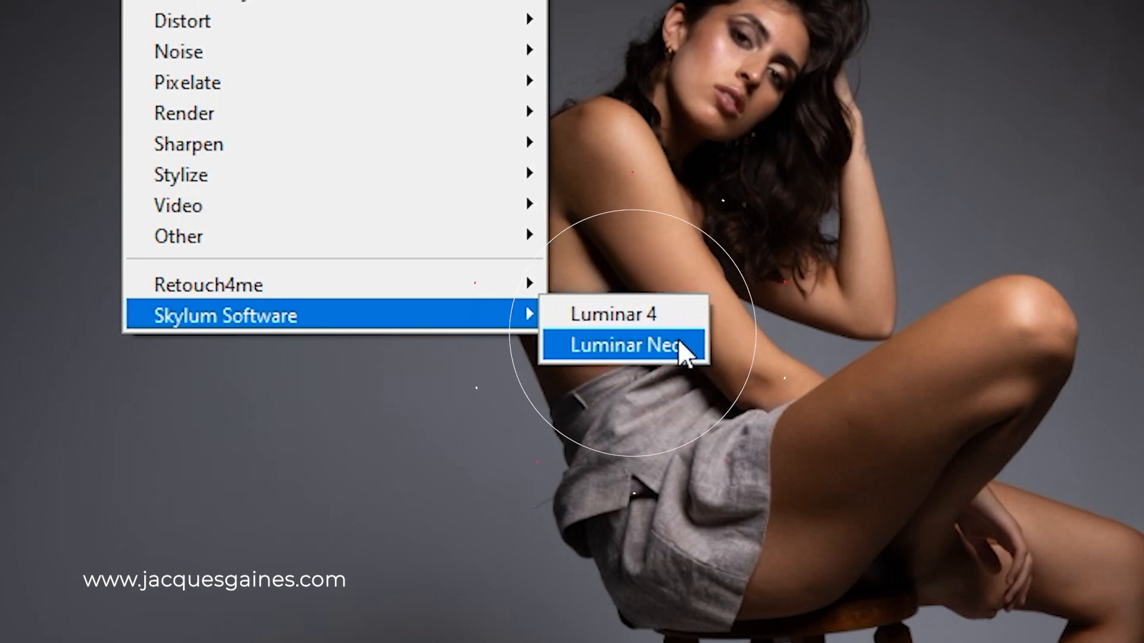
left_click(623, 345)
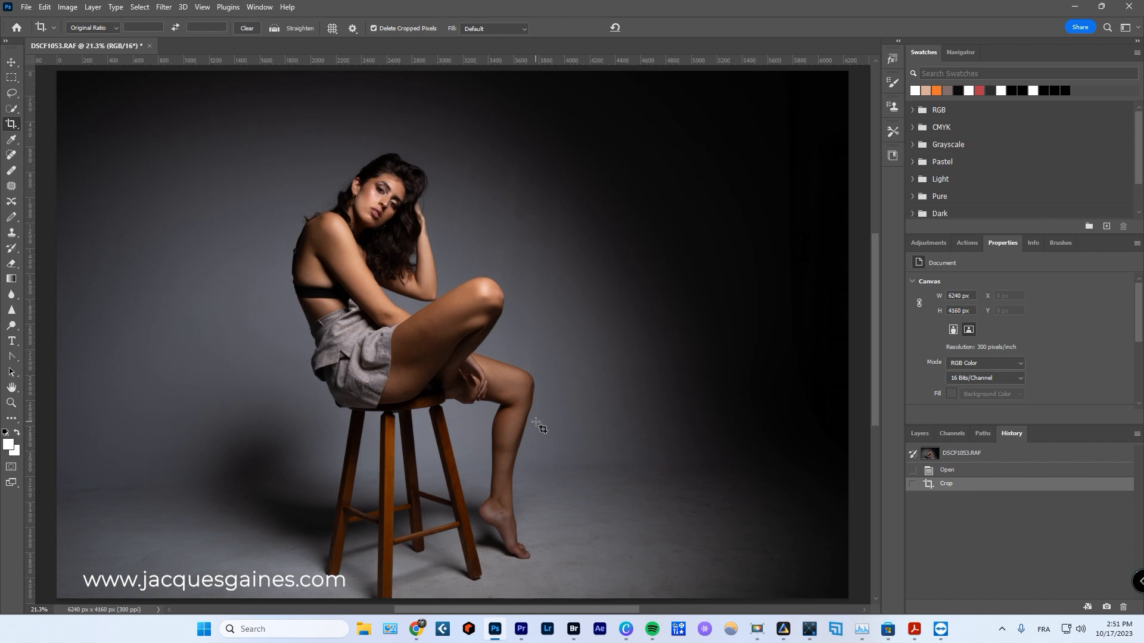
mouse_move(860, 519)
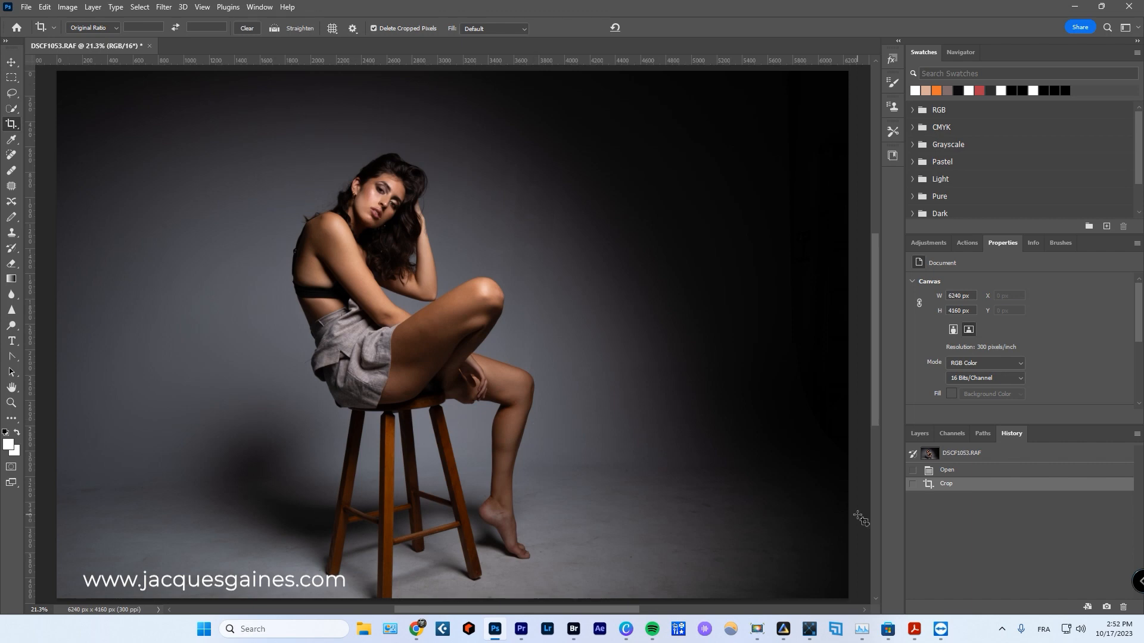
mouse_move(943, 541)
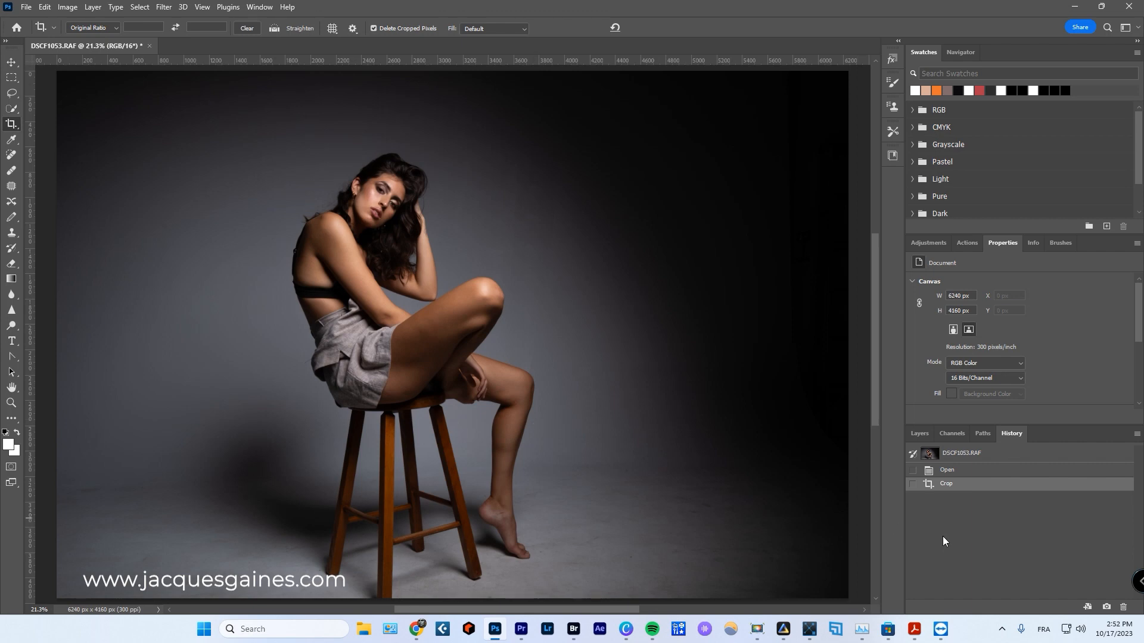
mouse_move(945, 541)
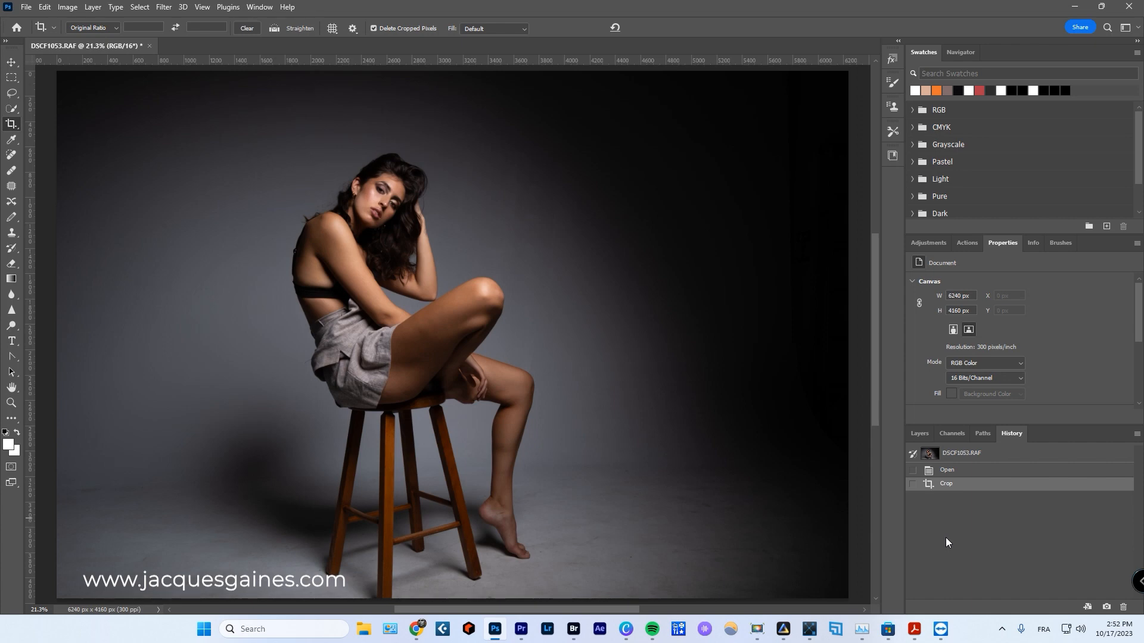
mouse_move(718, 344)
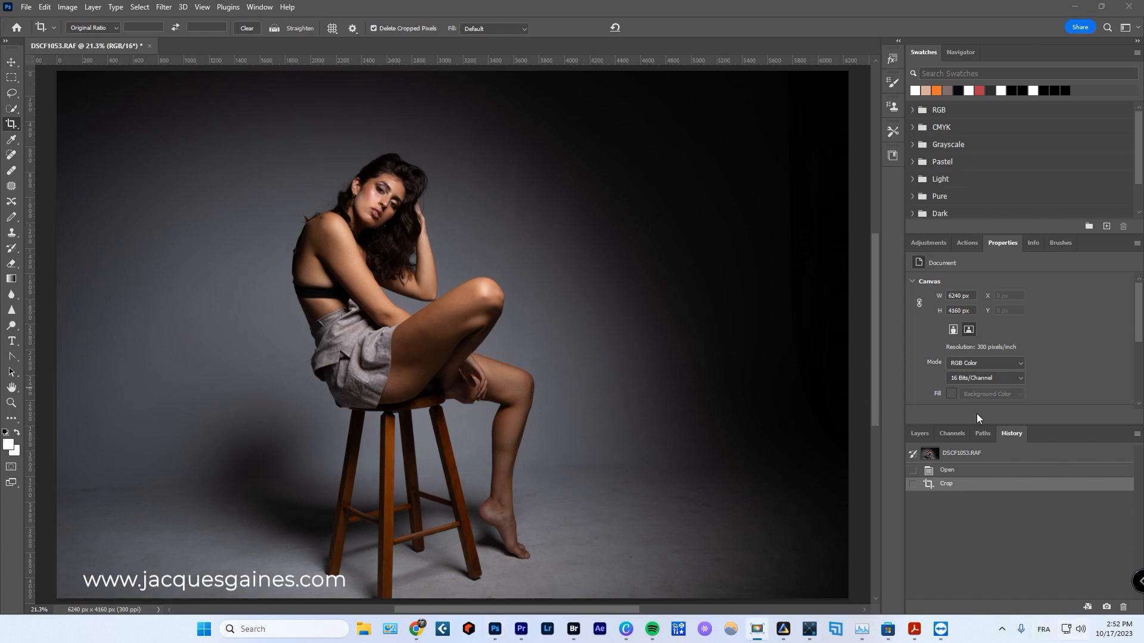
- Duplicate the Background layer and rename the copy 'main'
left_click(918, 434)
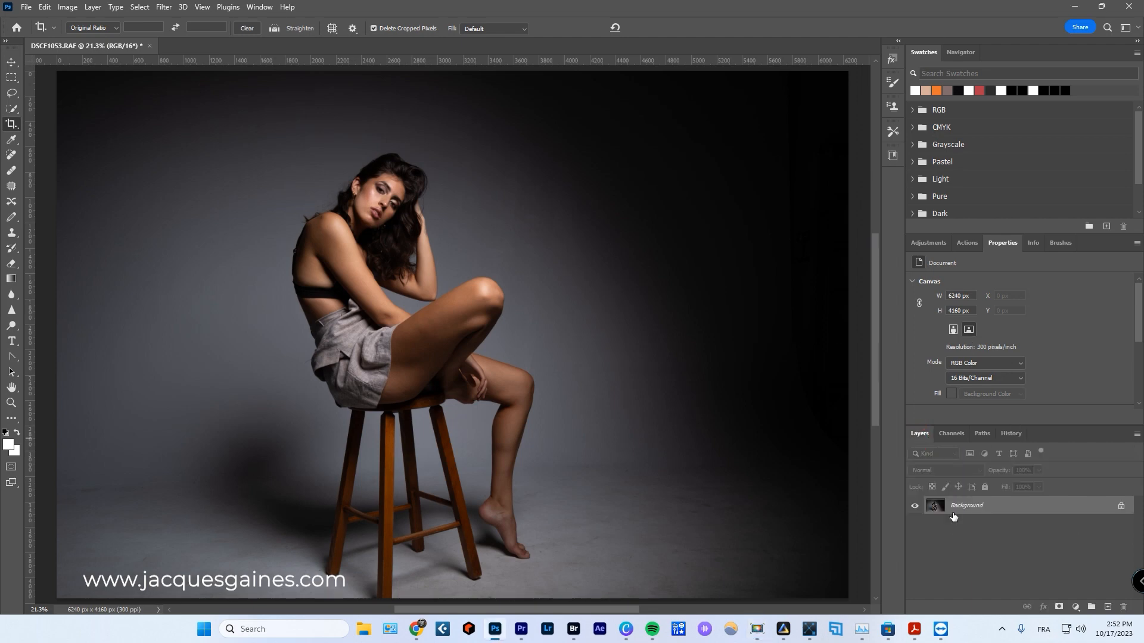
mouse_move(966, 505)
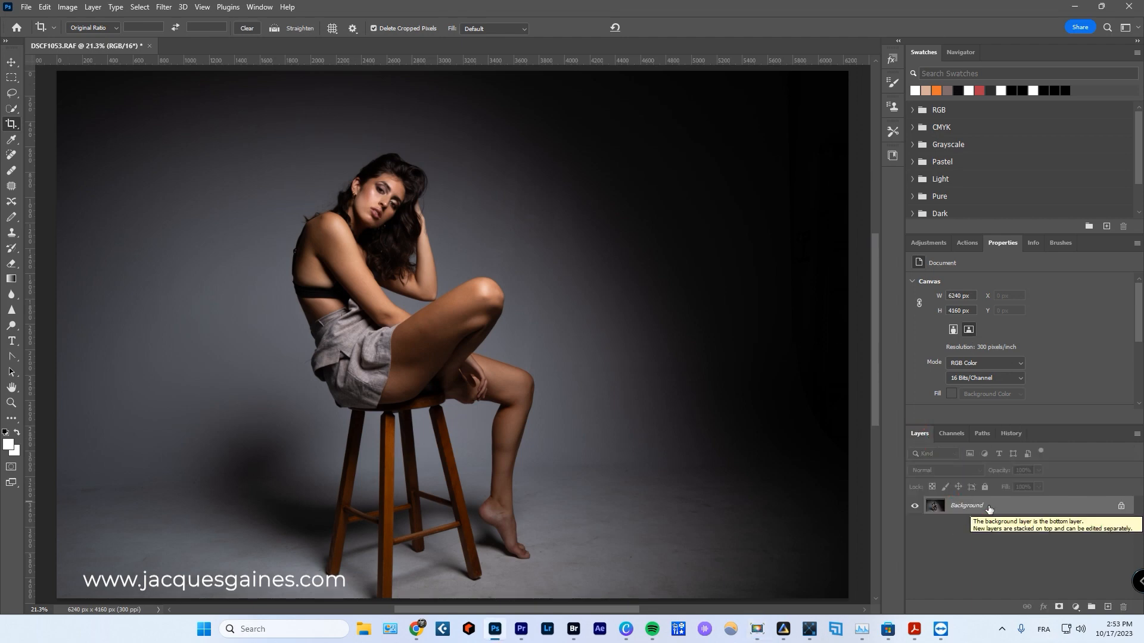
mouse_move(989, 505)
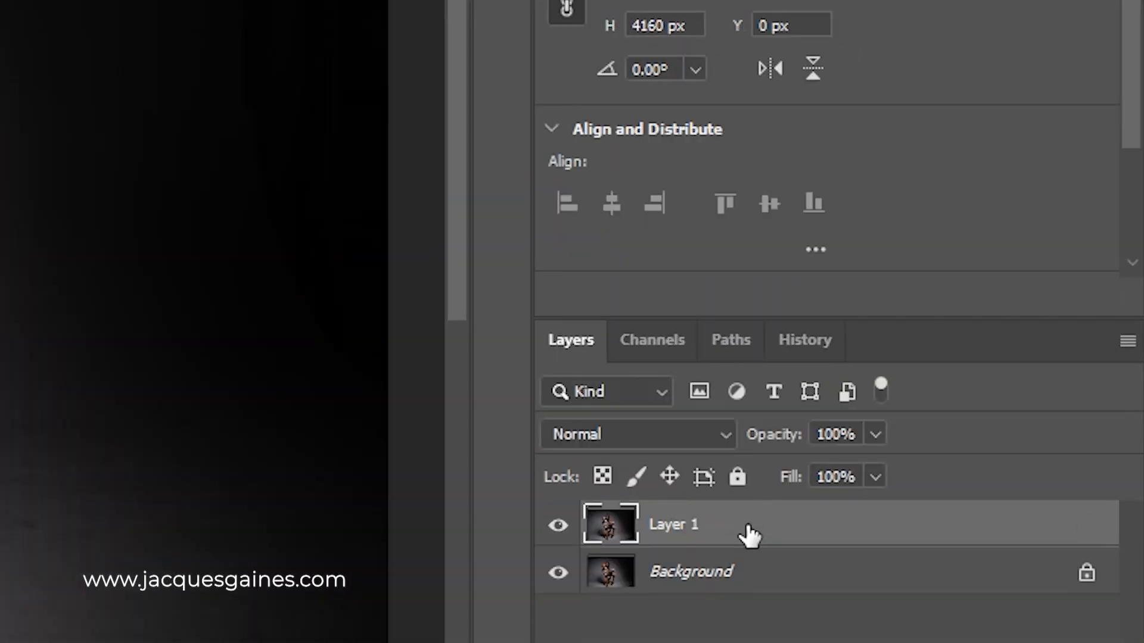
double_click(672, 524)
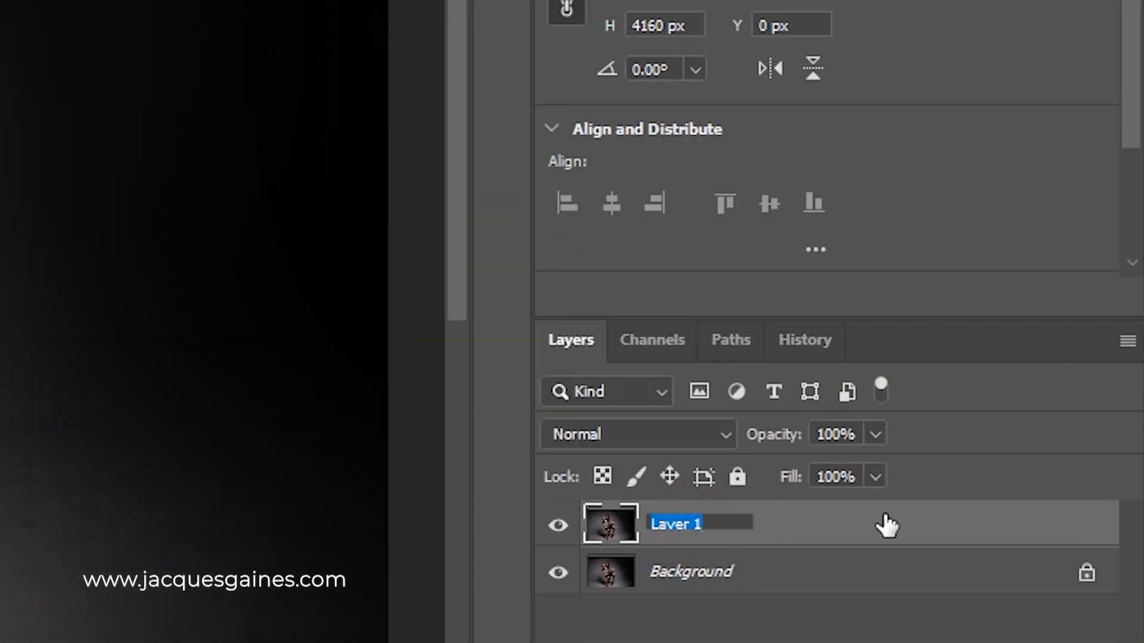
type("main")
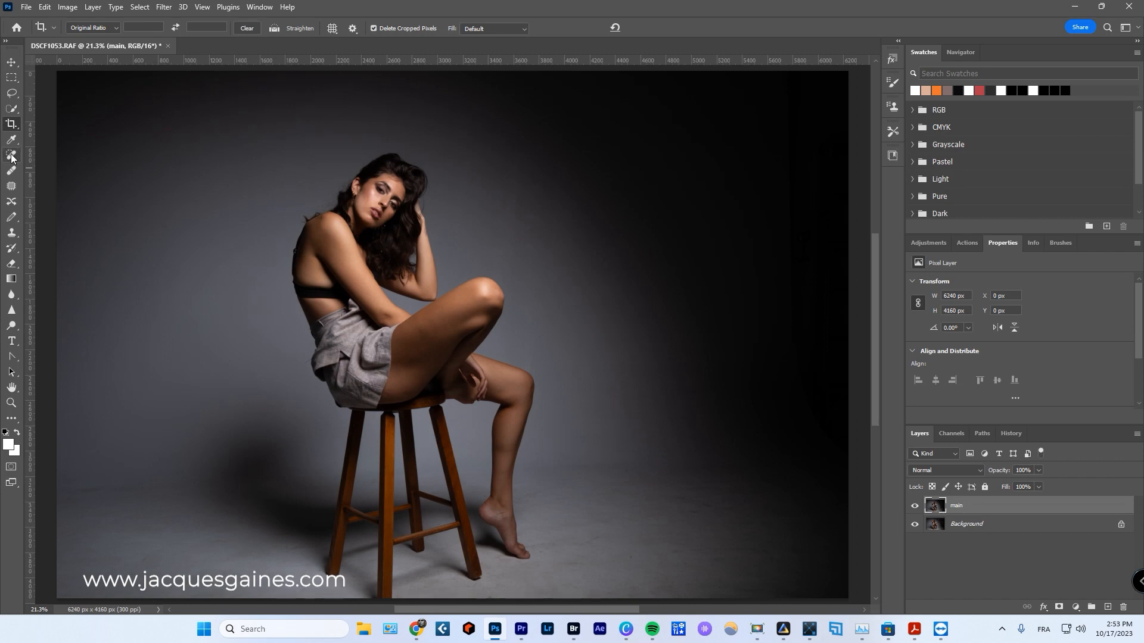
mouse_move(12, 157)
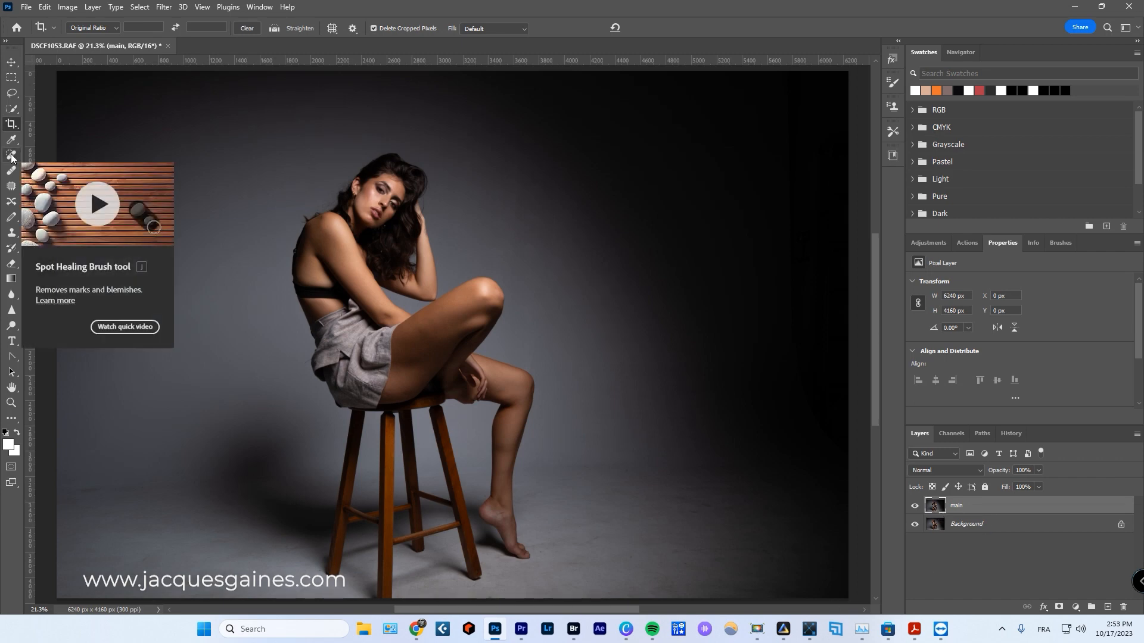
- Heal a floor blemish with the Spot Healing Brush and reshape the raised foot's heel with Liquify
left_click(11, 154)
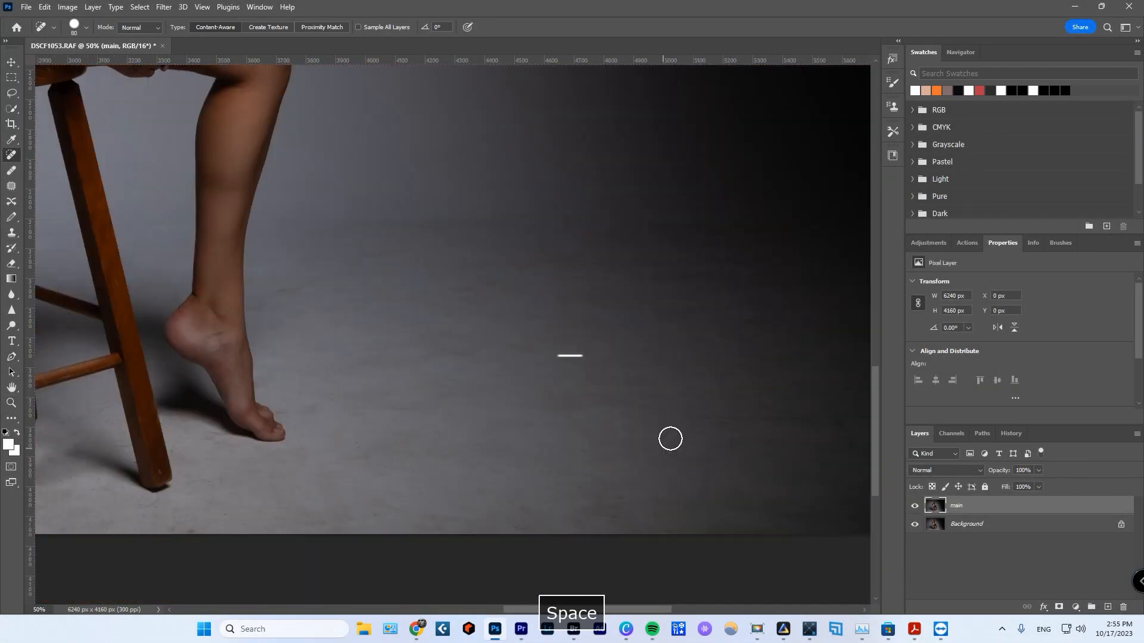
left_click(164, 7)
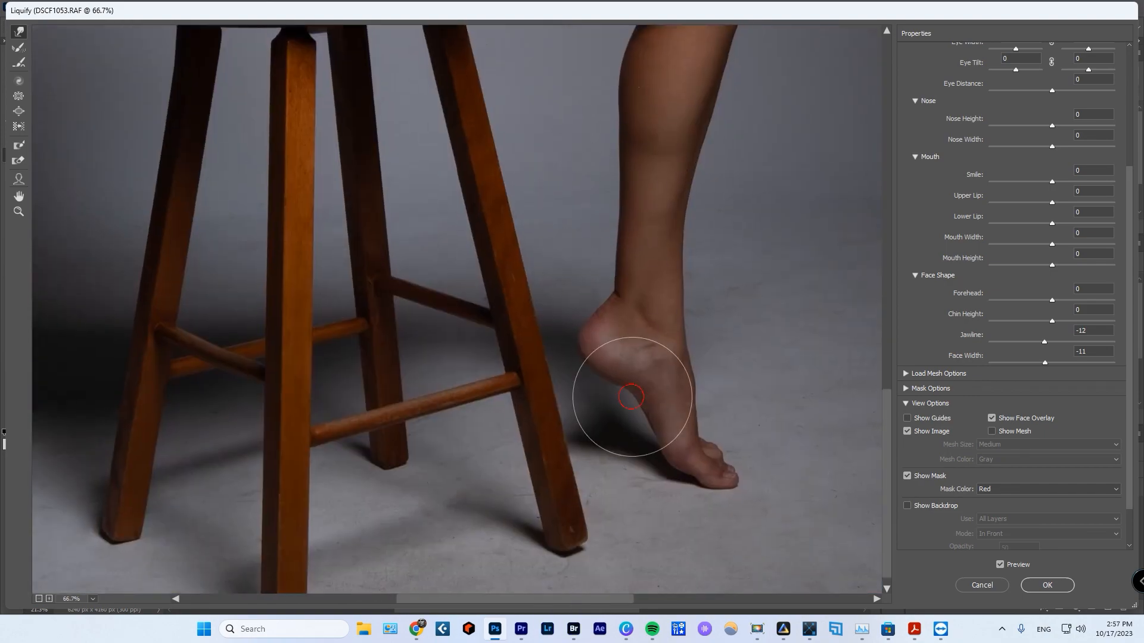
left_click(1046, 584)
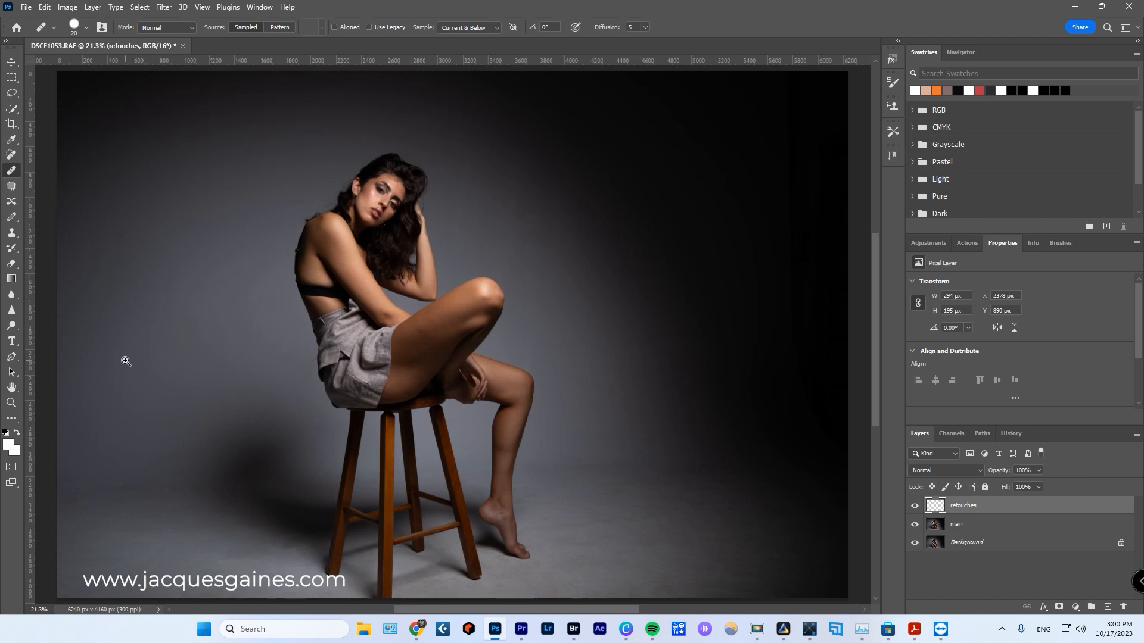
- Heal a spot on the model's ankle on the retouches layer
left_click(504, 526)
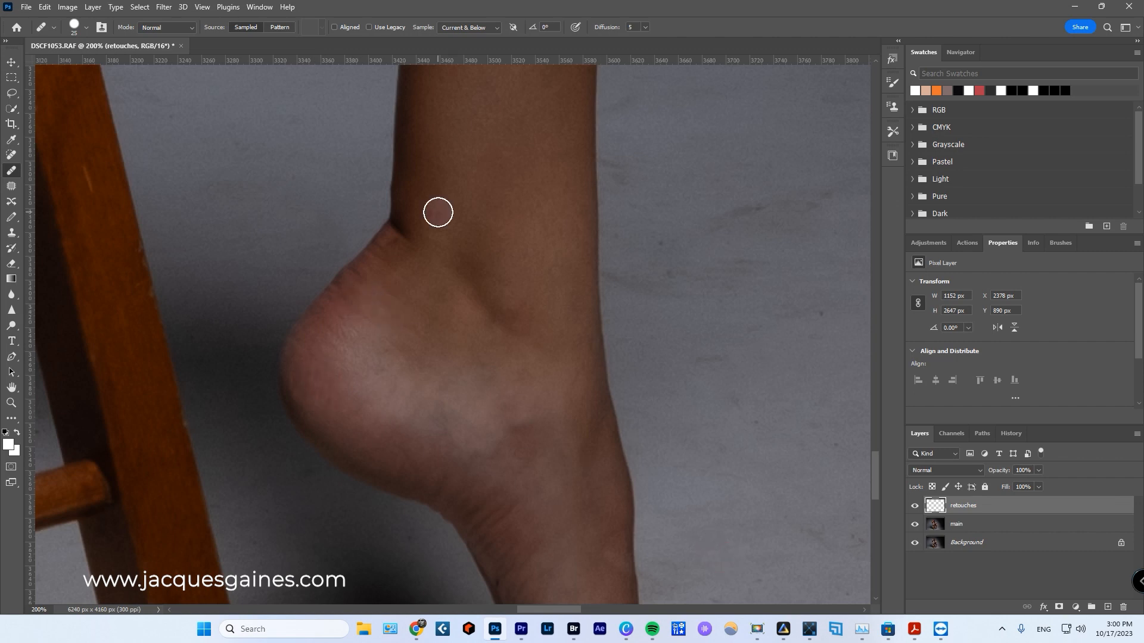
left_click(437, 212)
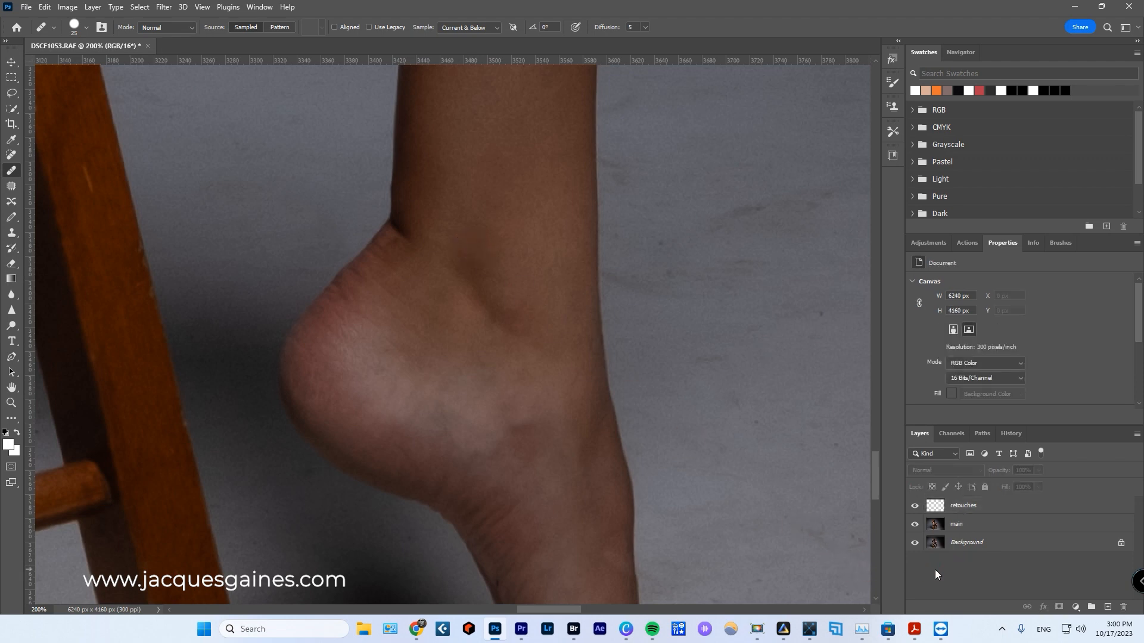
- Stamp all visible layers into a new top layer (Ctrl+Alt+Shift+E) for Luminar
key("ctrl+alt+shift+e")
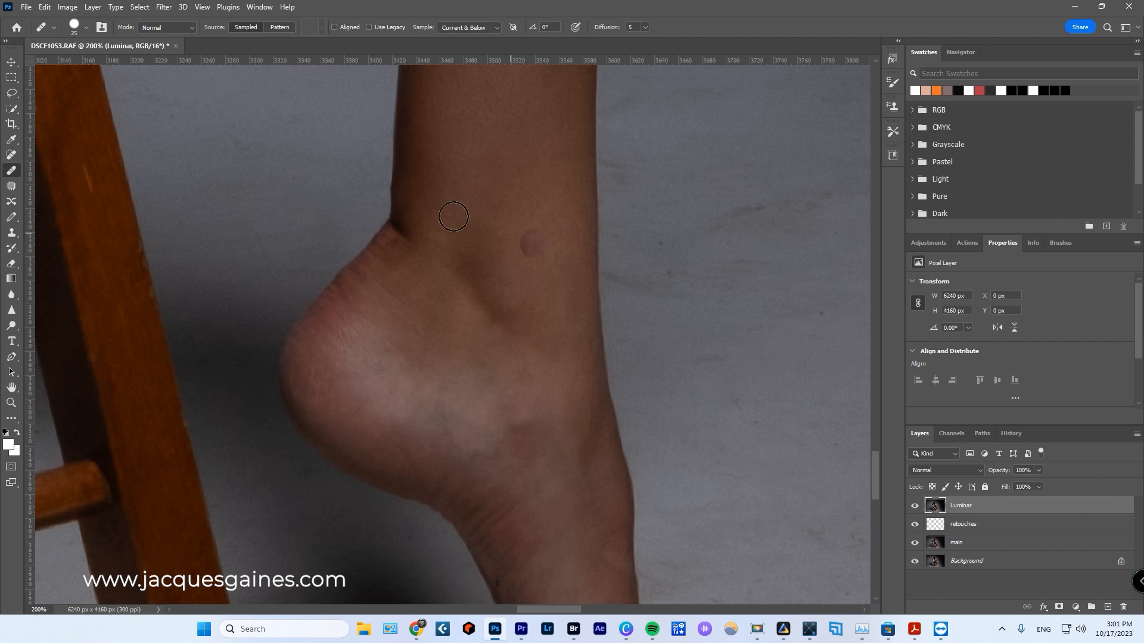
left_click(202, 7)
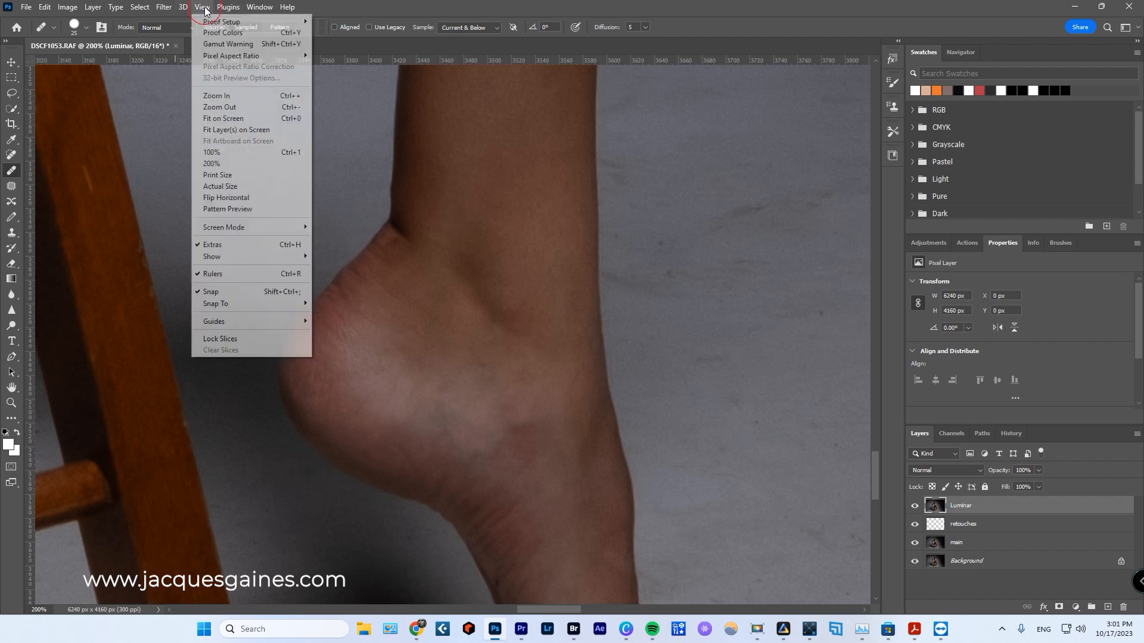
left_click(222, 118)
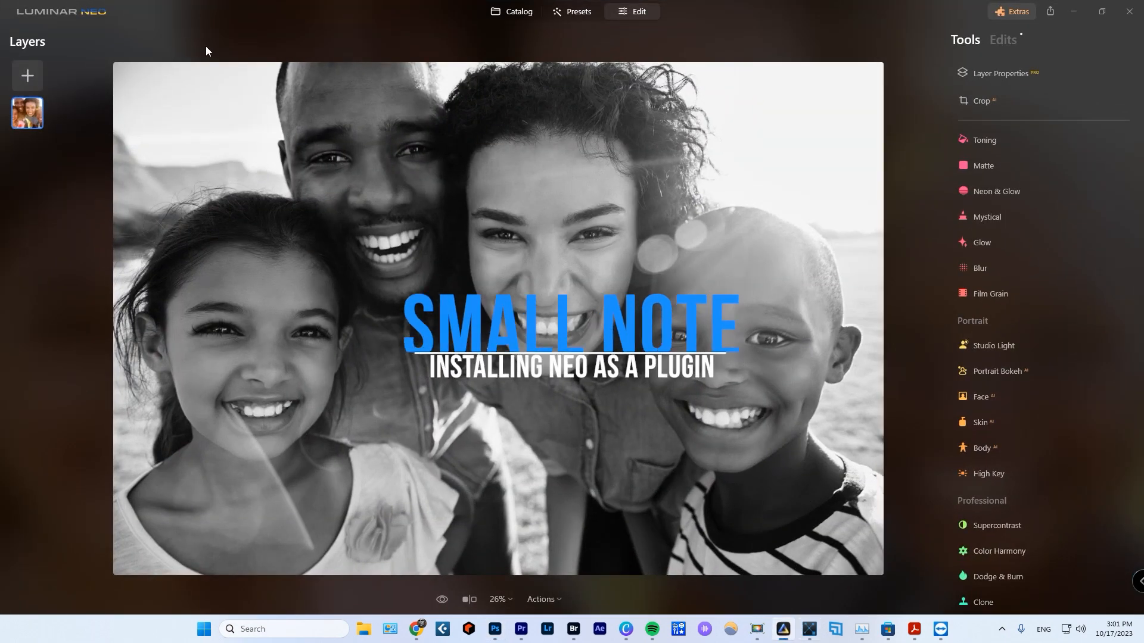
left_click(60, 11)
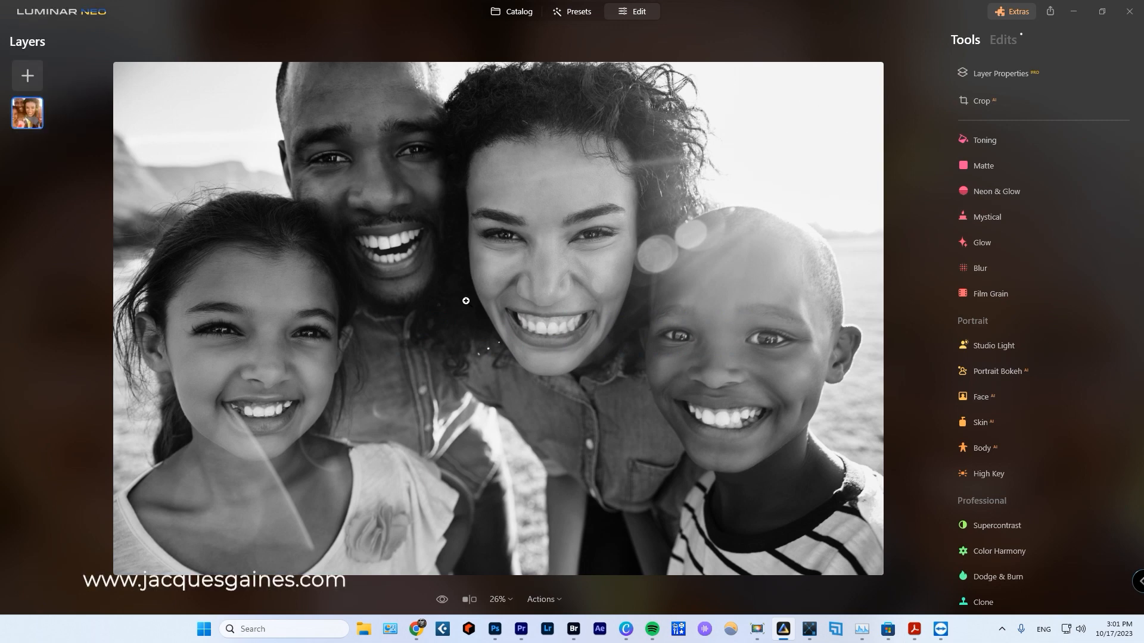
left_click(60, 11)
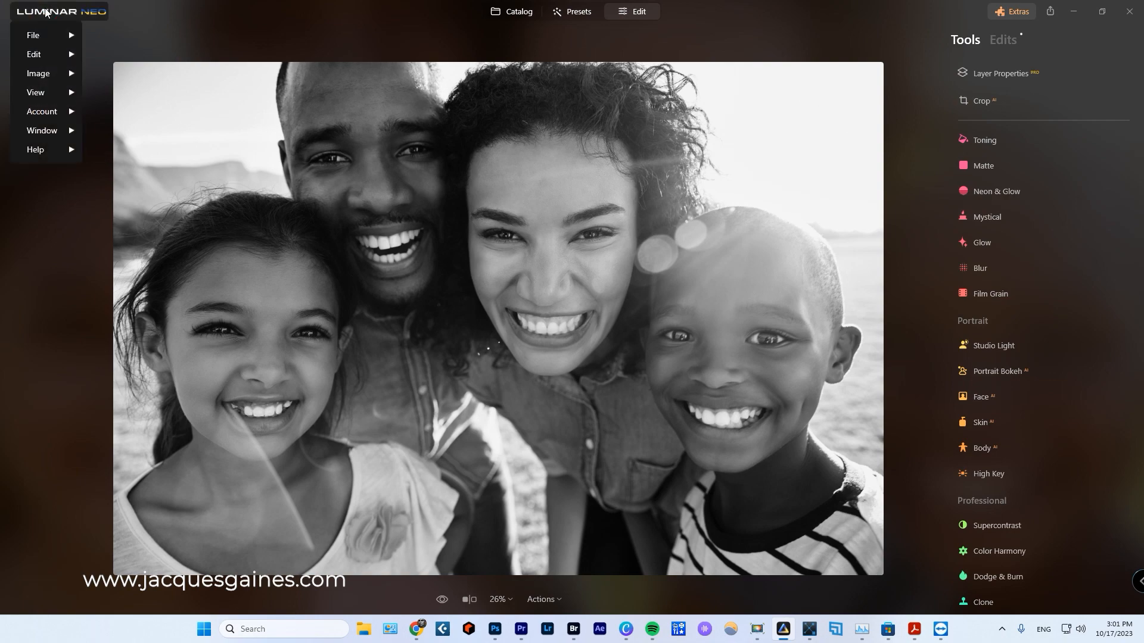
mouse_move(44, 24)
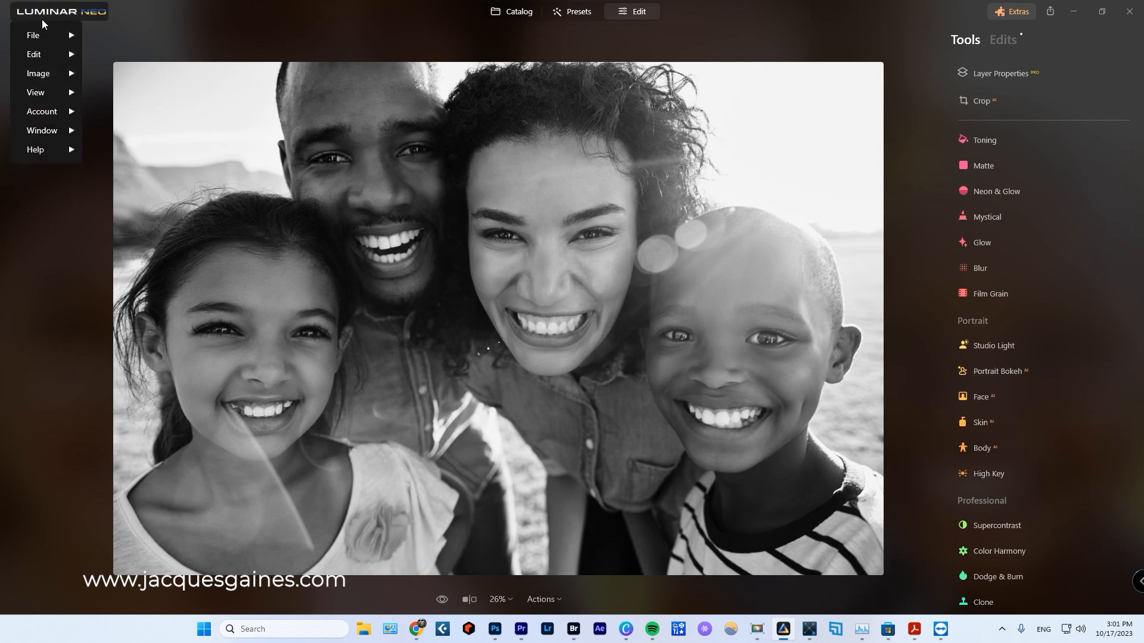
left_click(33, 34)
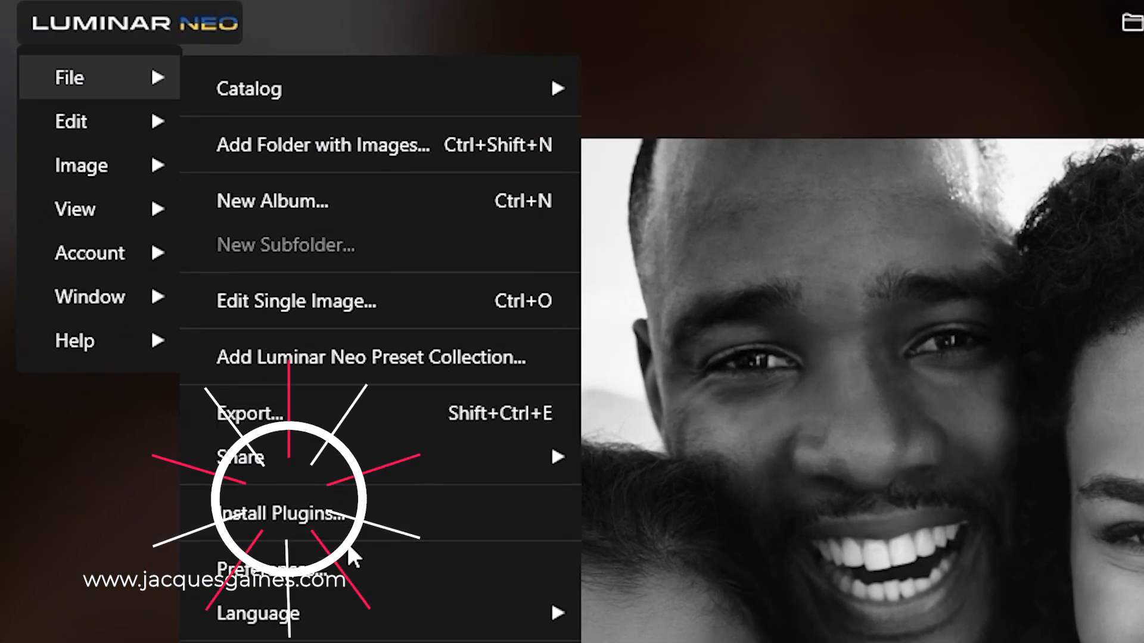
left_click(275, 513)
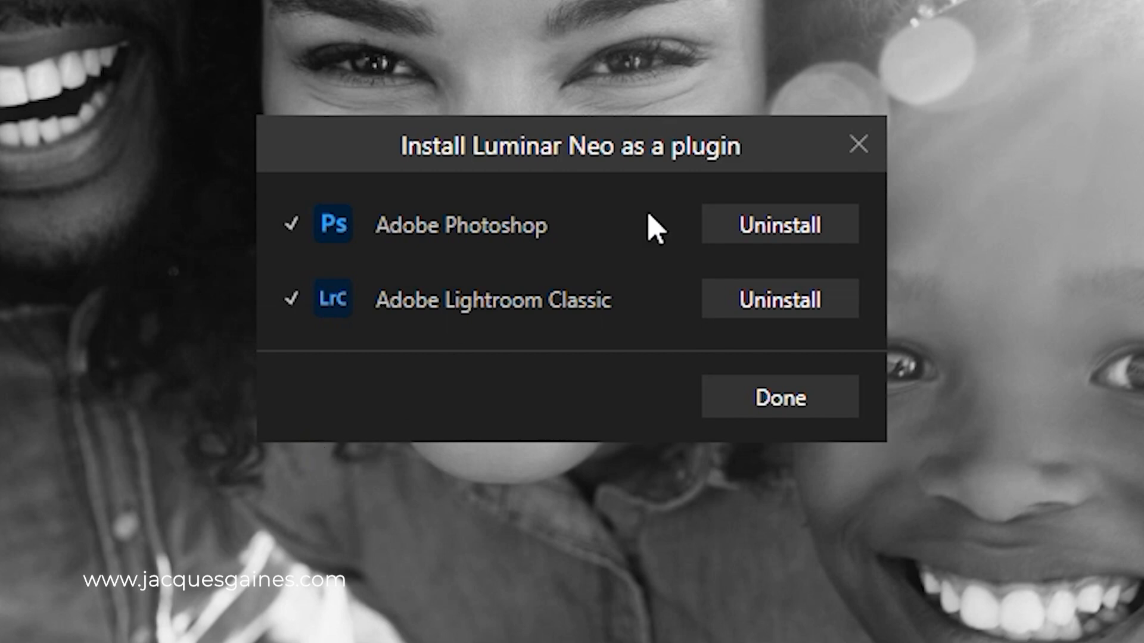
mouse_move(749, 252)
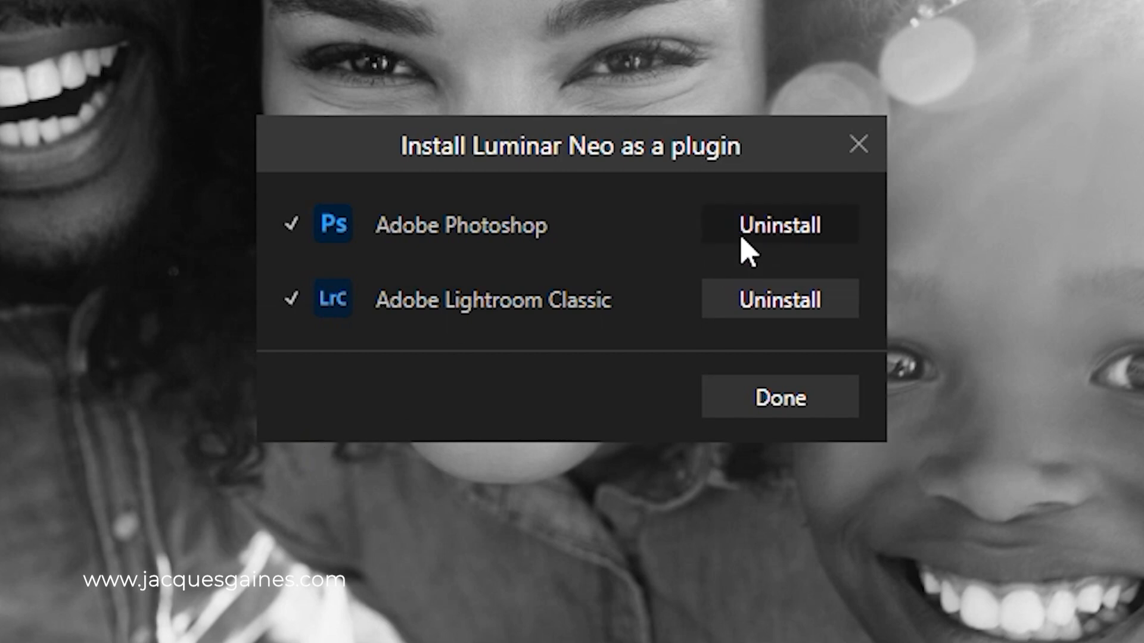
mouse_move(755, 274)
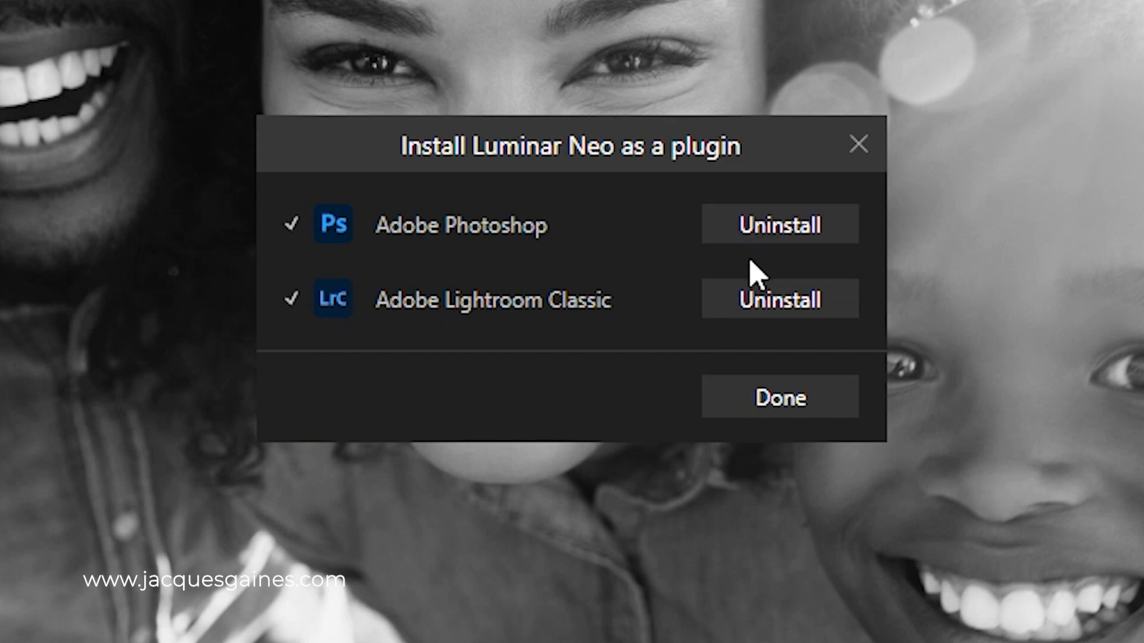
mouse_move(488, 339)
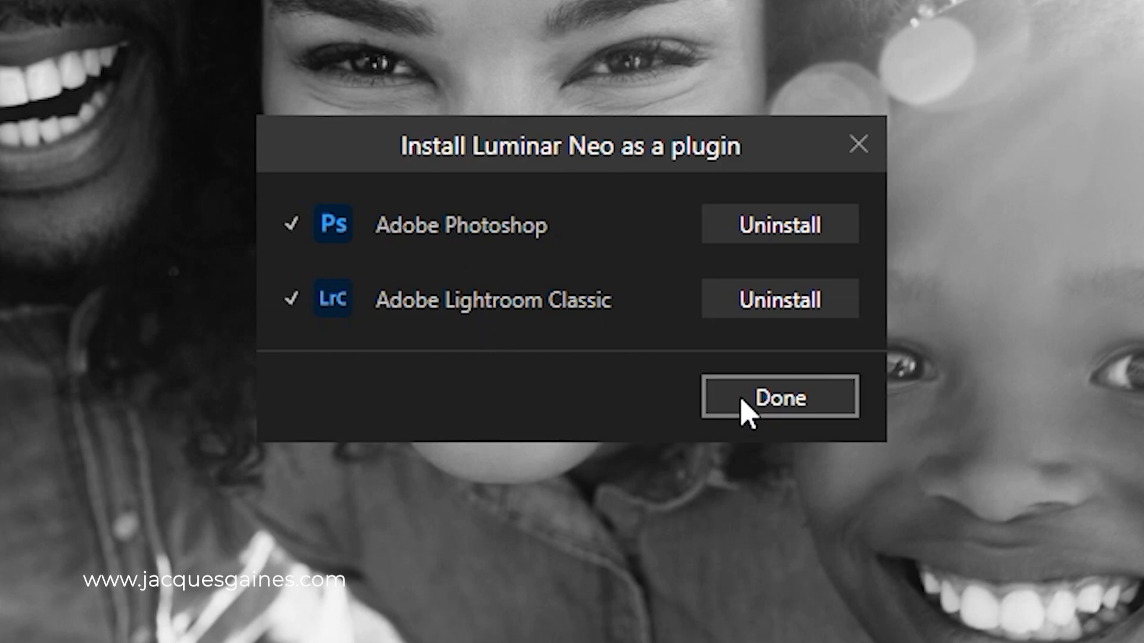
left_click(778, 398)
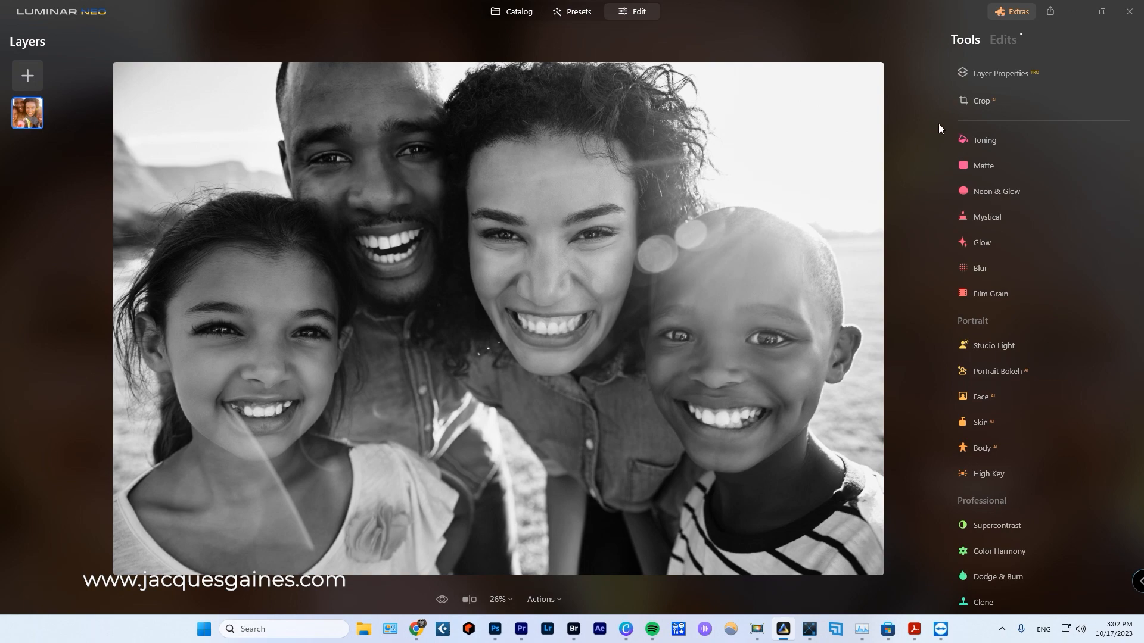
- Send the Luminar layer to Luminar Neo via Filter > Skylum Software
left_click(494, 629)
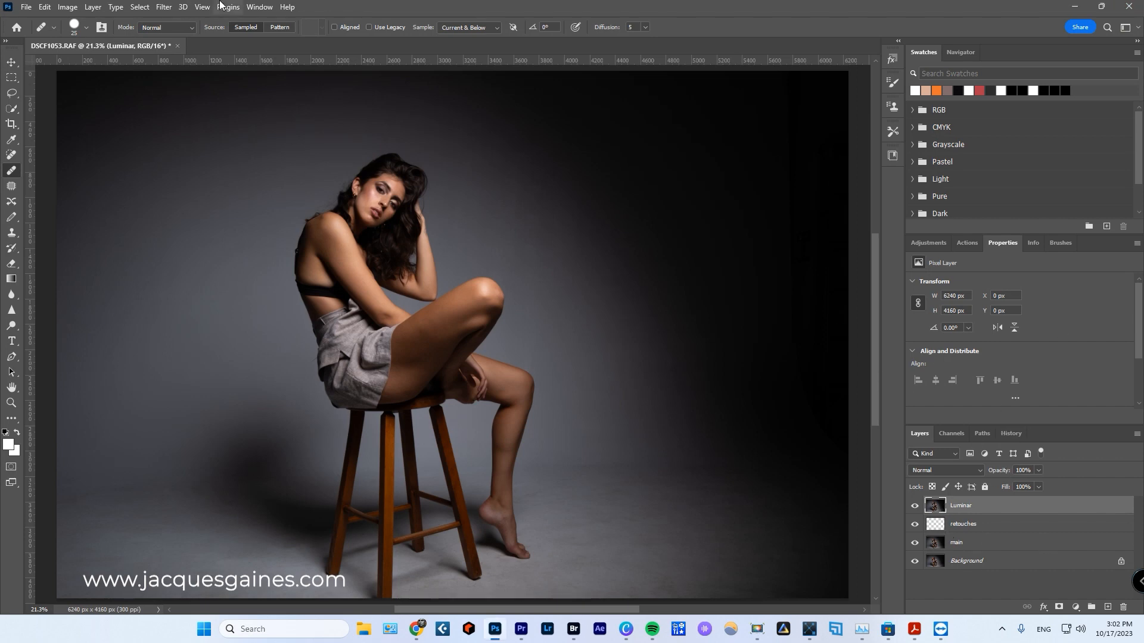
left_click(163, 7)
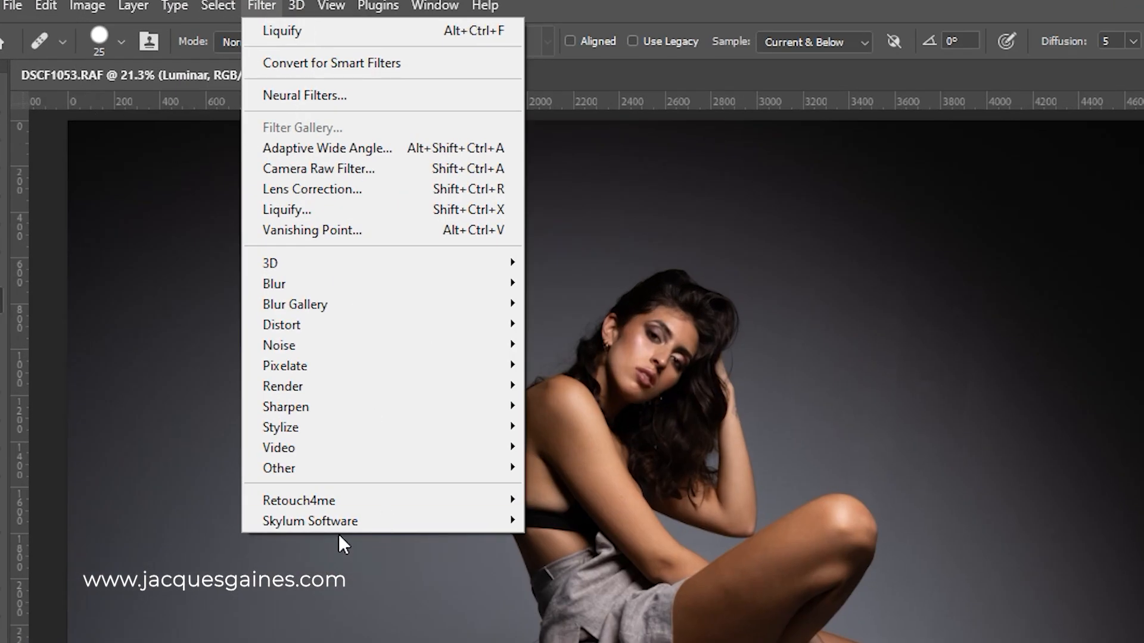
mouse_move(309, 521)
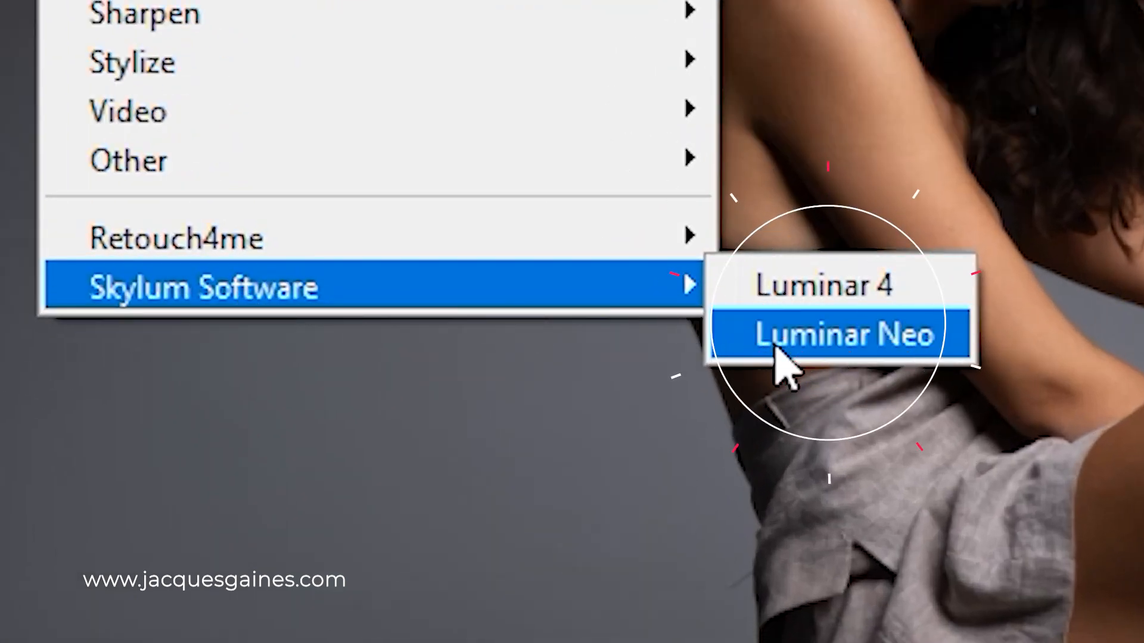
left_click(838, 335)
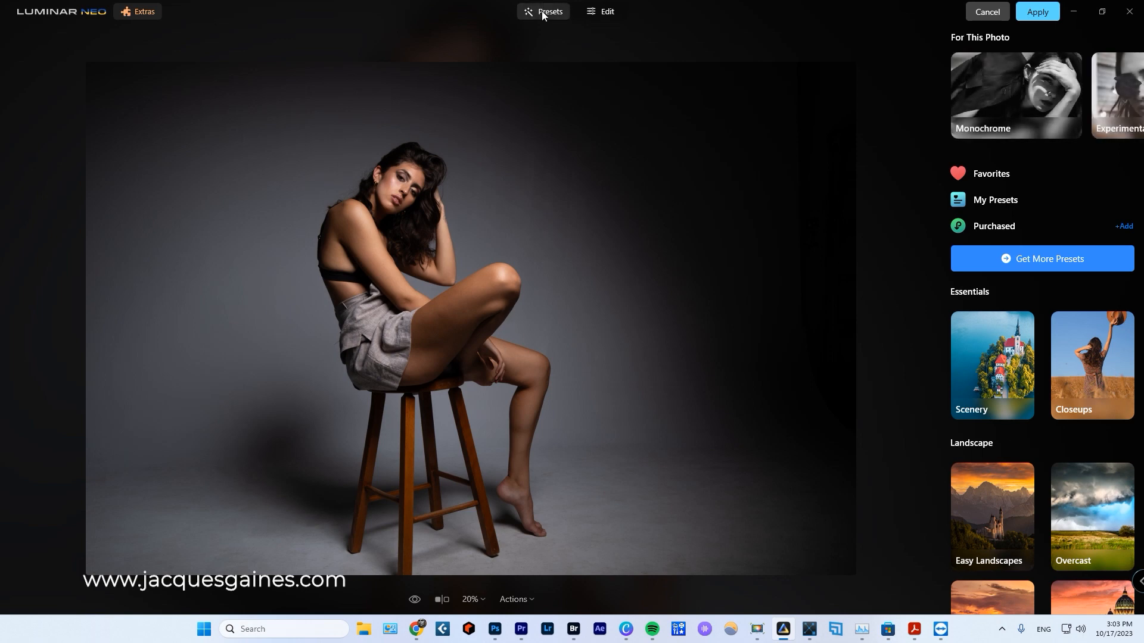
mouse_move(472, 26)
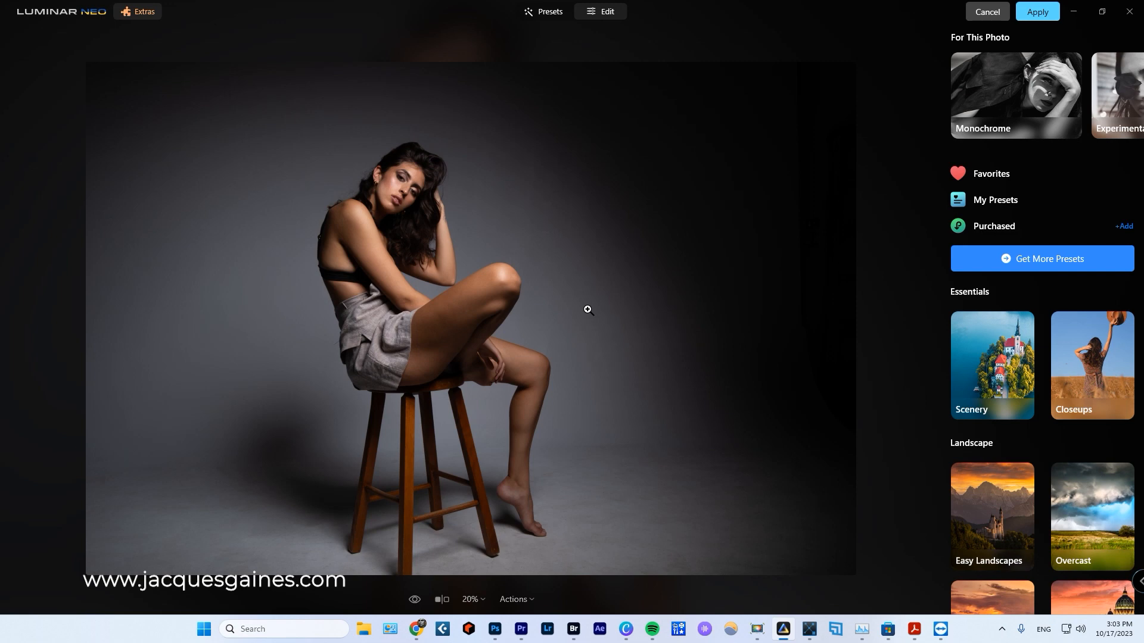
- Browse the For This Photo preset suggestions, then switch to the Edit tools panel
left_click(599, 10)
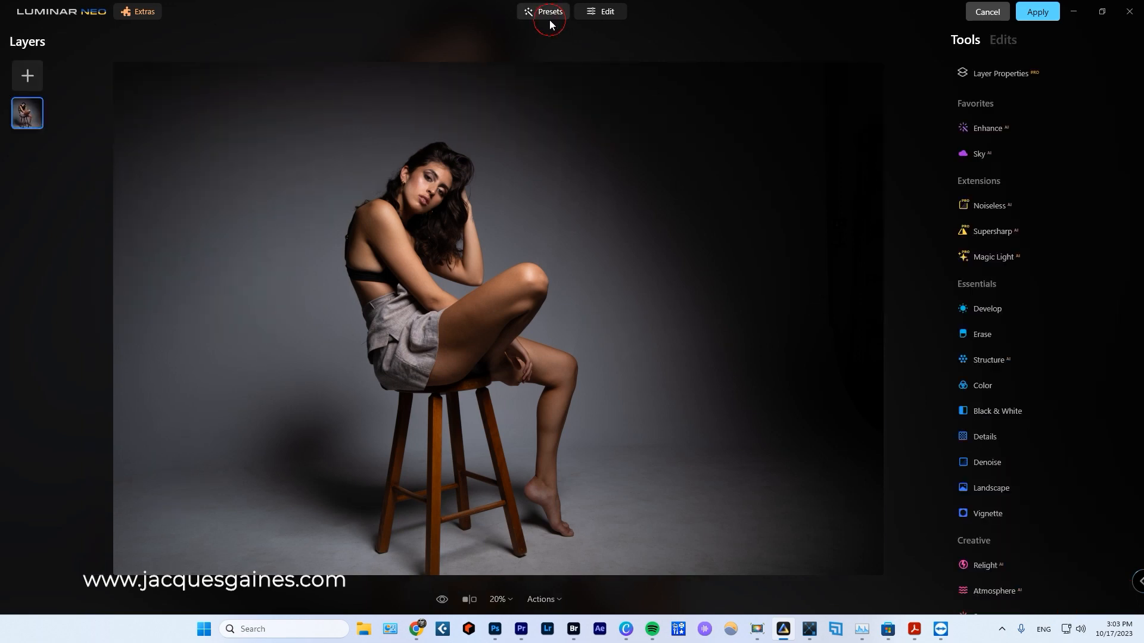
left_click(548, 11)
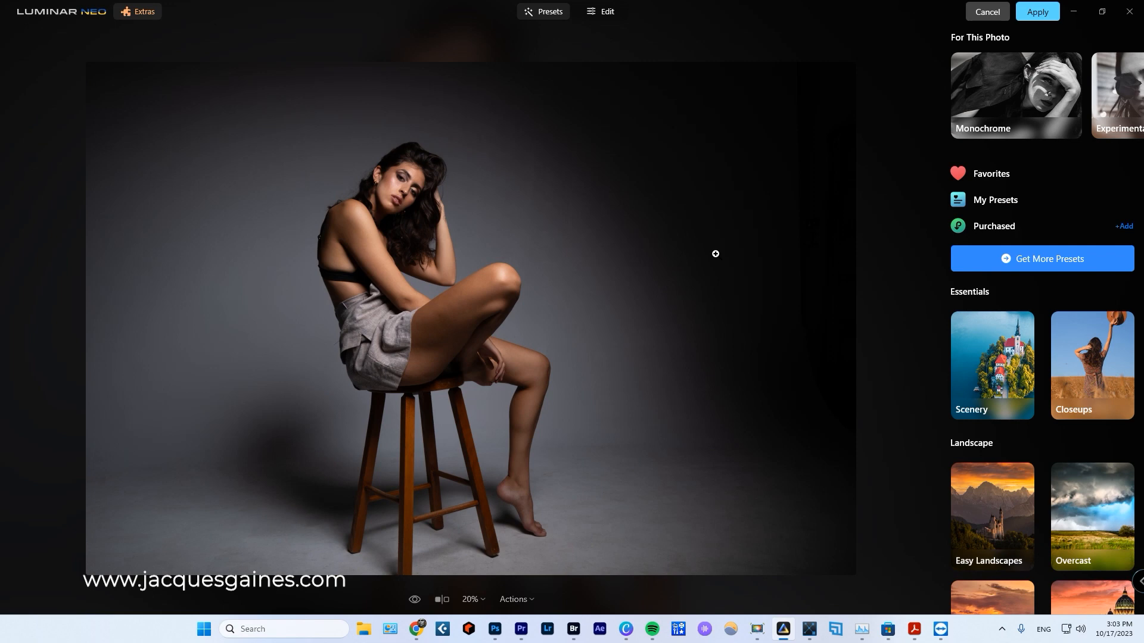
mouse_move(426, 218)
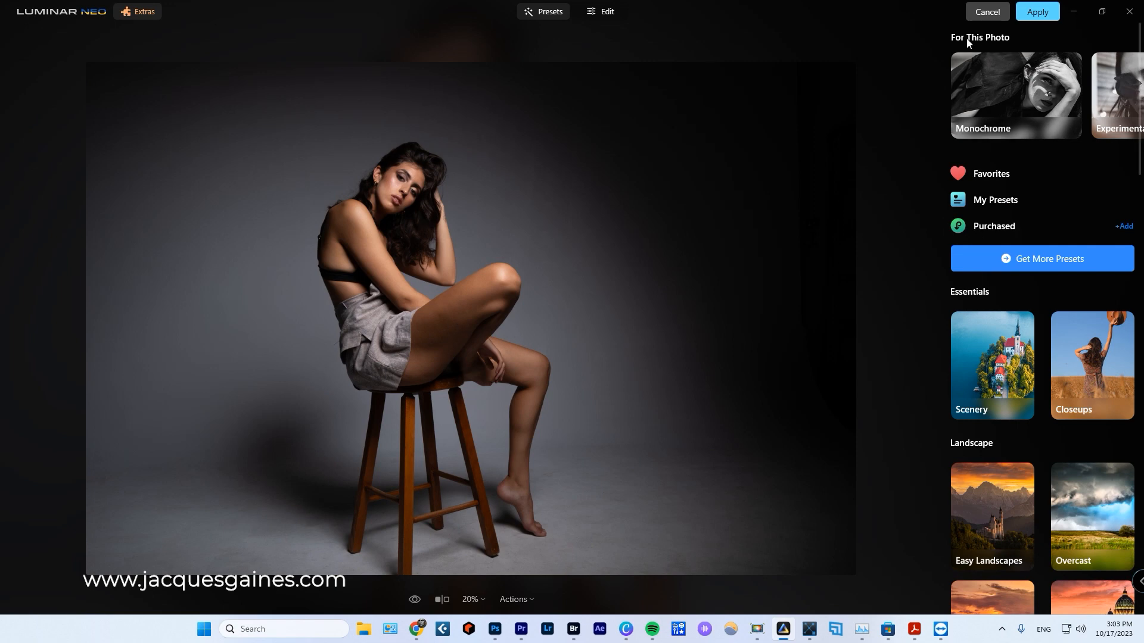
left_click(1126, 98)
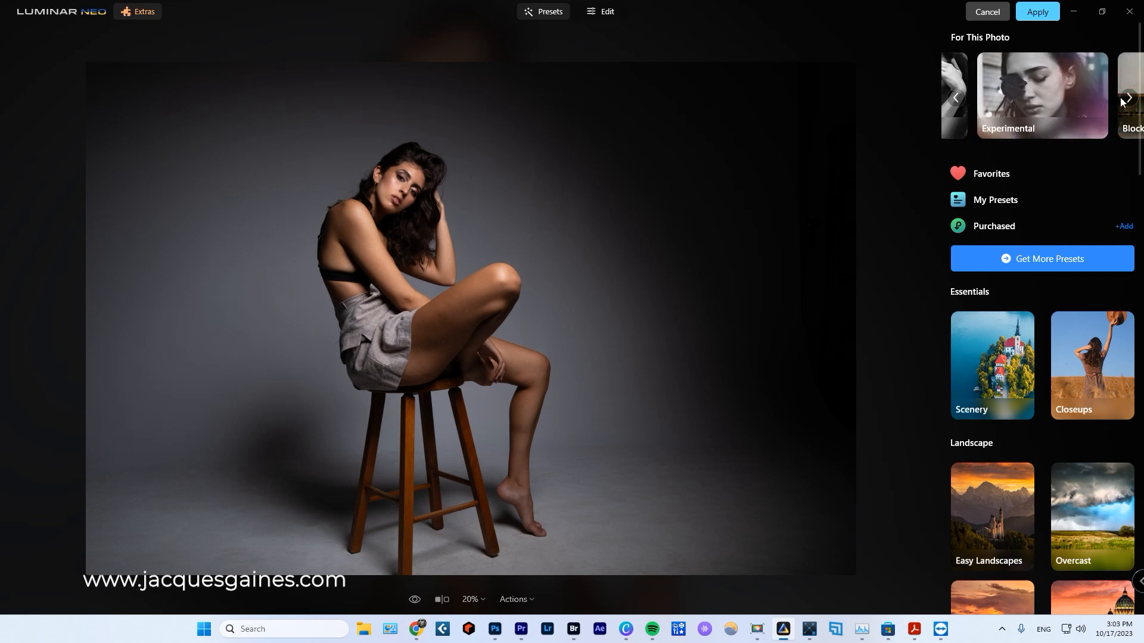
left_click(1127, 98)
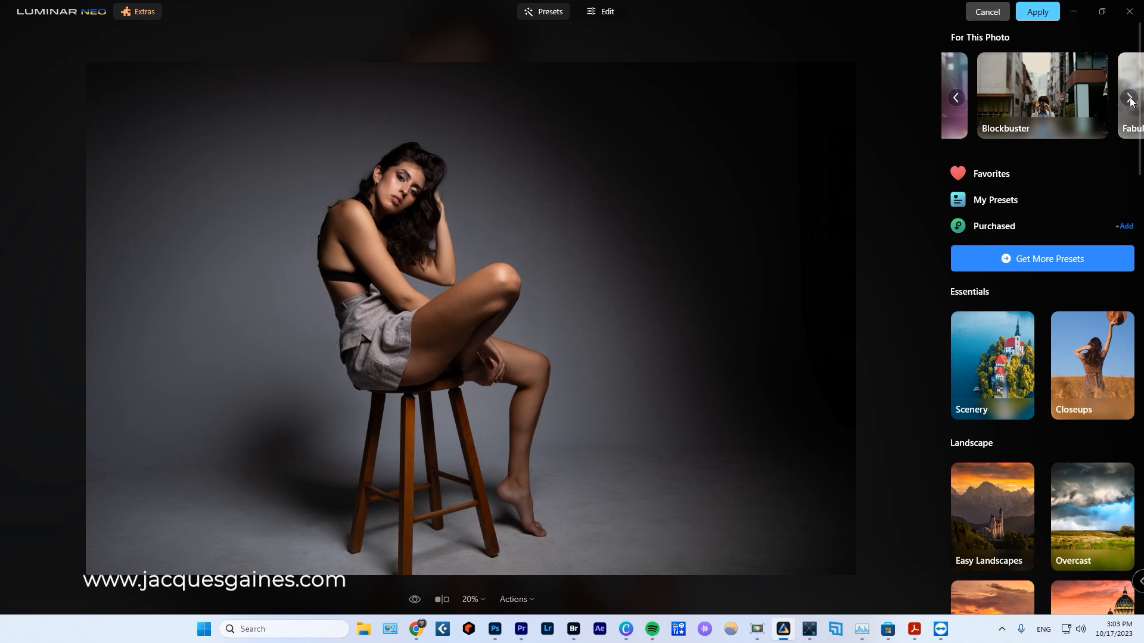
left_click(604, 11)
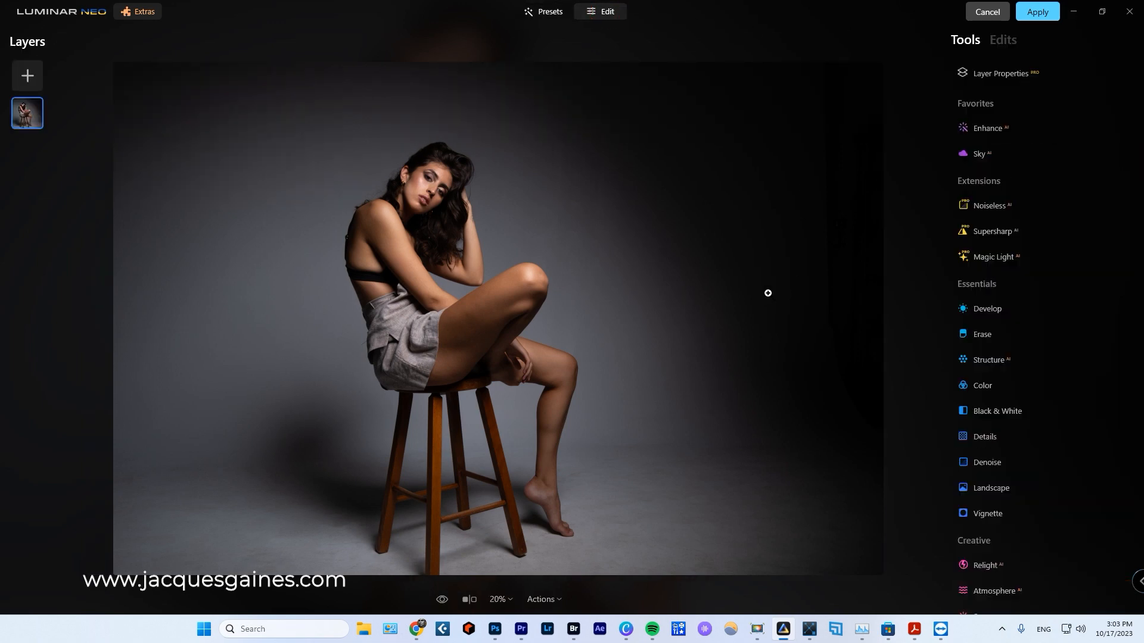
- Raise Skin AI smoothing Amount to 83 and centre the close-up on the face
scroll("down", 3)
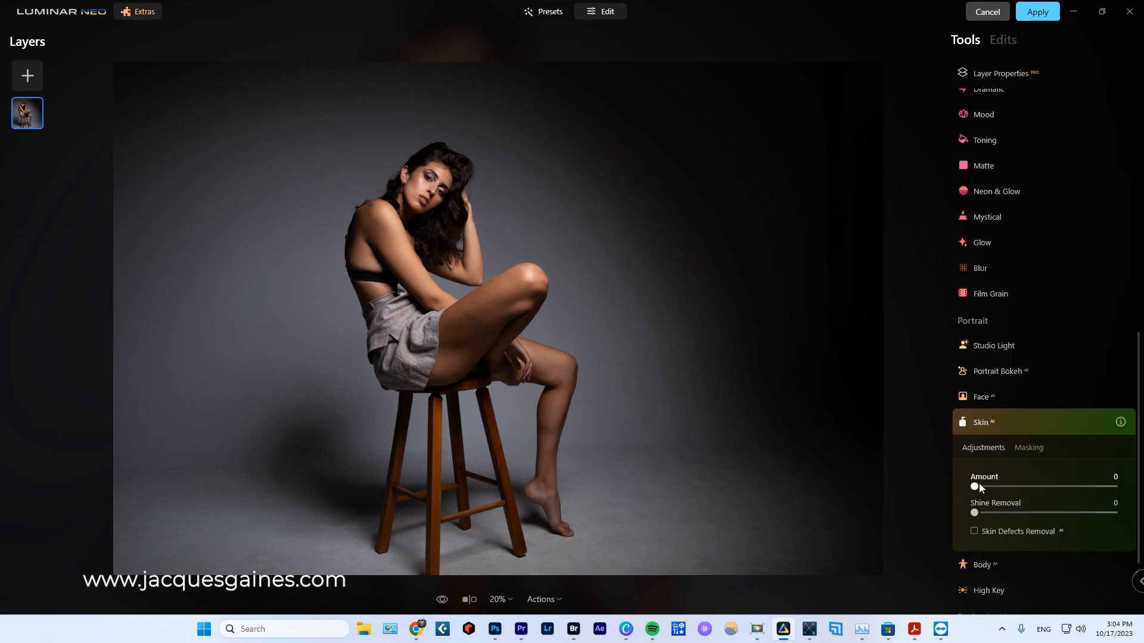
left_click_drag(973, 486, 1079, 487)
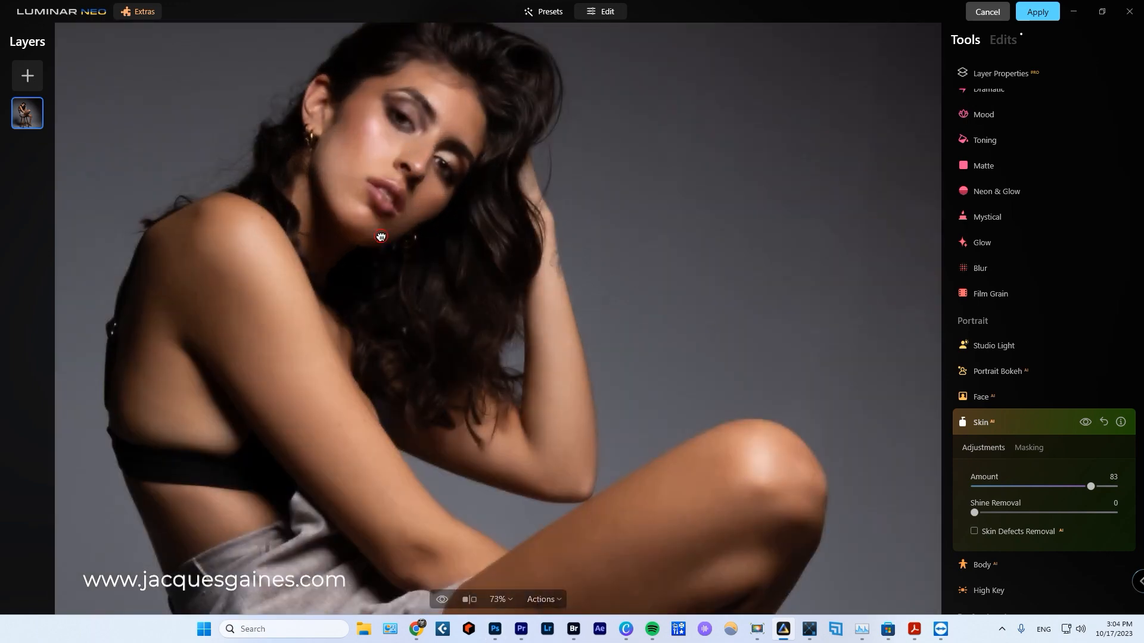
left_click_drag(379, 237, 440, 183)
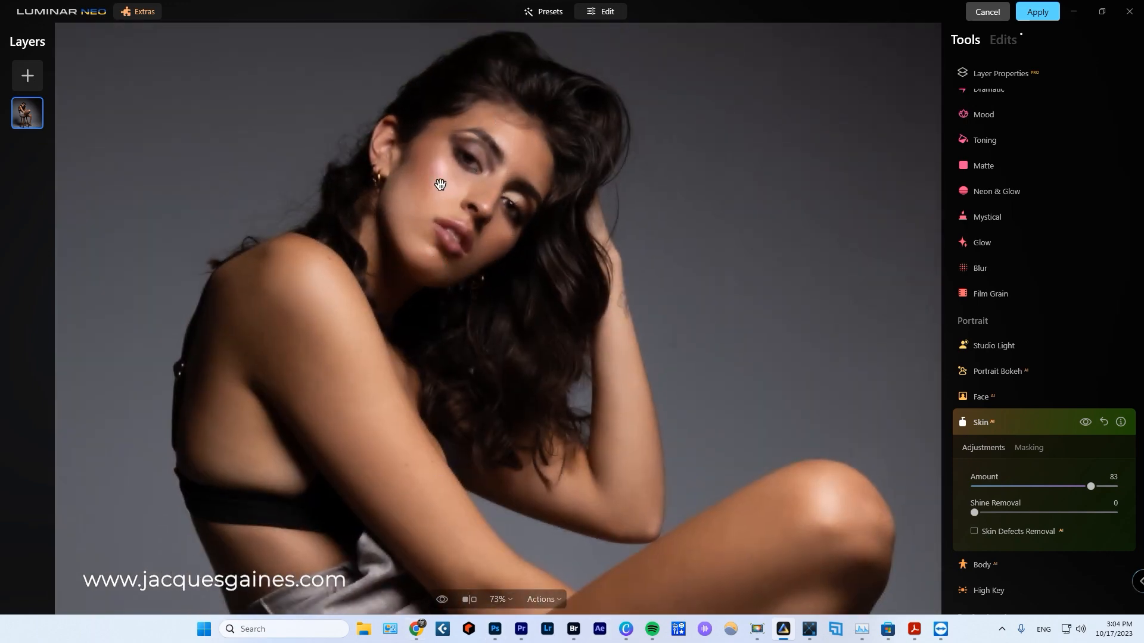
- Sweep the Before/After divider across the face to compare smoothed skin with the original
left_click(469, 599)
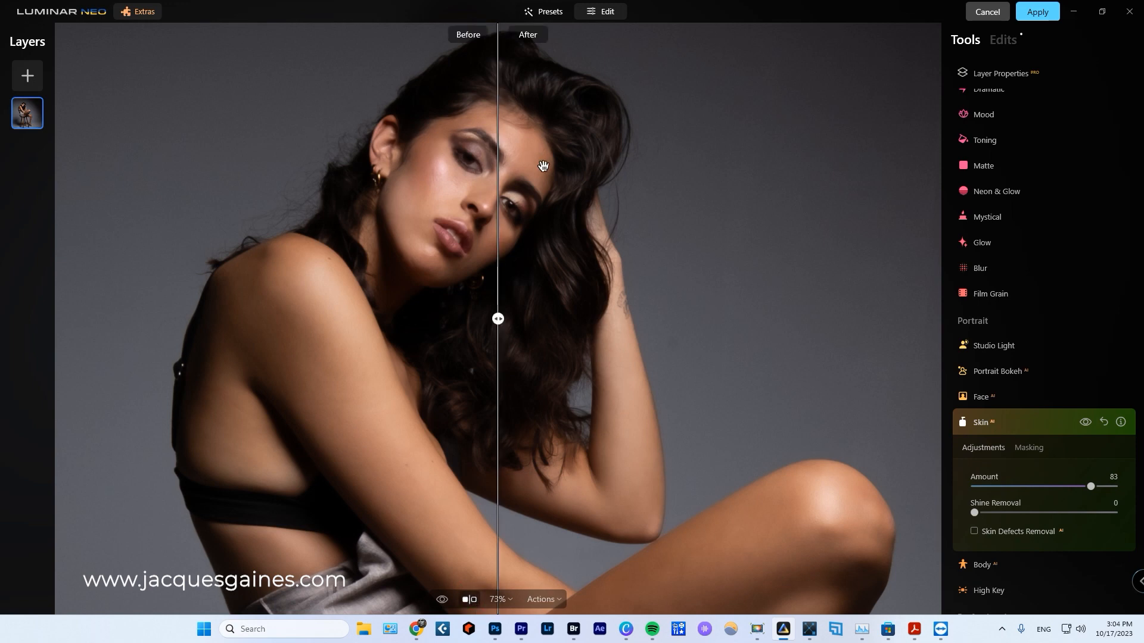
left_click_drag(498, 319, 651, 320)
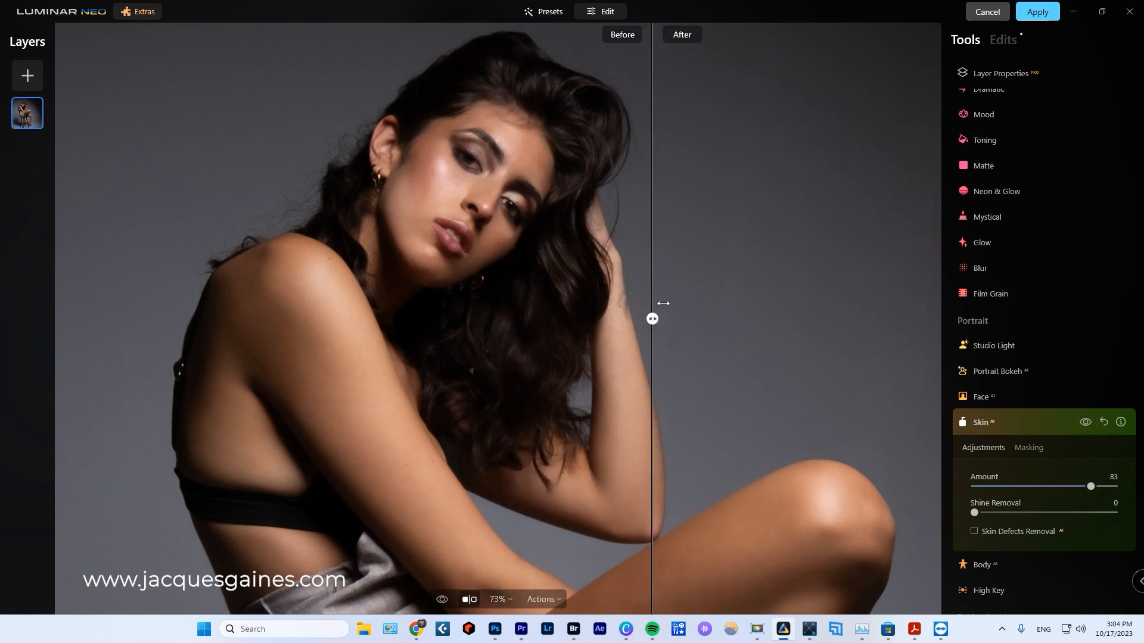
left_click_drag(652, 320, 298, 320)
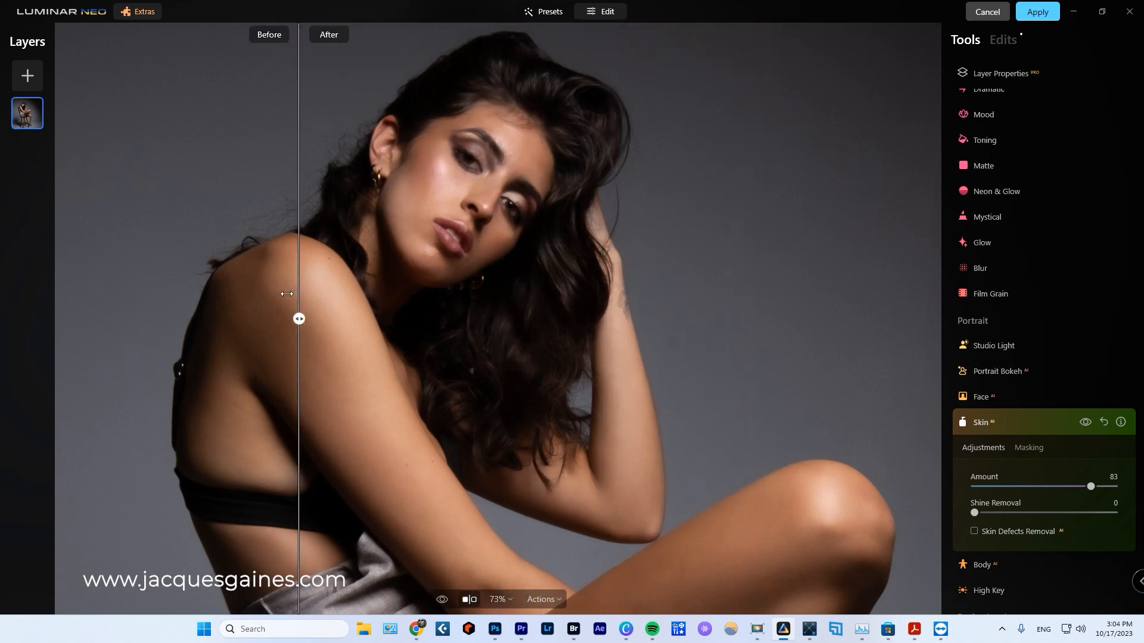
left_click_drag(298, 319, 329, 320)
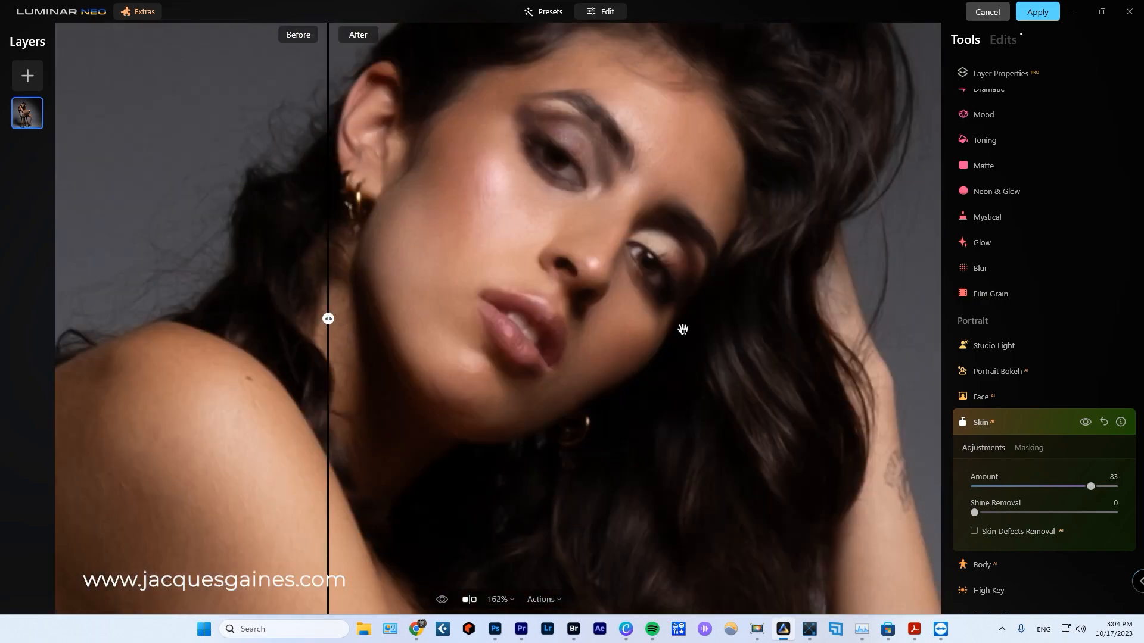
left_click_drag(328, 320, 740, 319)
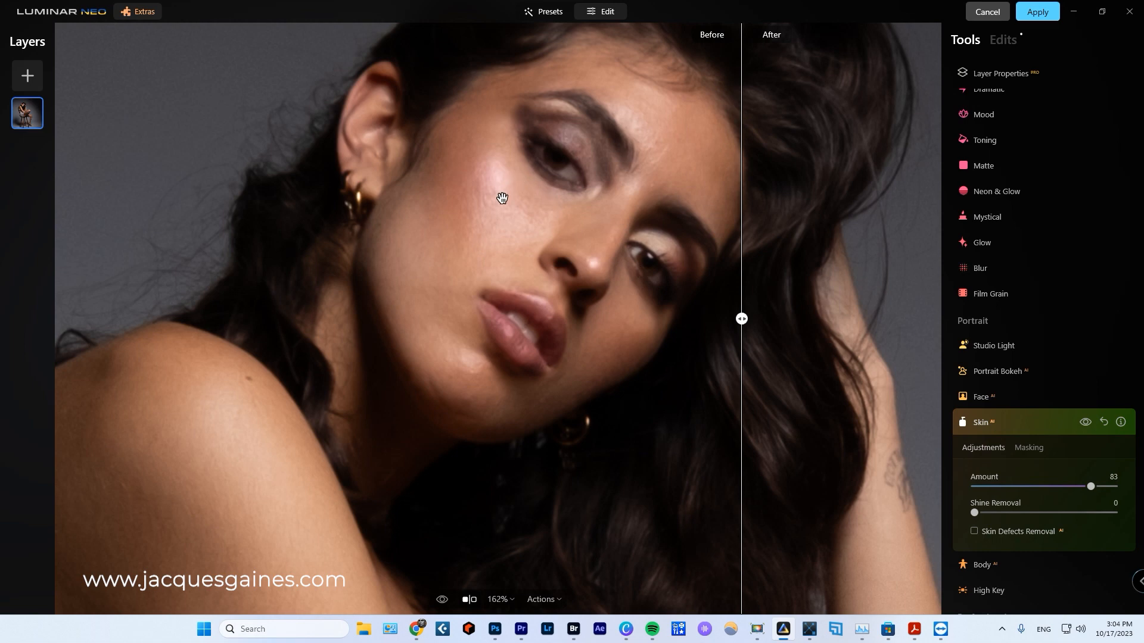
mouse_move(742, 318)
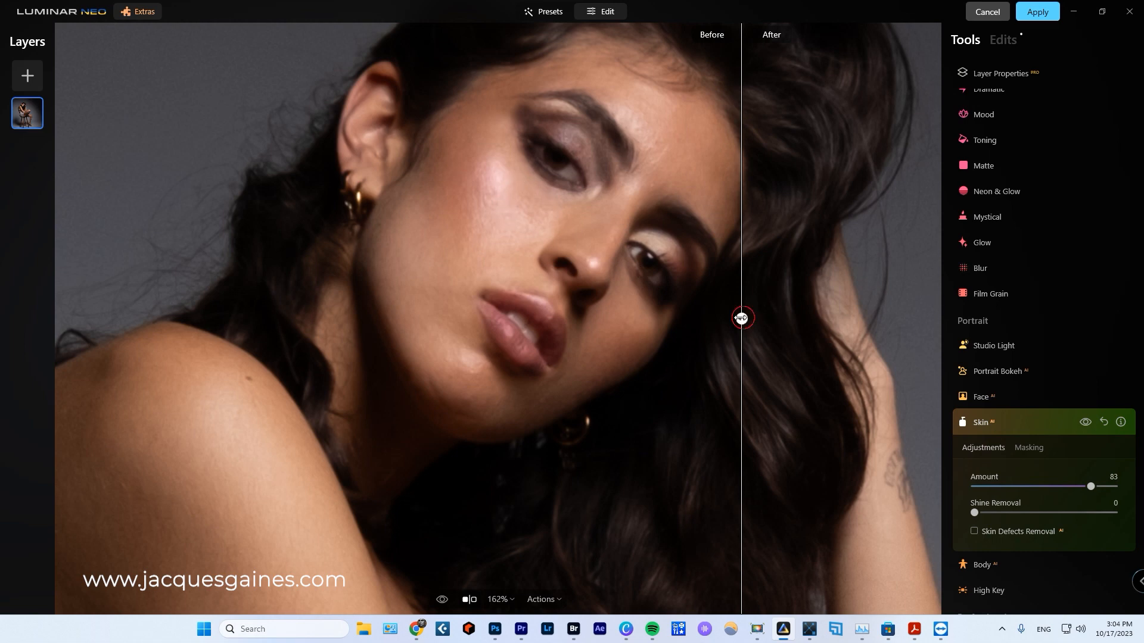
left_click_drag(740, 317, 371, 317)
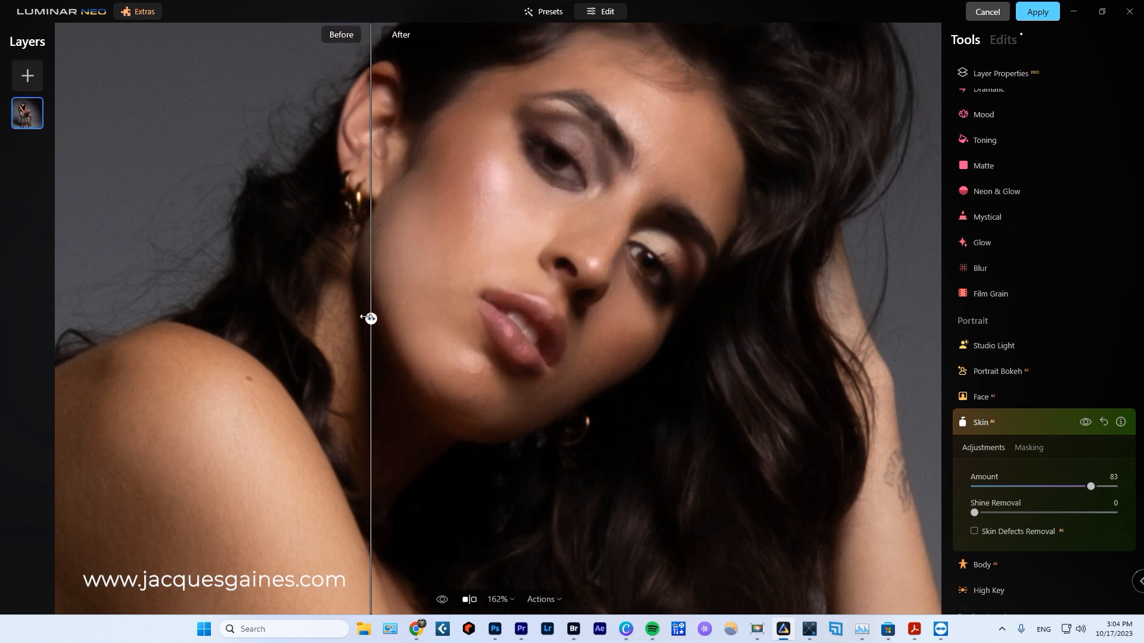
left_click_drag(370, 318, 788, 318)
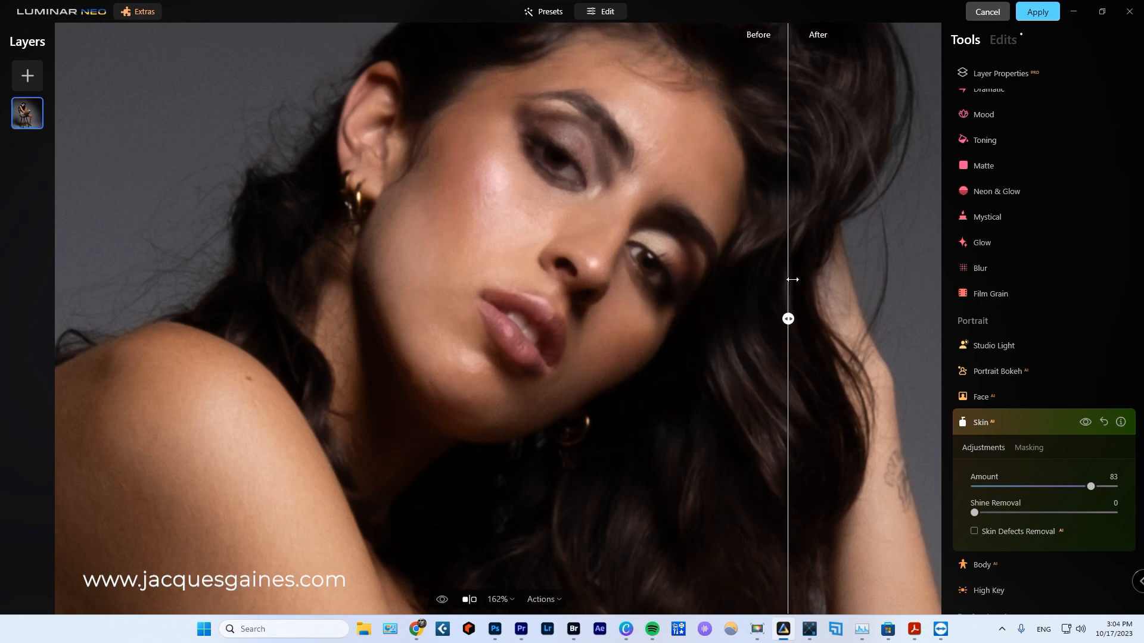
left_click_drag(787, 319, 117, 319)
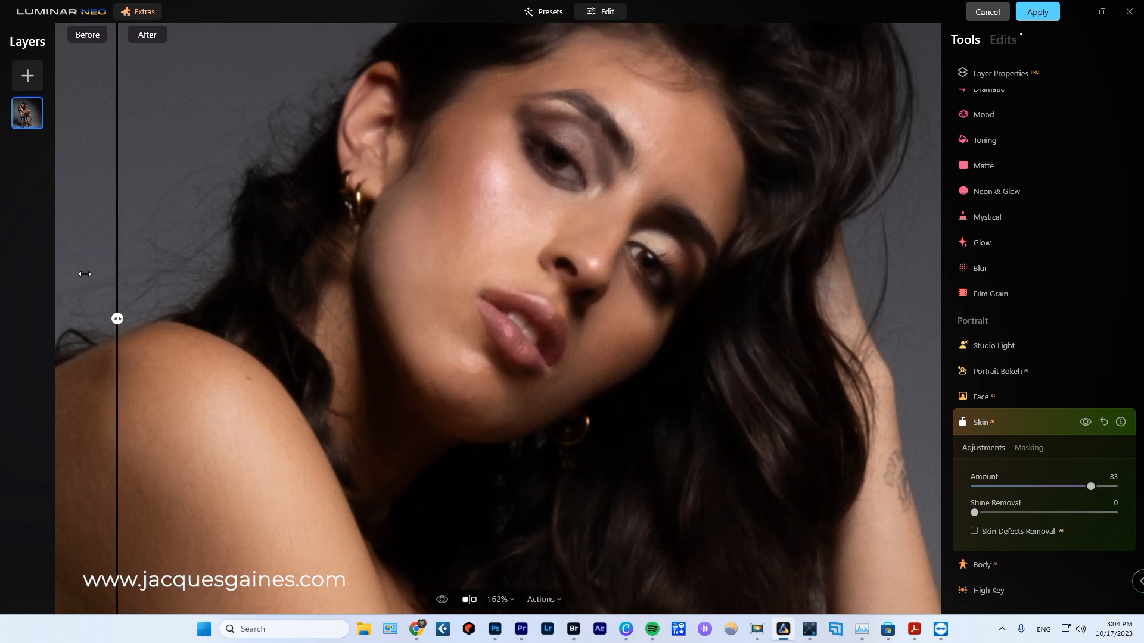
left_click_drag(117, 319, 839, 319)
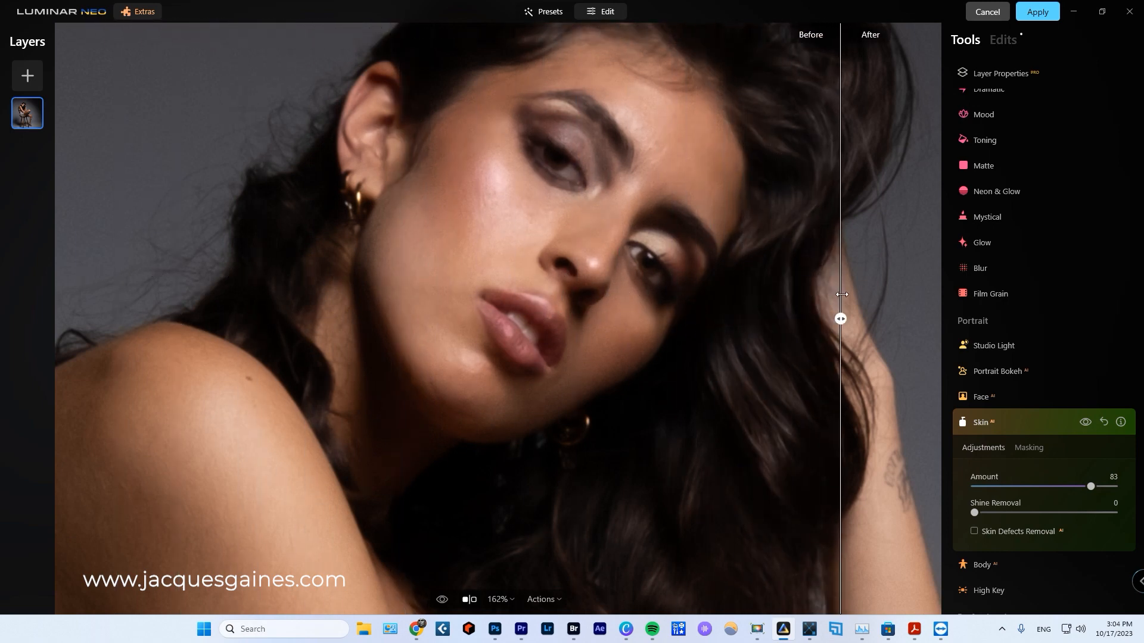
left_click_drag(840, 319, 147, 319)
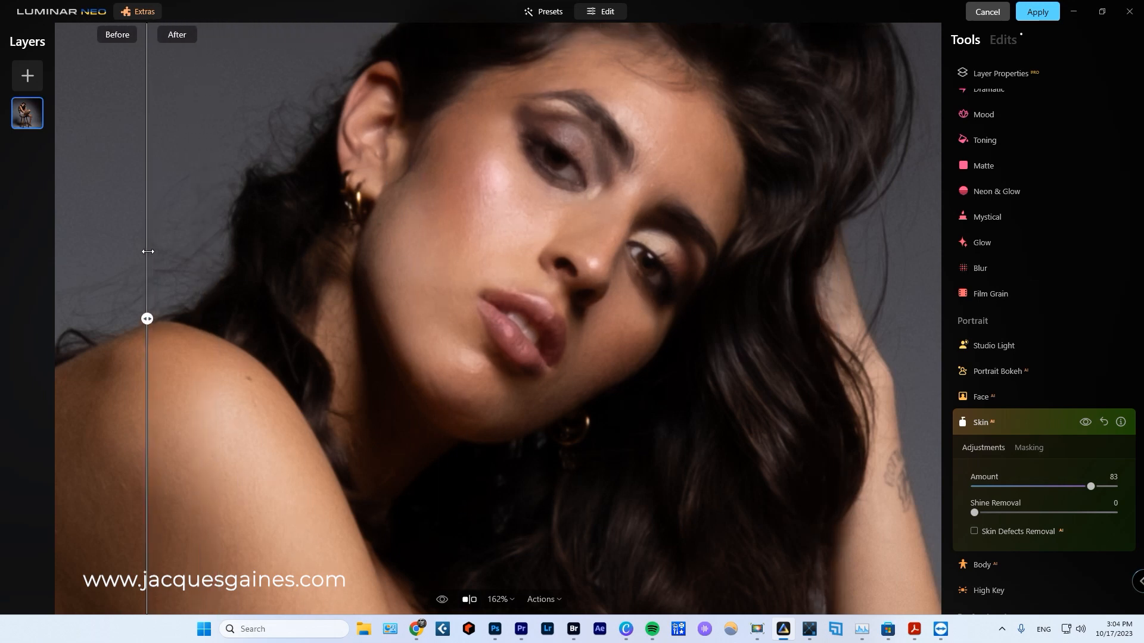
left_click_drag(147, 319, 471, 320)
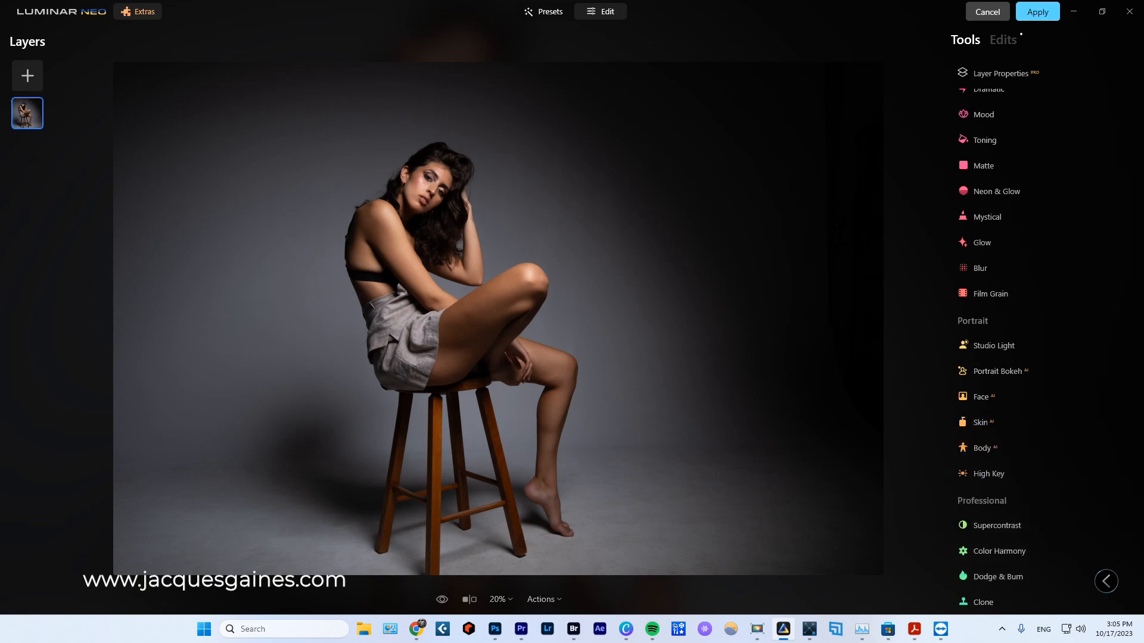
- In Face AI, try Face Light at 53 then return it to 0
left_click(984, 396)
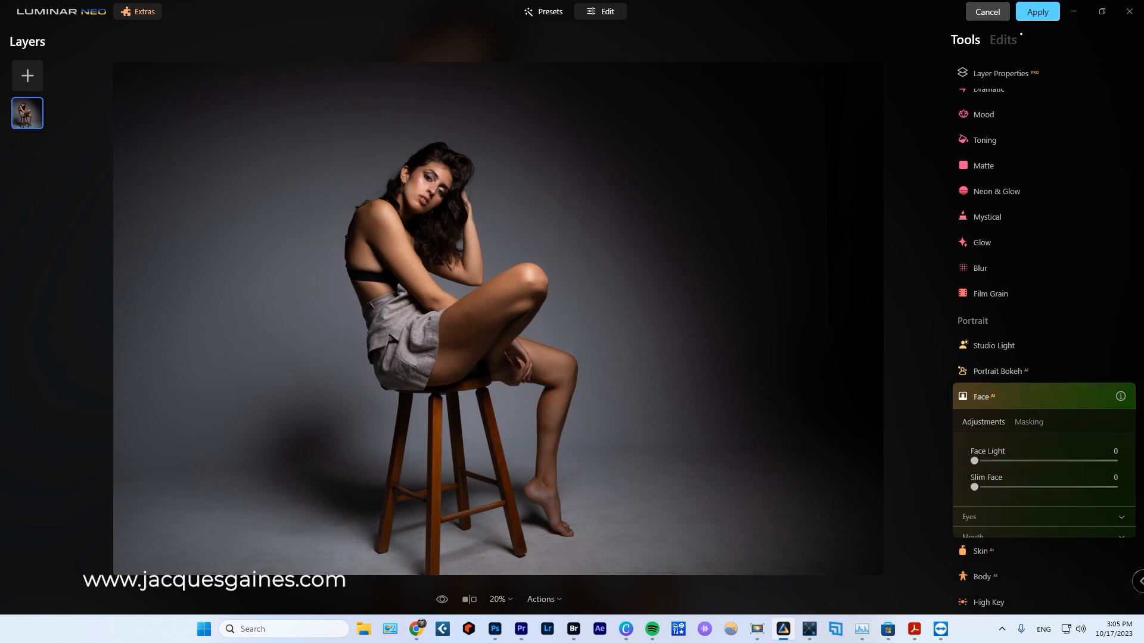
scroll("down", 3)
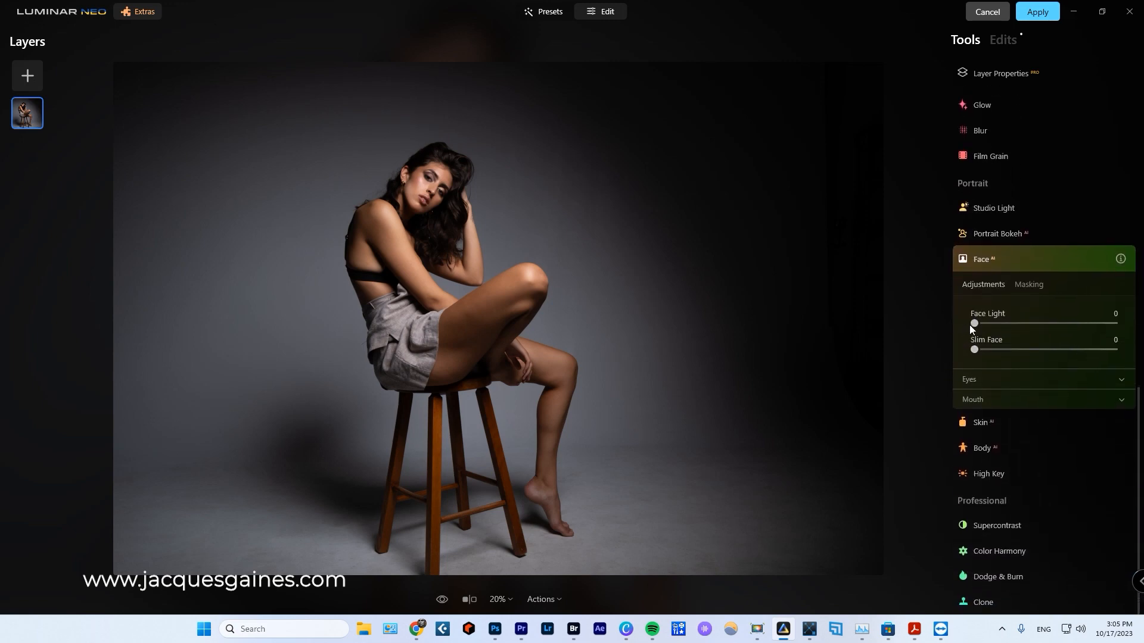
left_click_drag(974, 323, 1049, 323)
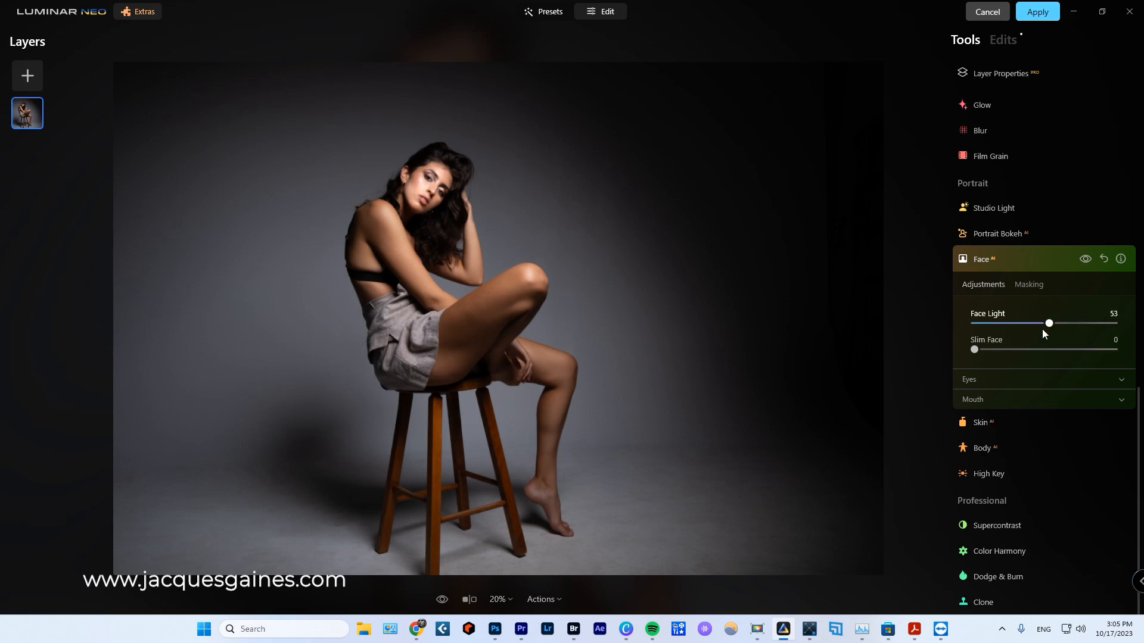
left_click_drag(1048, 323, 974, 323)
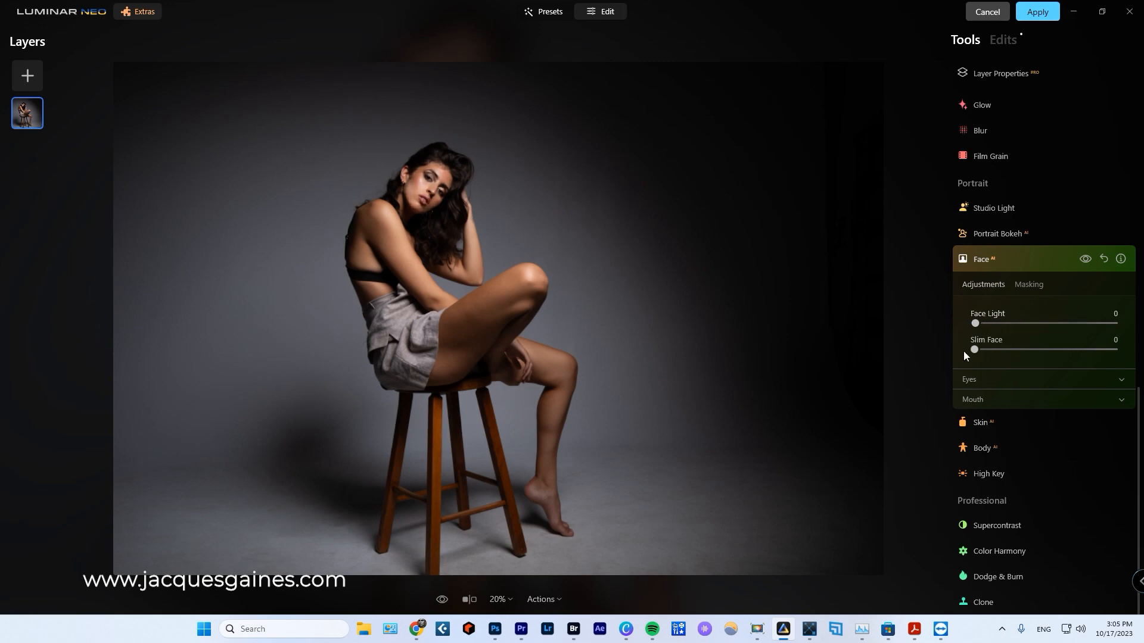
mouse_move(968, 350)
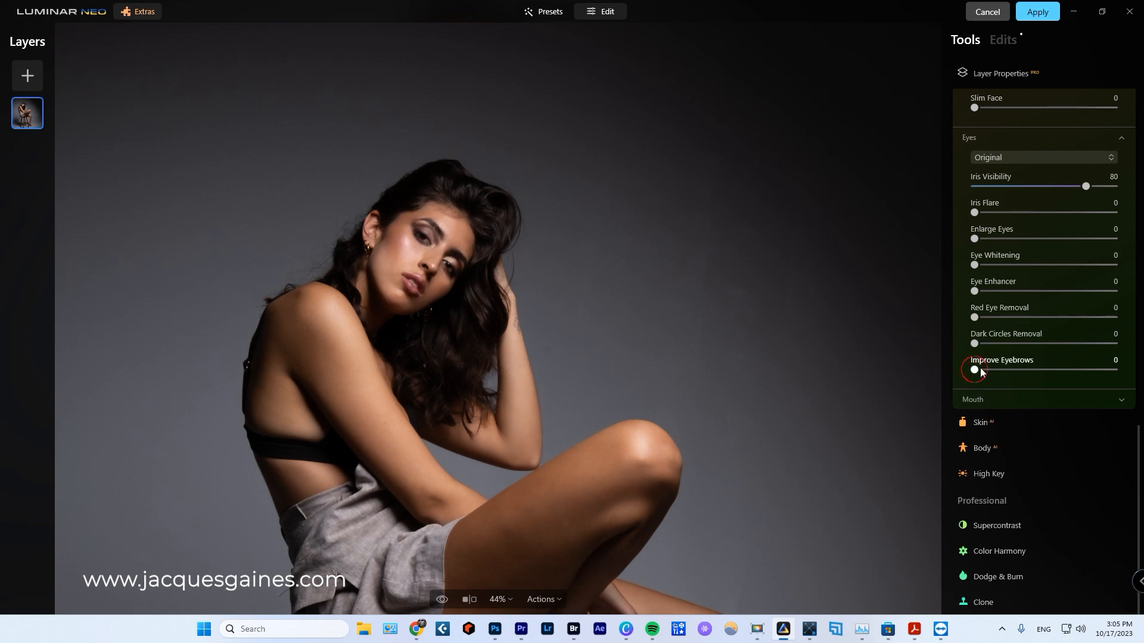
- Set Improve Eyebrows 43, Dark Circles Removal 83 and Eye Enhancer 45
left_click_drag(974, 369, 1034, 370)
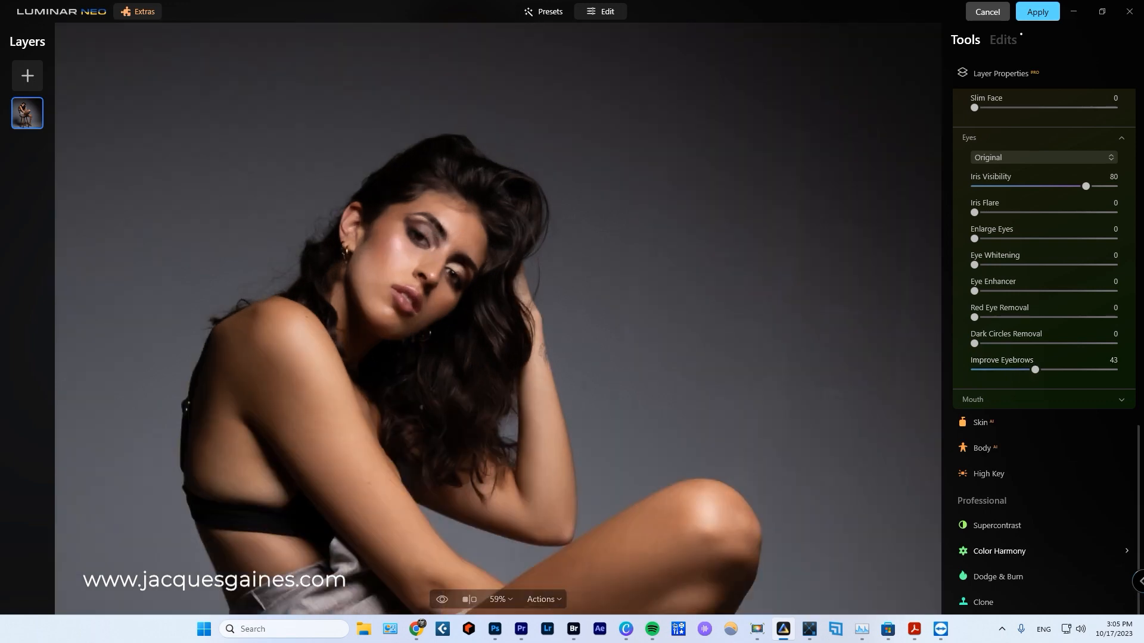
left_click_drag(974, 343, 1090, 343)
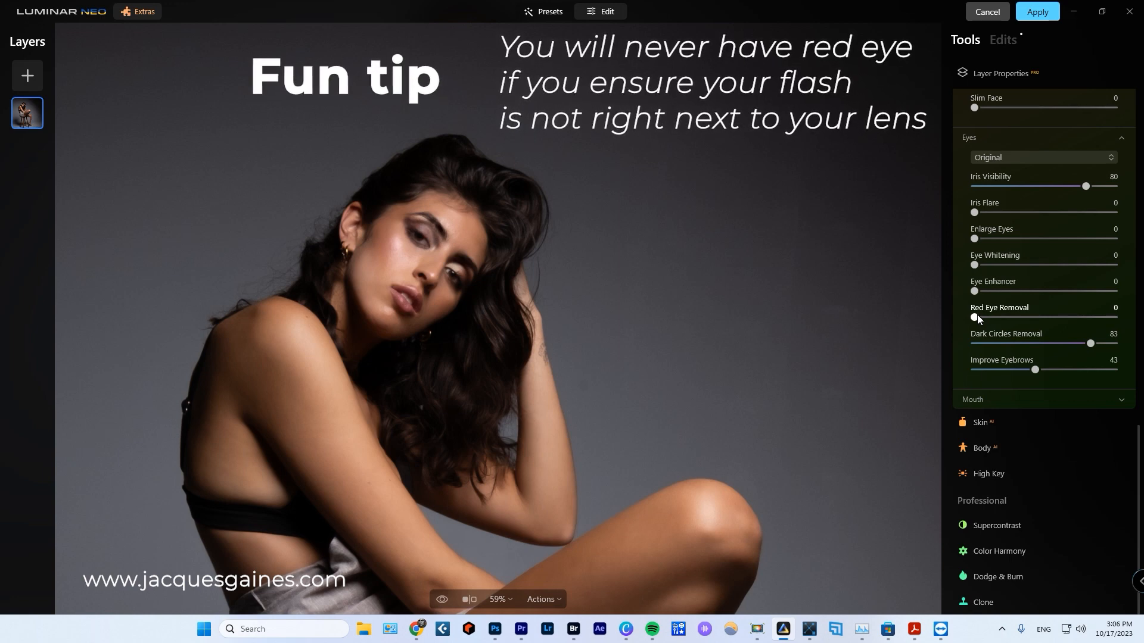
left_click_drag(973, 291, 980, 291)
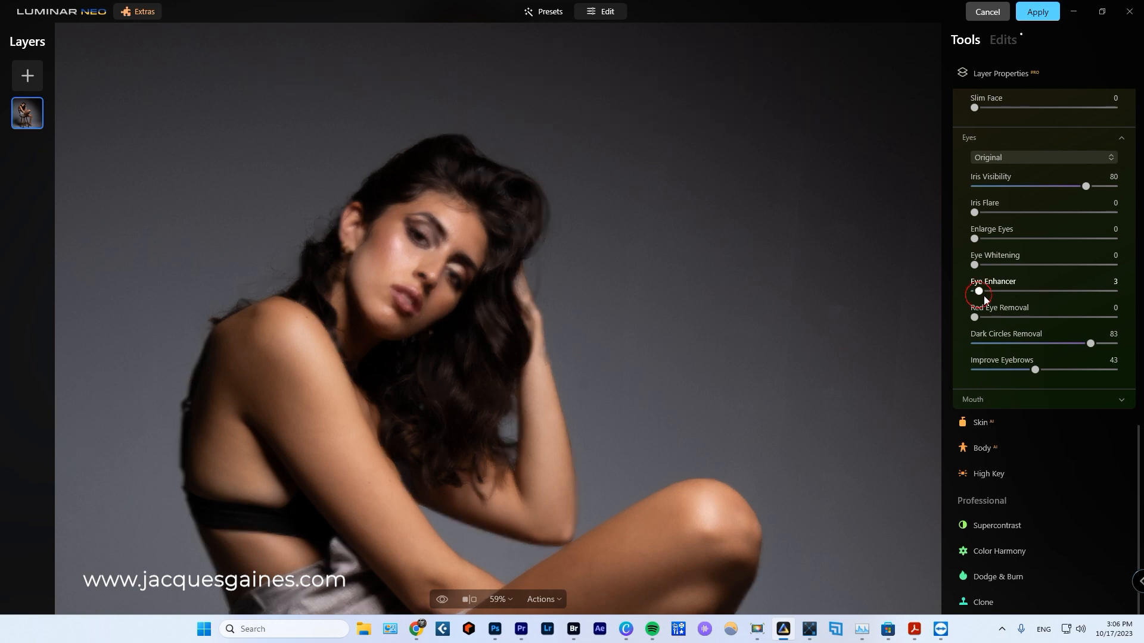
left_click_drag(979, 290, 1039, 291)
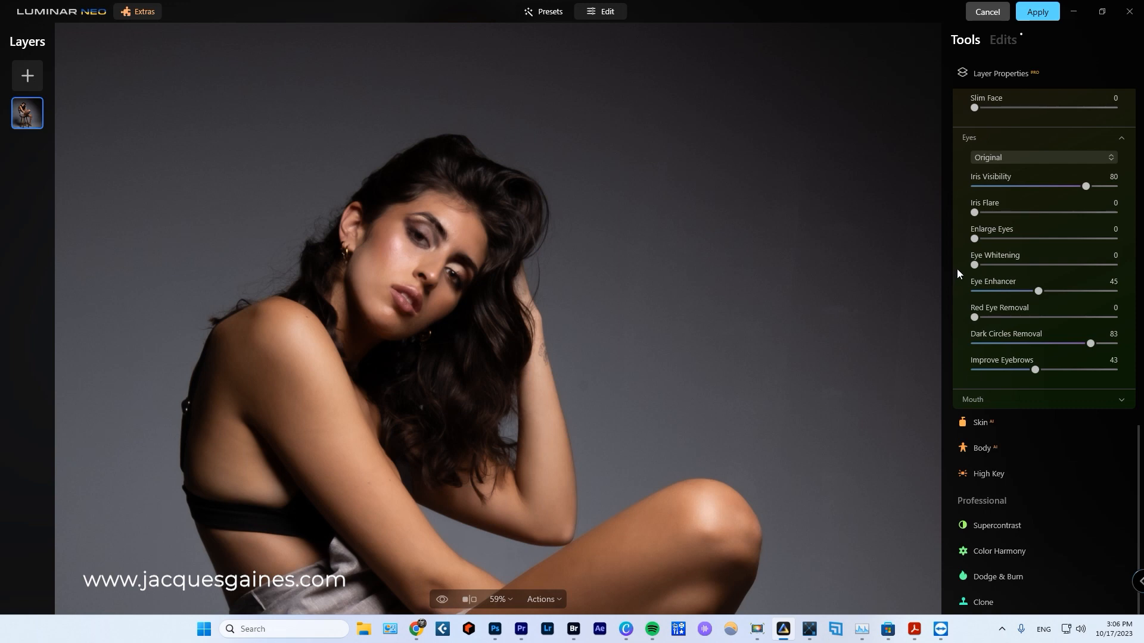
- Push Eye Whitening to maximum, then settle it at 52
left_click_drag(974, 265, 995, 264)
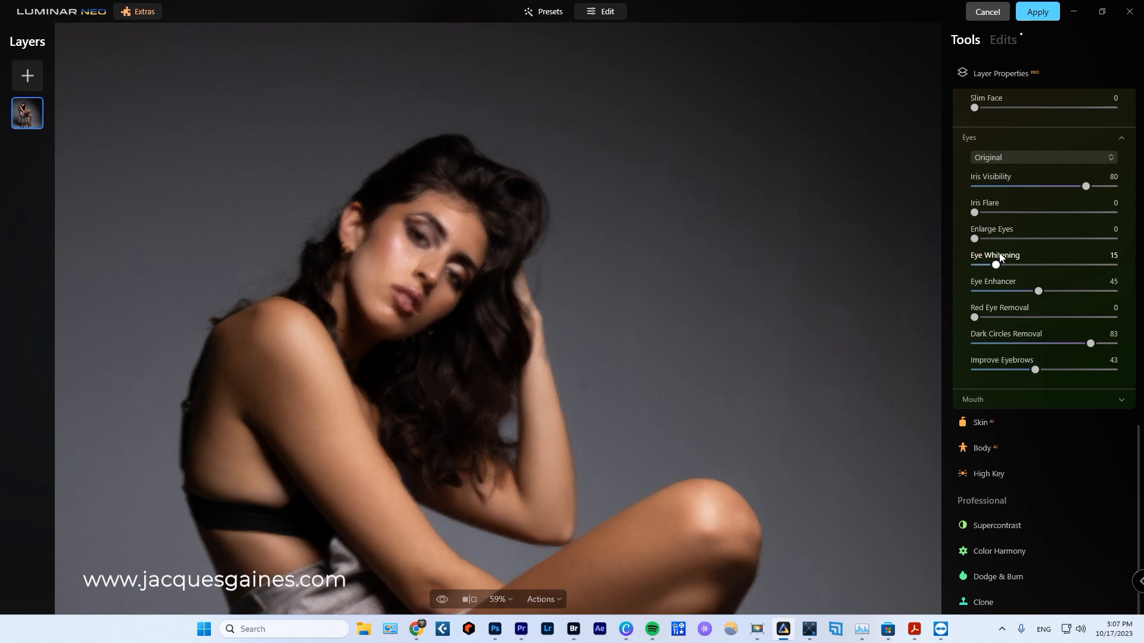
left_click_drag(993, 264, 1022, 264)
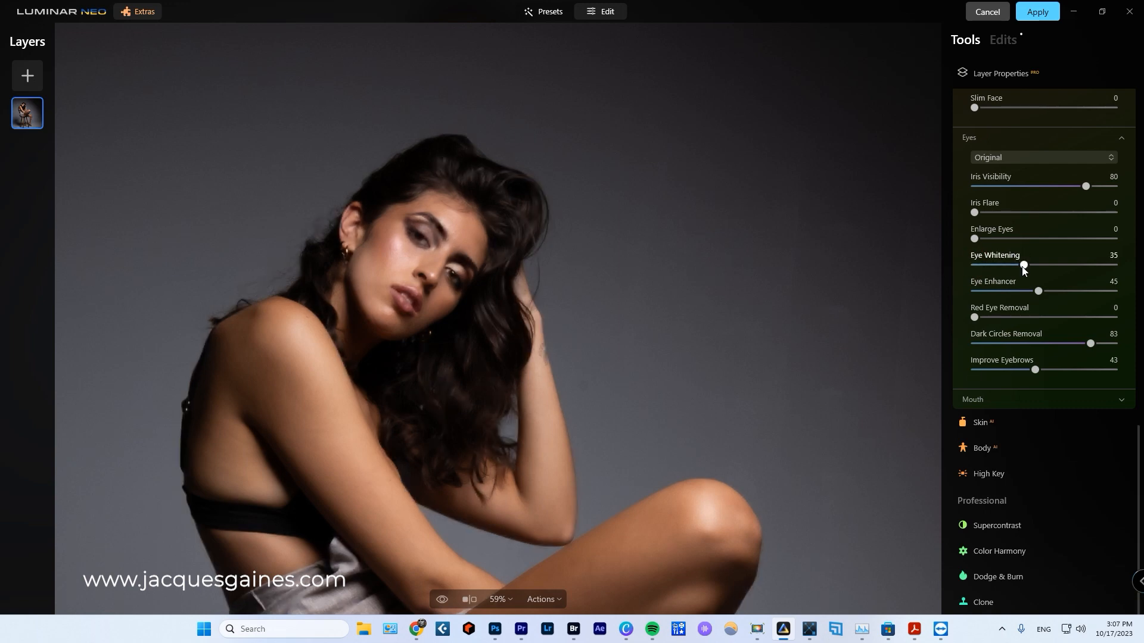
left_click_drag(1022, 265, 1114, 264)
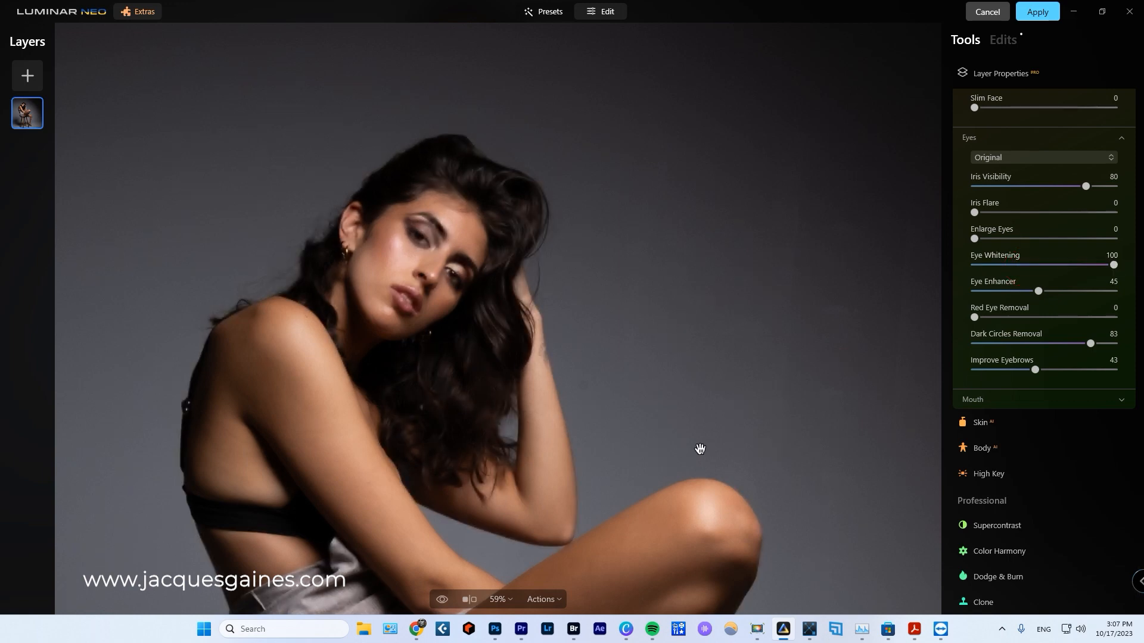
mouse_move(766, 249)
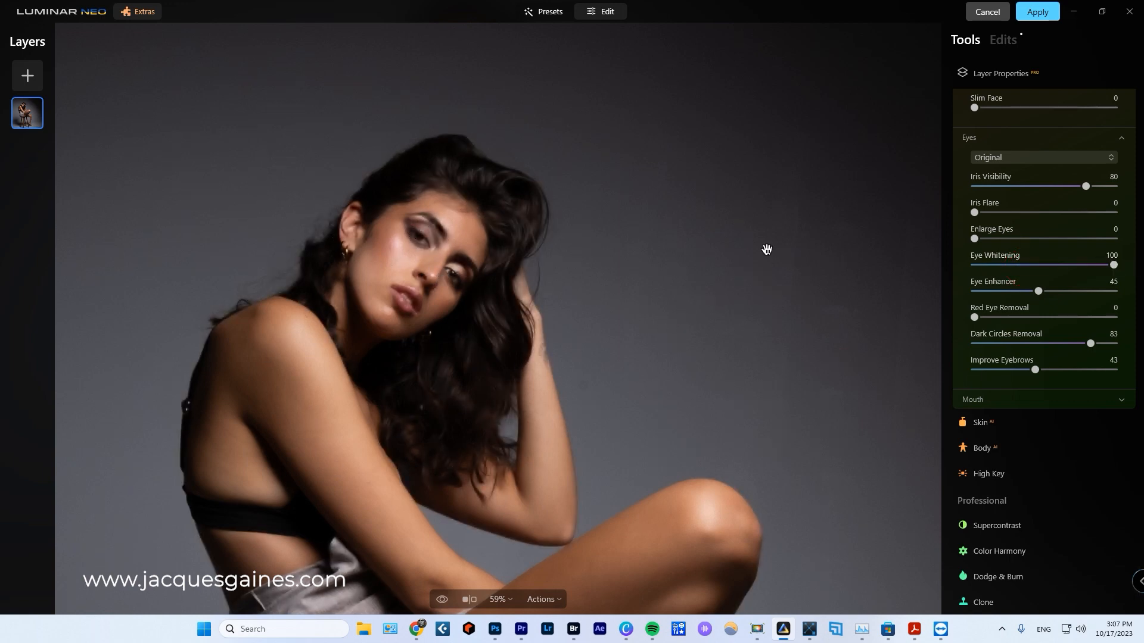
left_click_drag(1112, 264, 1054, 265)
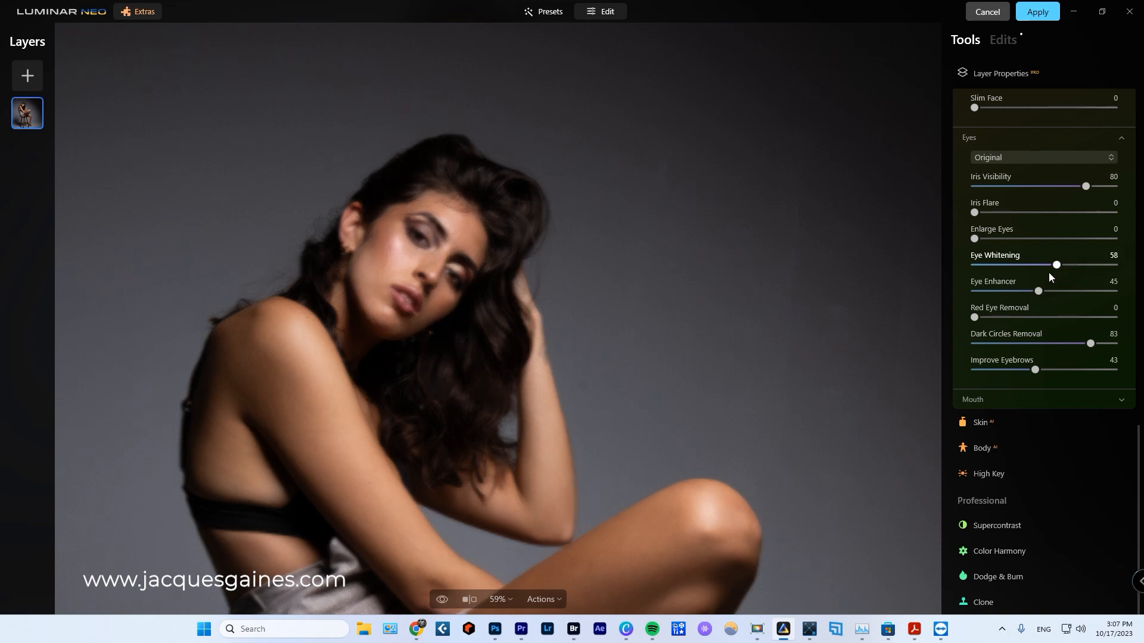
left_click_drag(1056, 265, 1048, 264)
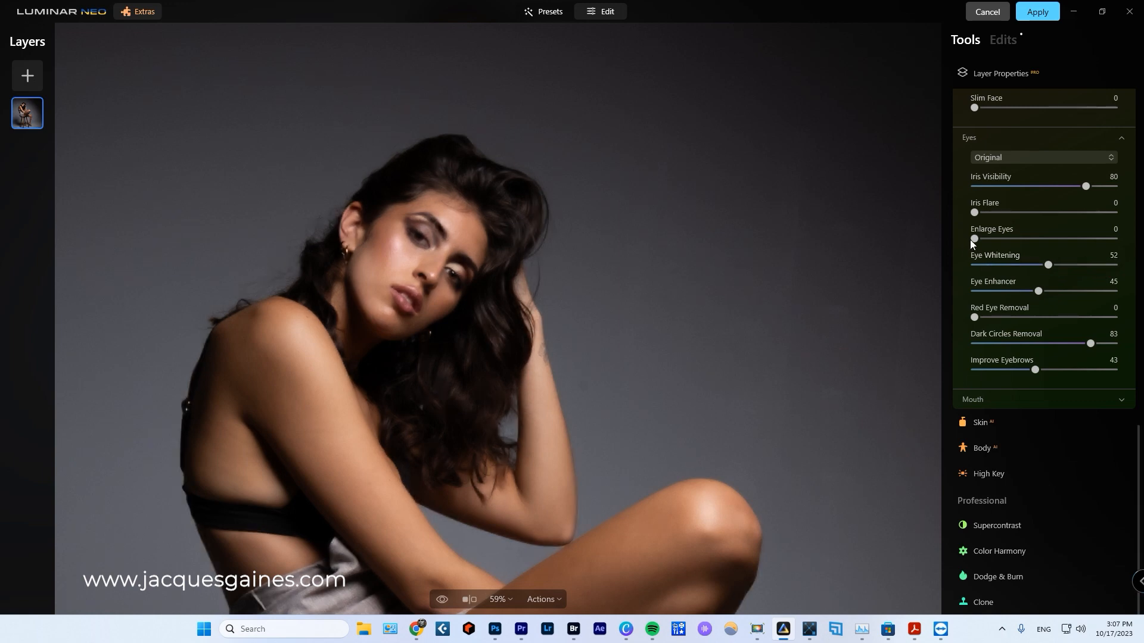
- Settle Enlarge Eyes at a subtle 10 and raise Iris Flare to 53
left_click_drag(973, 238, 1014, 238)
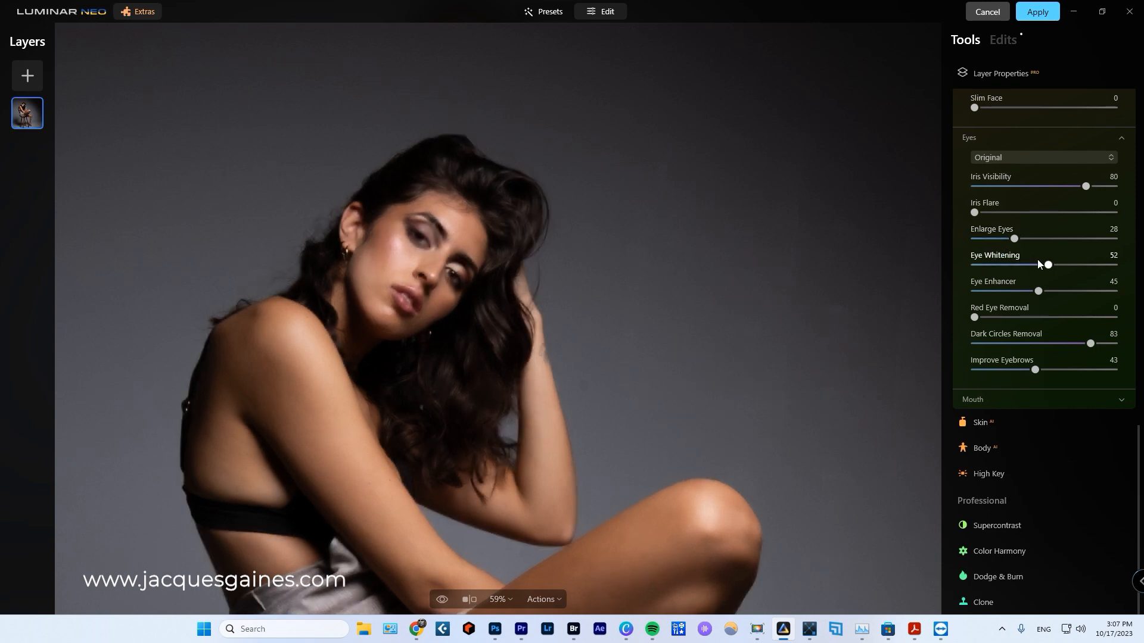
left_click_drag(1013, 239, 1067, 239)
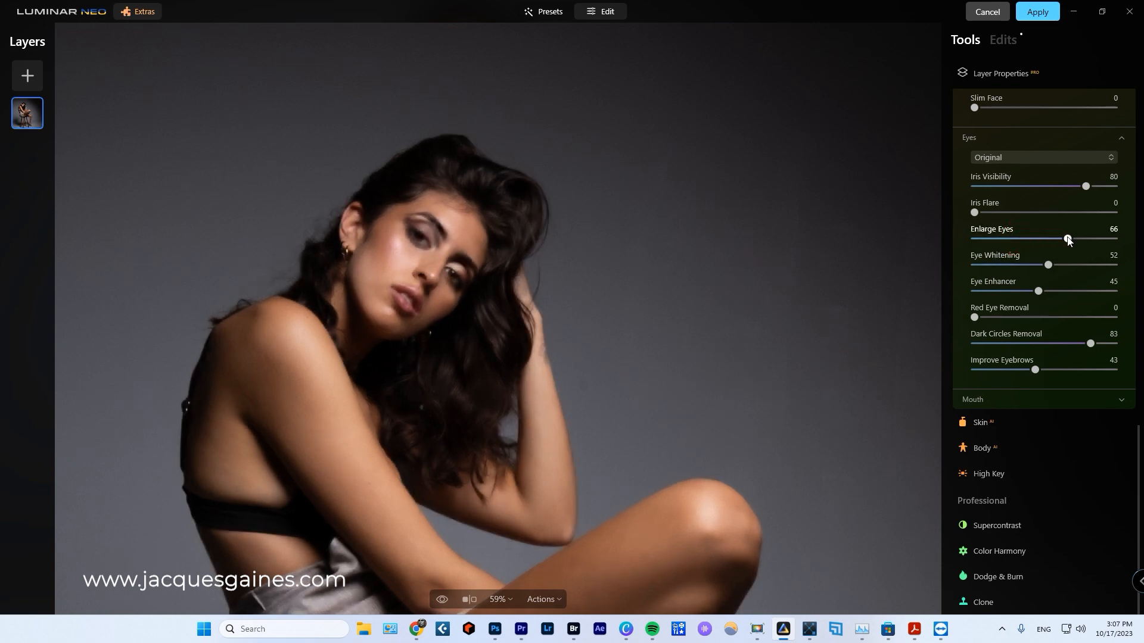
left_click_drag(1066, 238, 1096, 238)
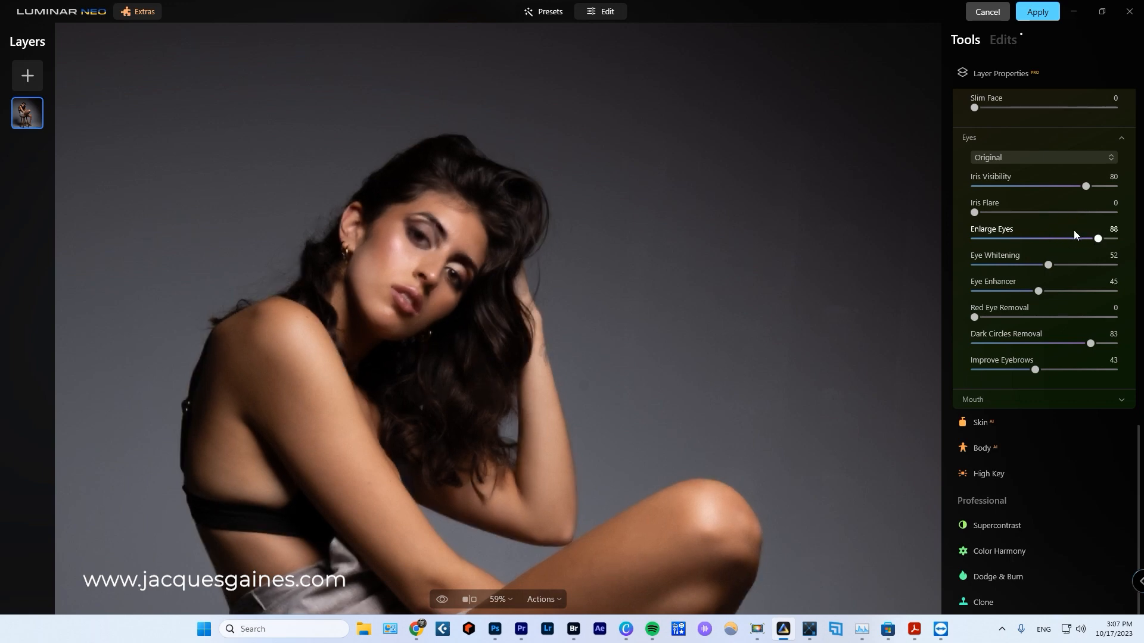
left_click_drag(1096, 238, 983, 239)
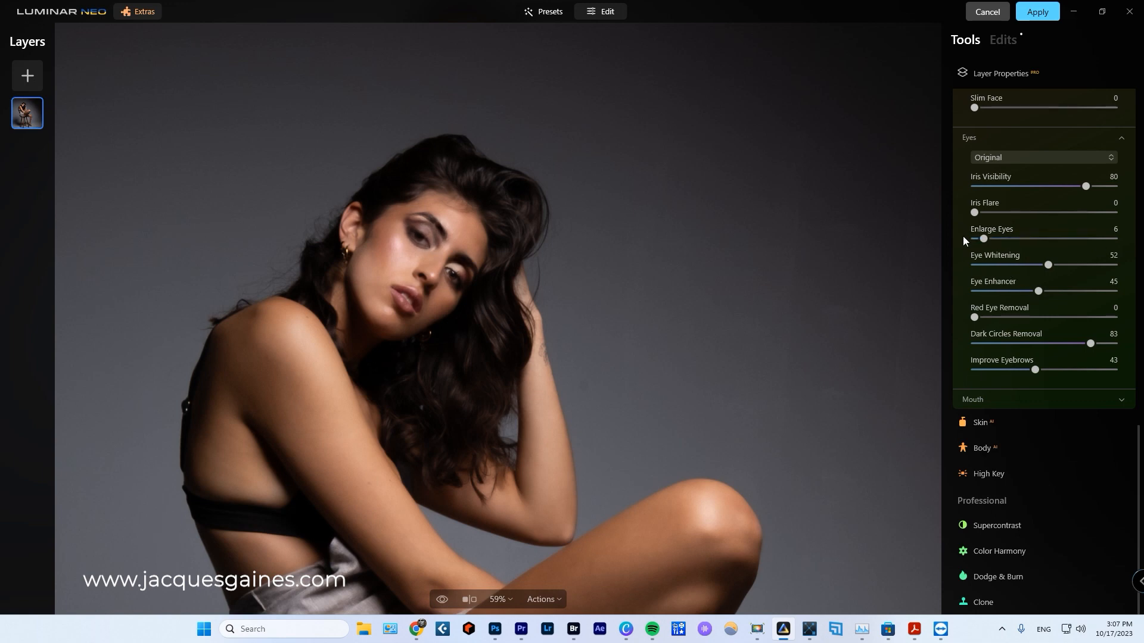
left_click_drag(983, 238, 992, 238)
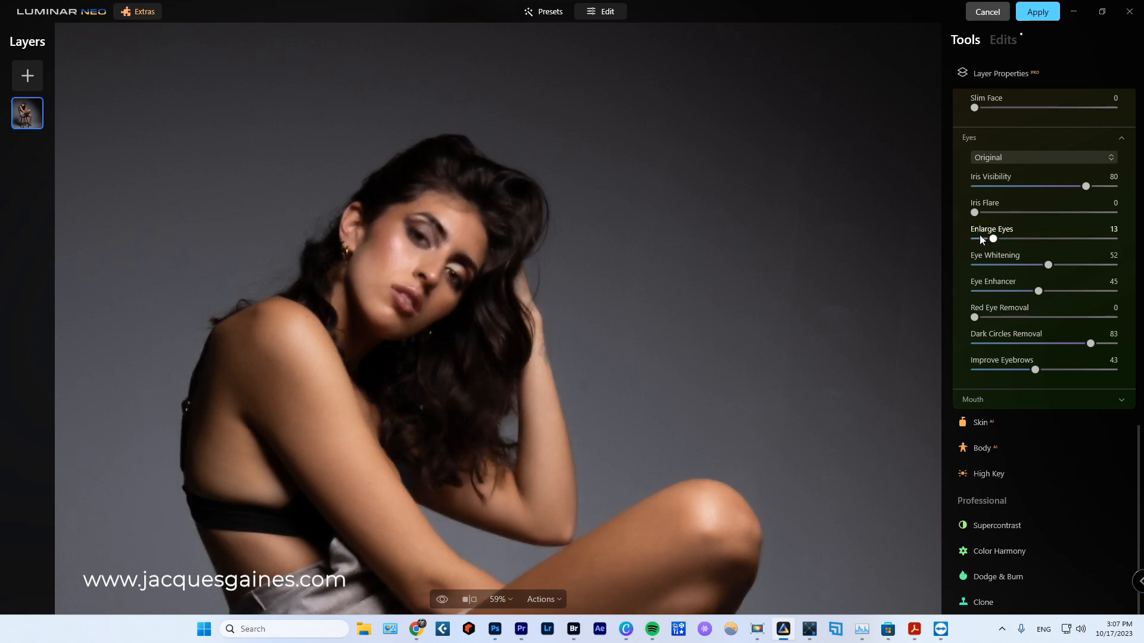
left_click_drag(992, 238, 988, 239)
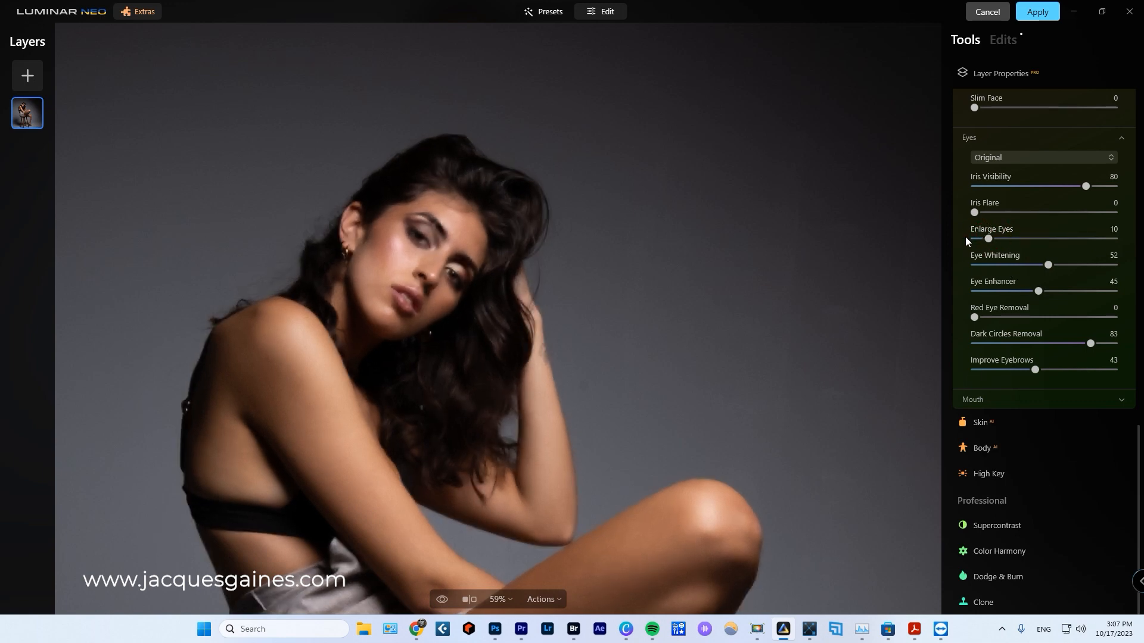
left_click_drag(973, 212, 1049, 212)
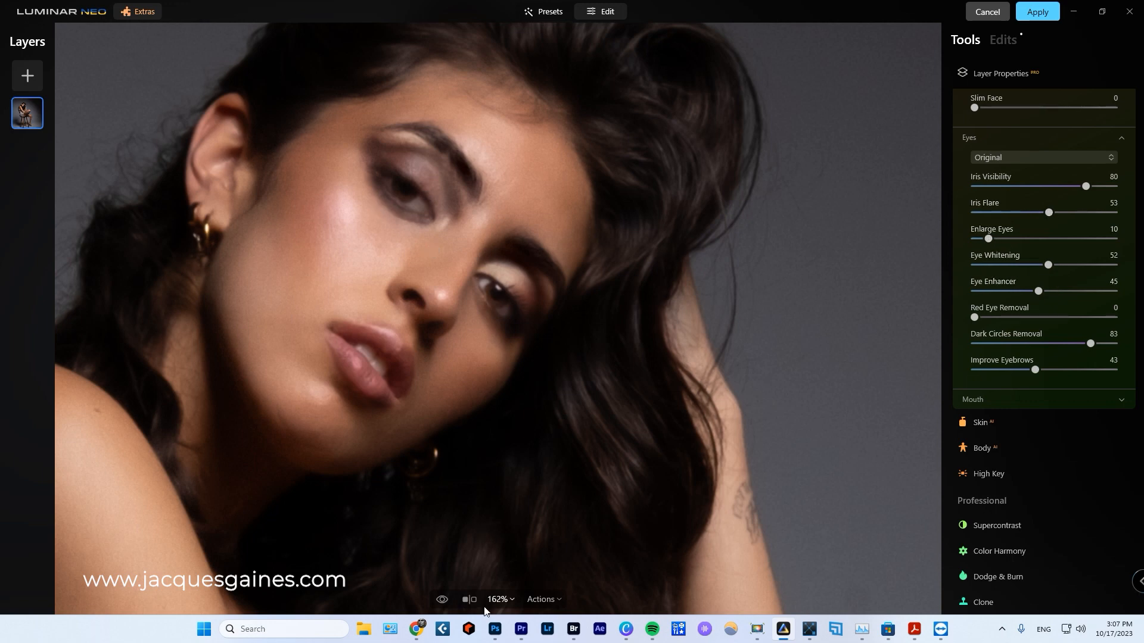
- Compare the original and retouched face with the Before/After split view
left_click(466, 600)
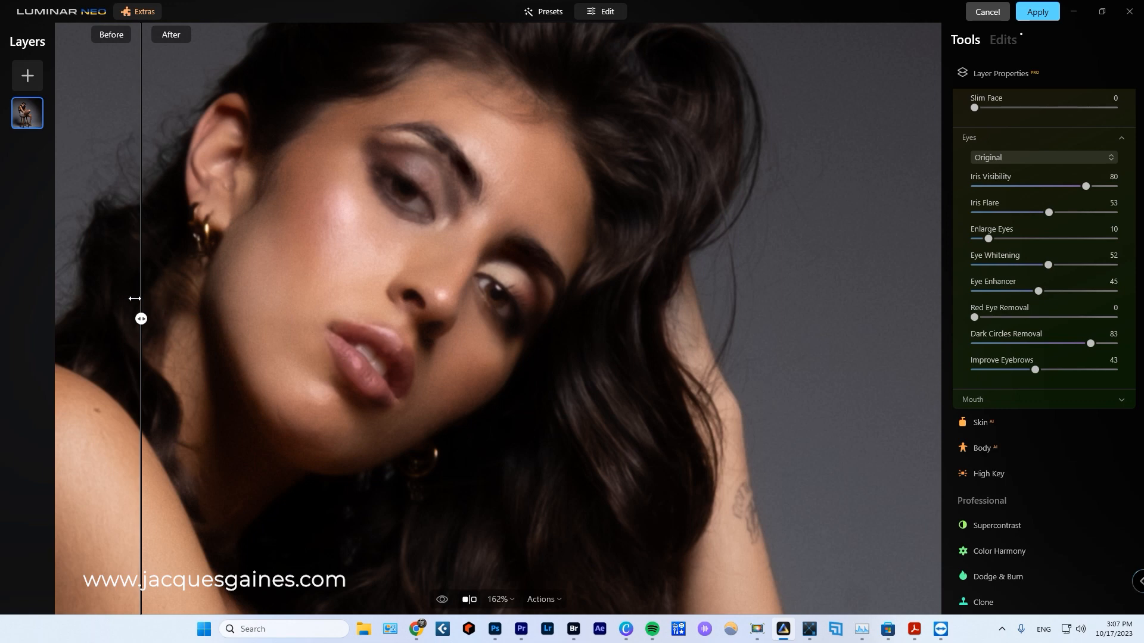
left_click_drag(141, 318, 596, 318)
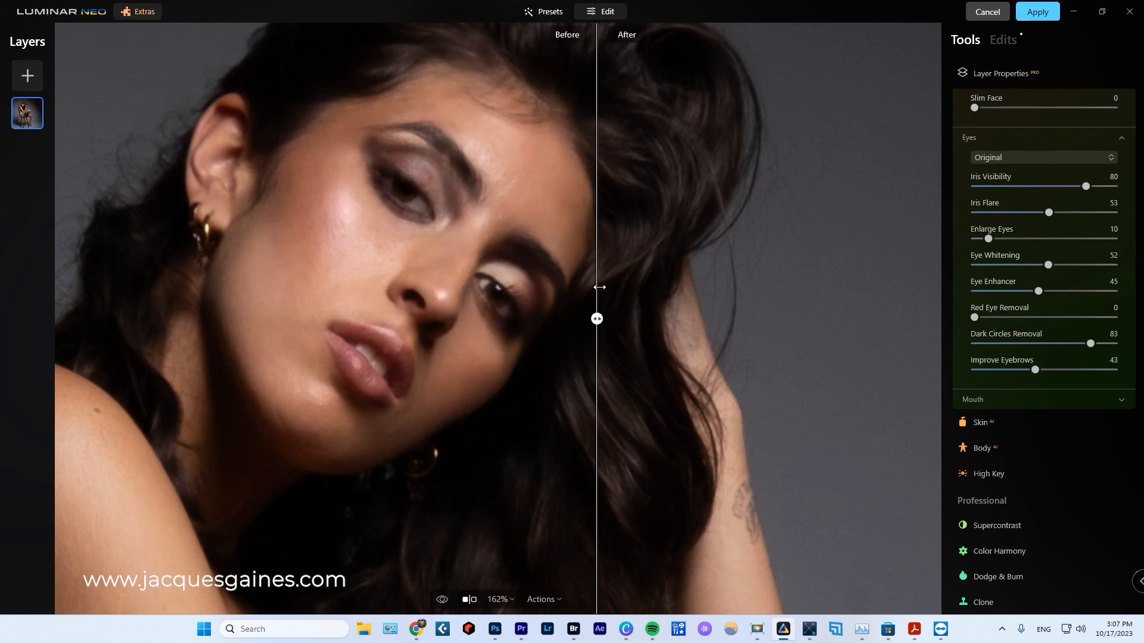
left_click_drag(596, 319, 431, 319)
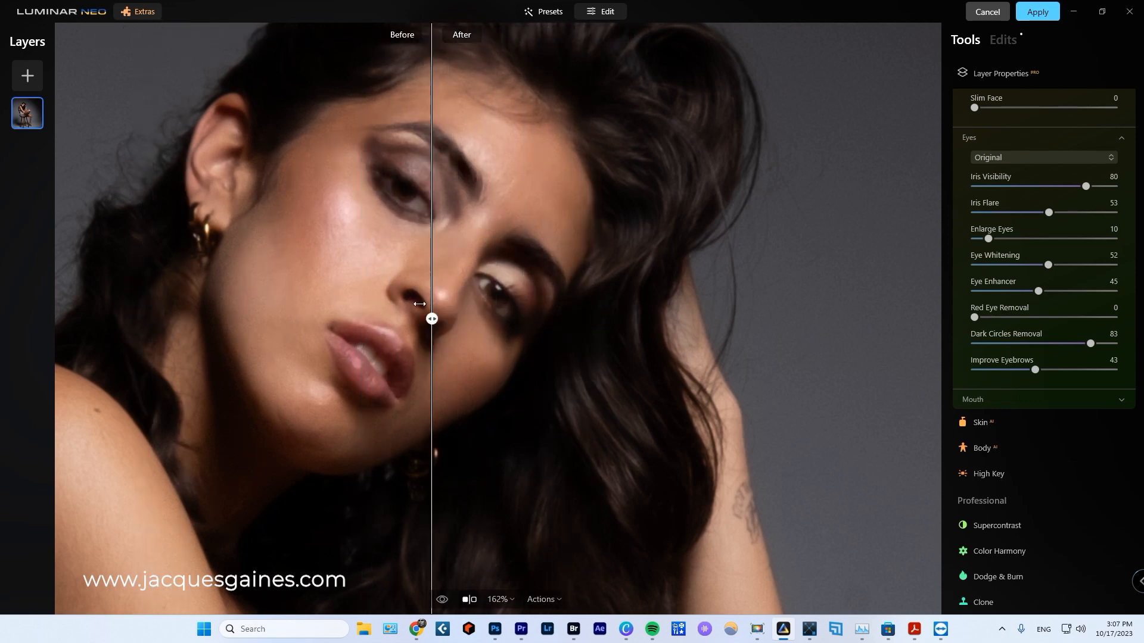
left_click_drag(430, 319, 224, 319)
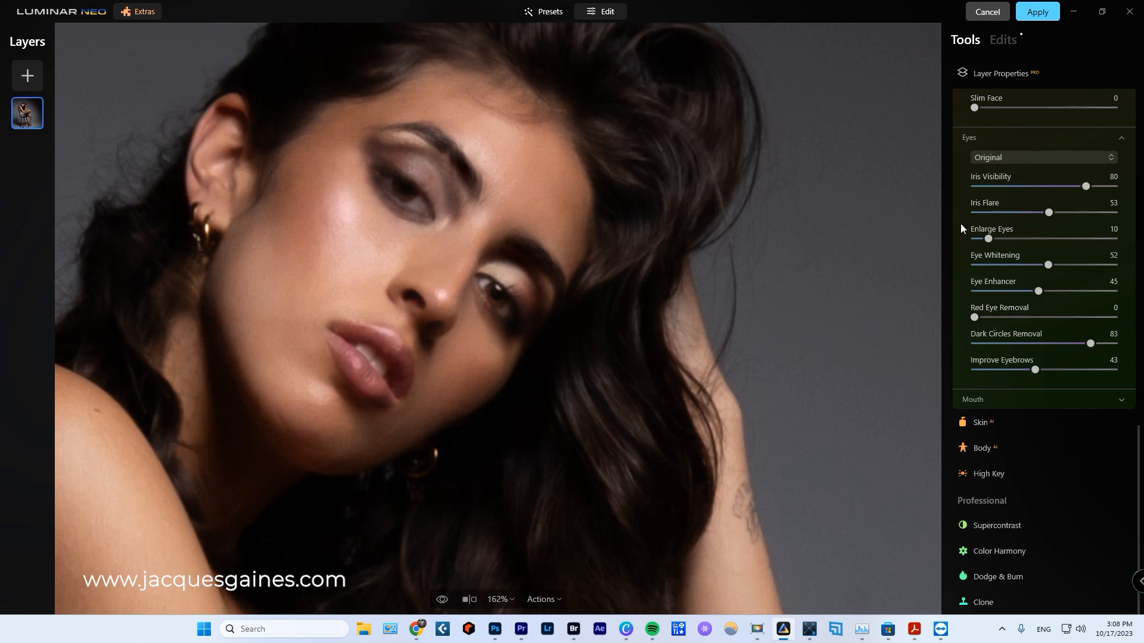
mouse_move(966, 192)
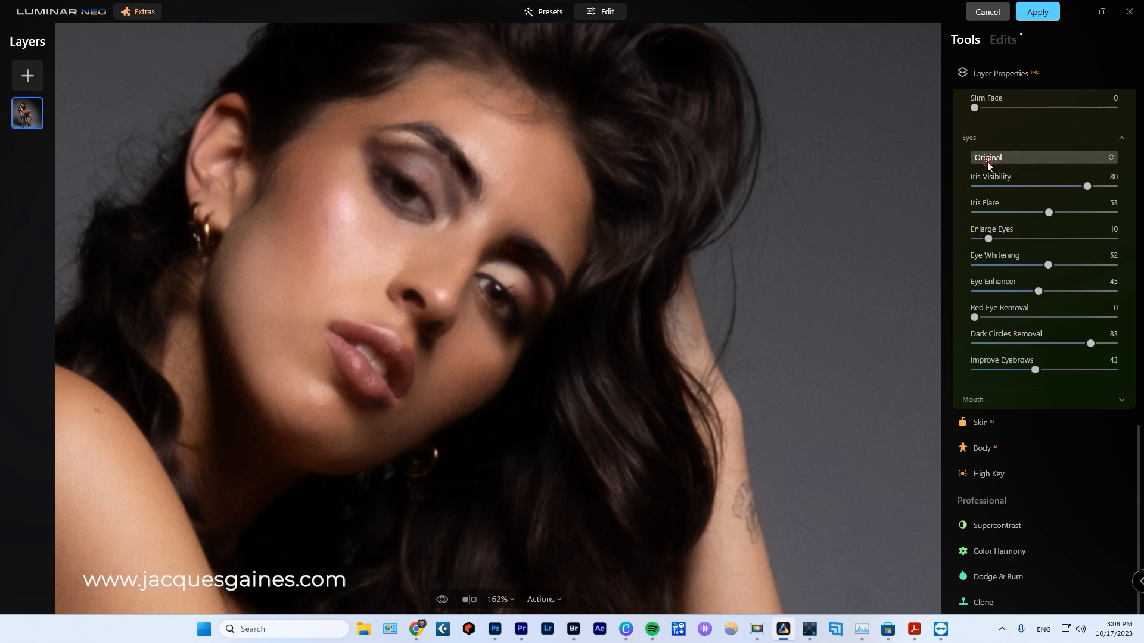
left_click(1042, 157)
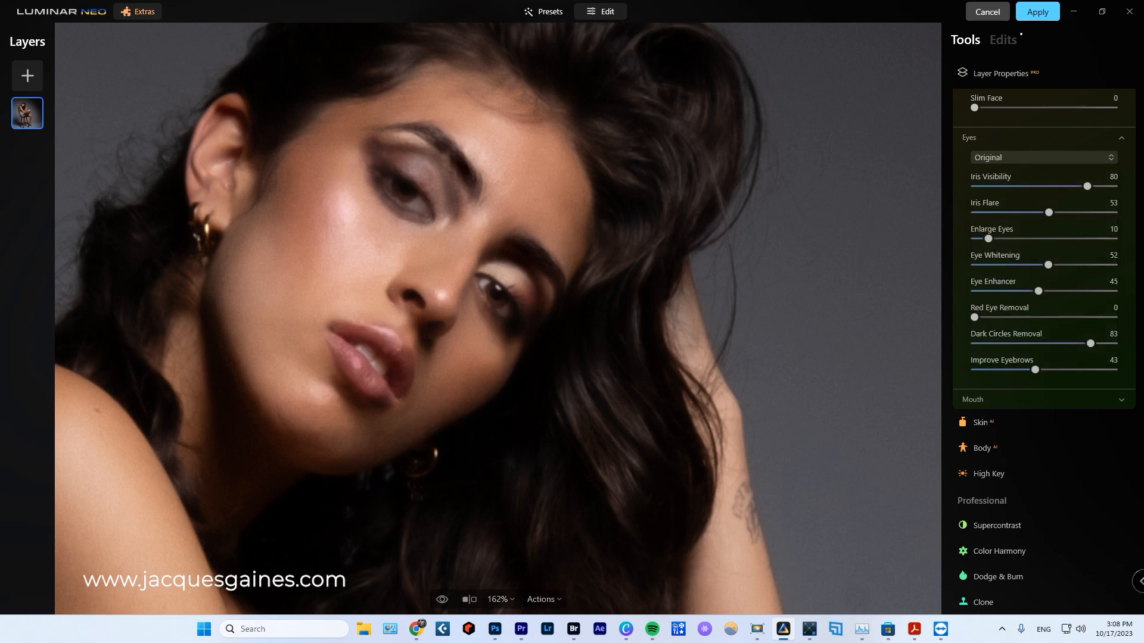
mouse_move(1034, 343)
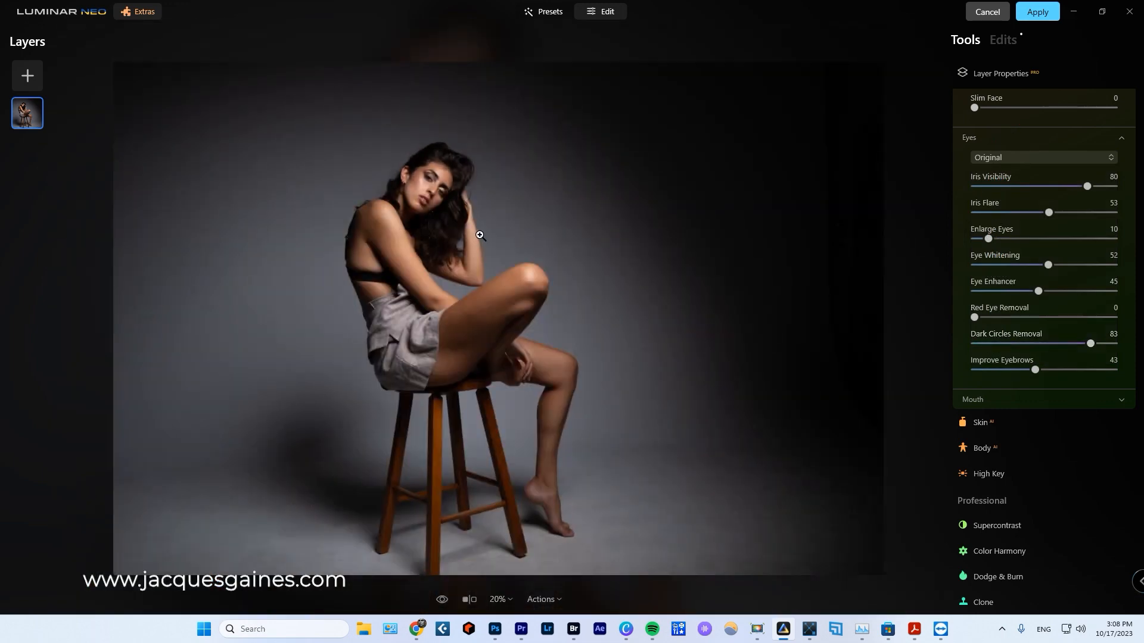
left_click(499, 599)
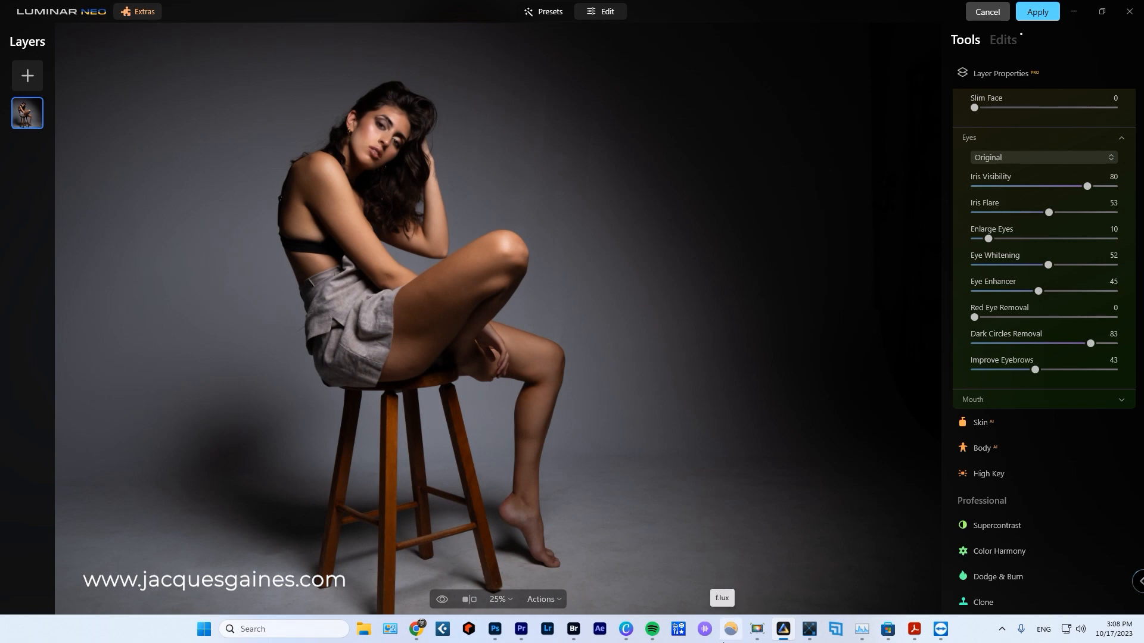
mouse_move(716, 629)
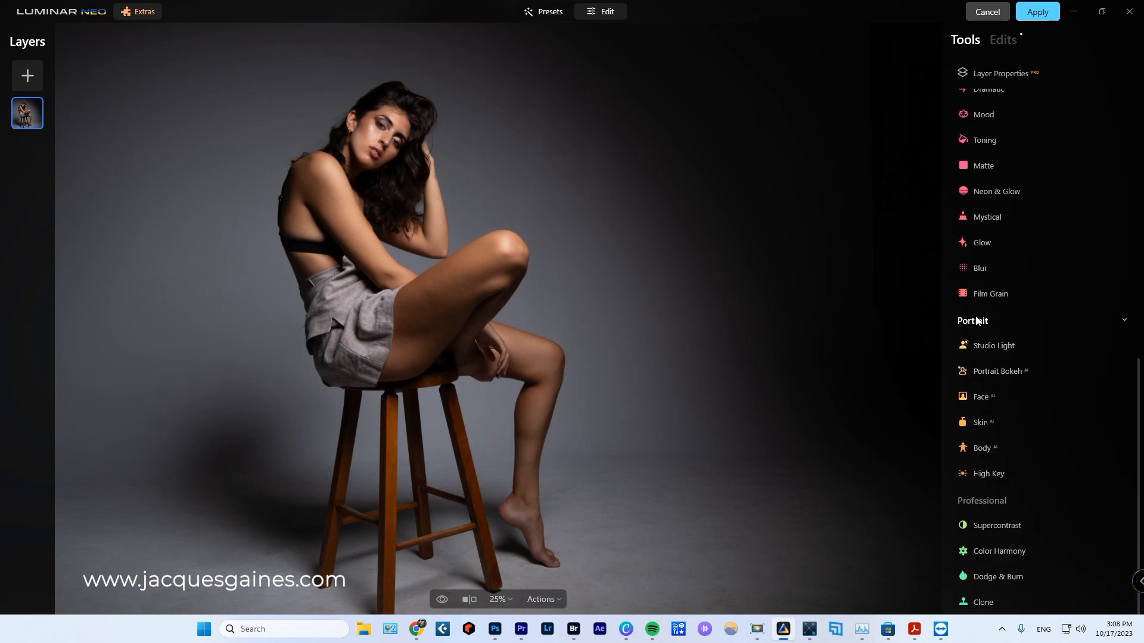
mouse_move(972, 587)
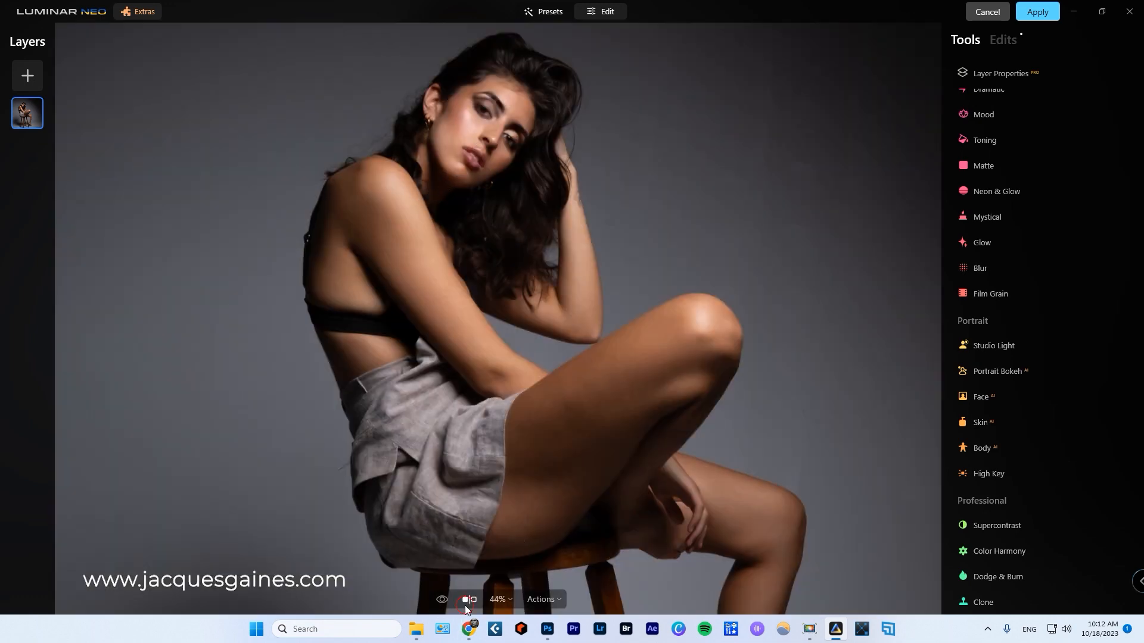
left_click(467, 599)
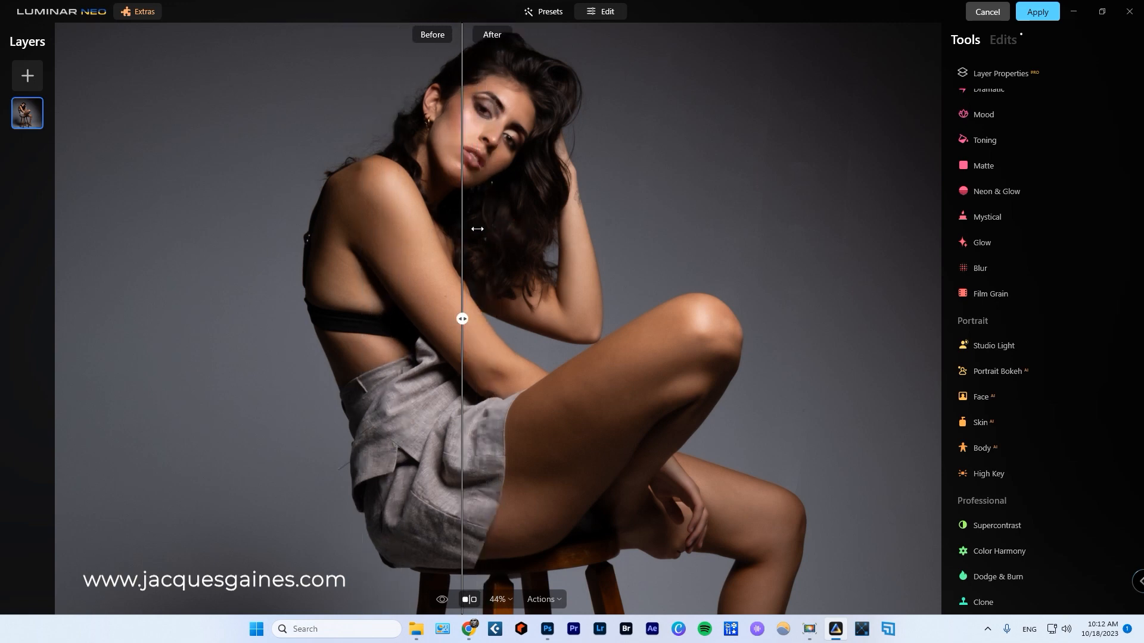
left_click_drag(461, 320, 531, 319)
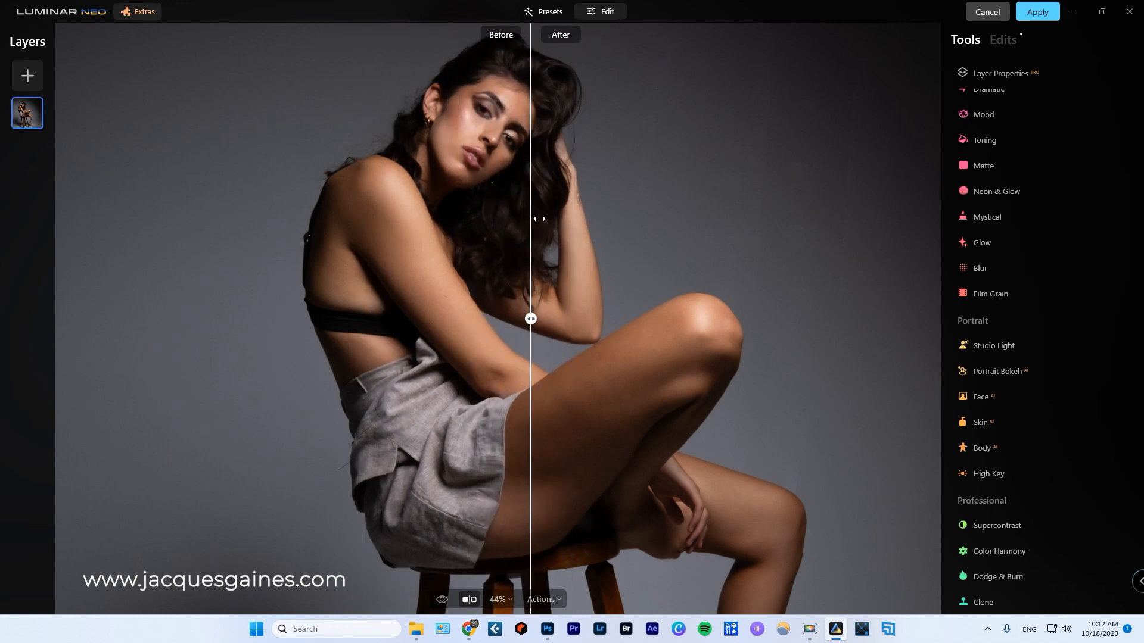
left_click_drag(531, 318, 535, 318)
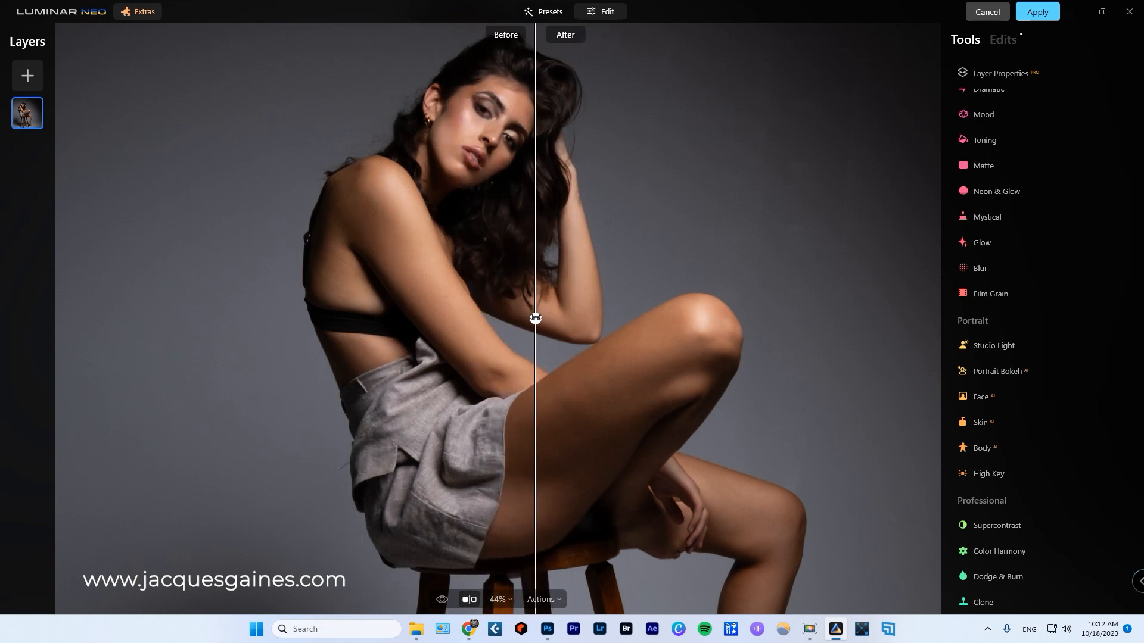
left_click_drag(535, 319, 383, 319)
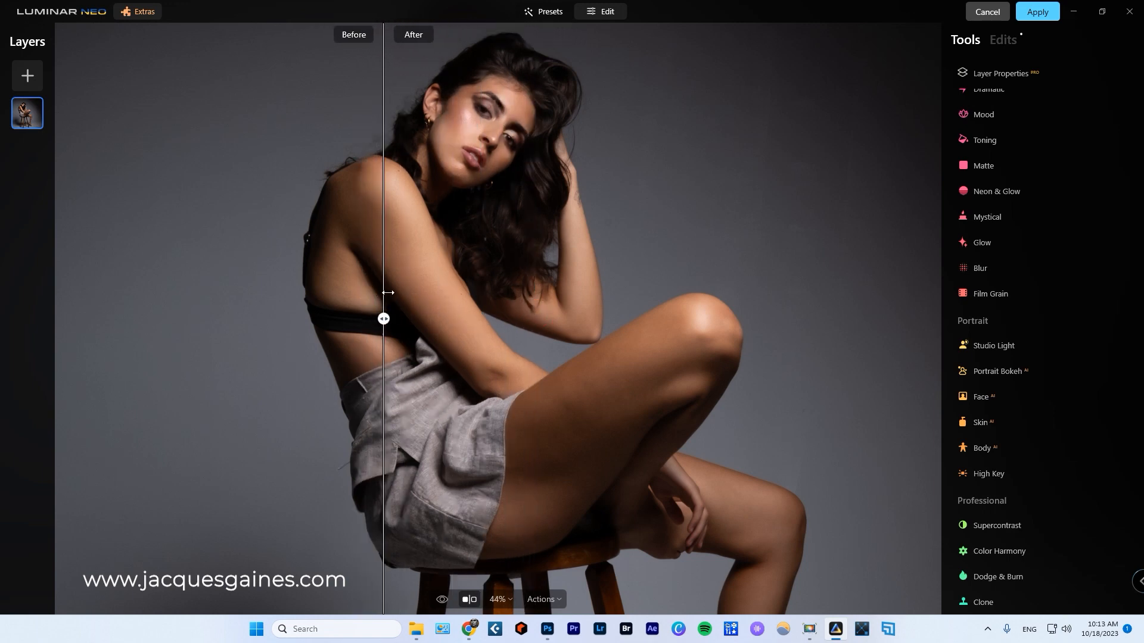
left_click_drag(382, 319, 301, 319)
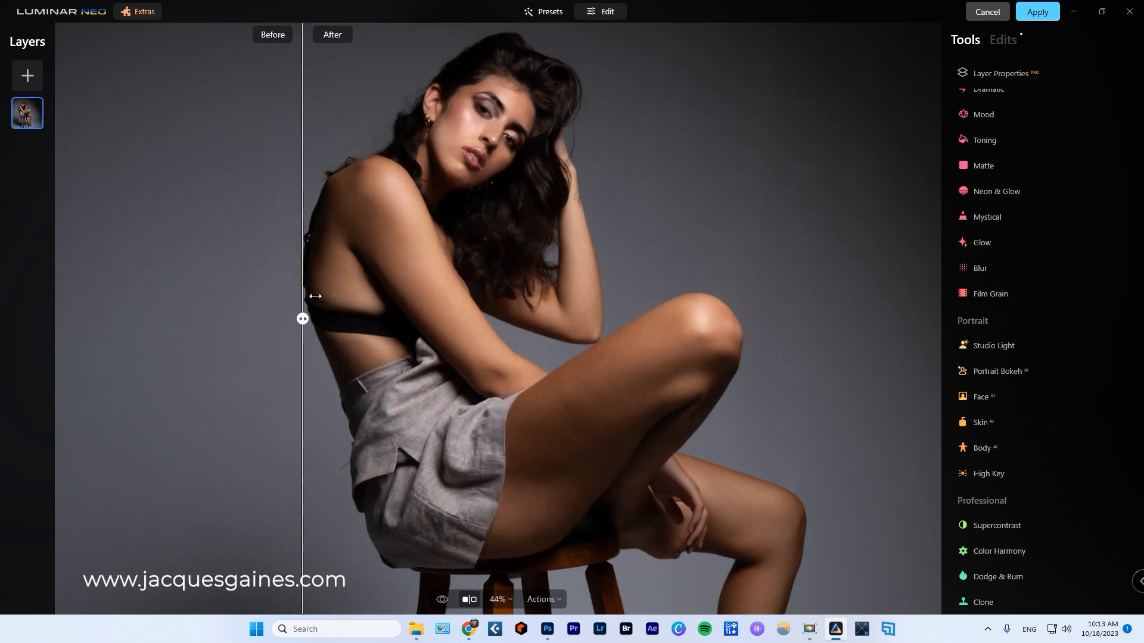
left_click_drag(302, 319, 561, 319)
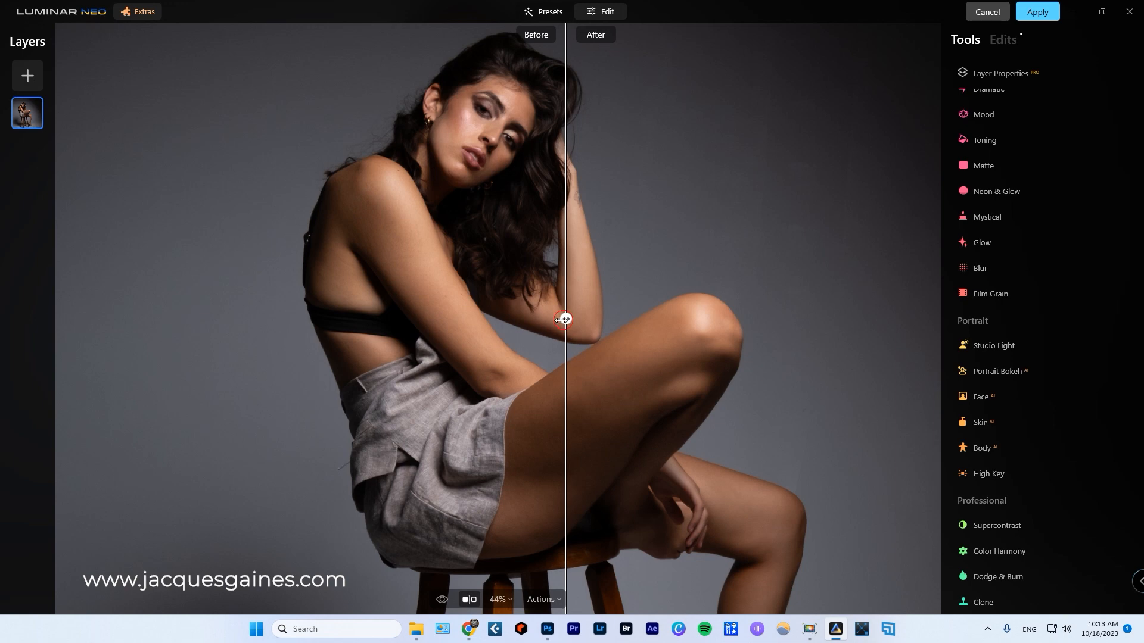
left_click_drag(564, 320, 745, 319)
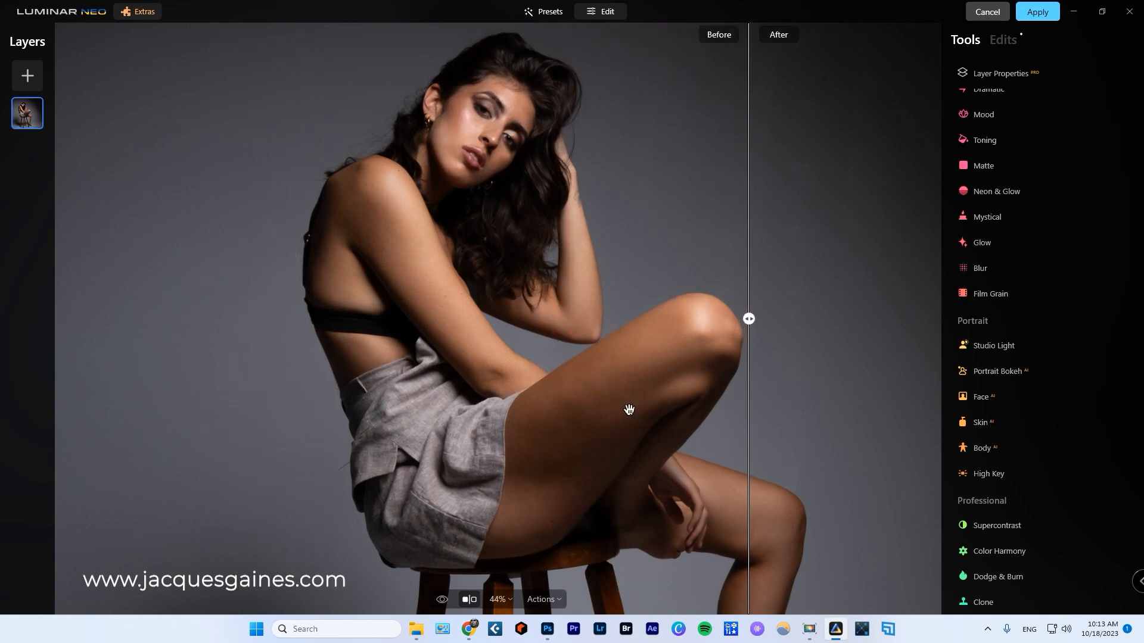
left_click_drag(749, 319, 490, 319)
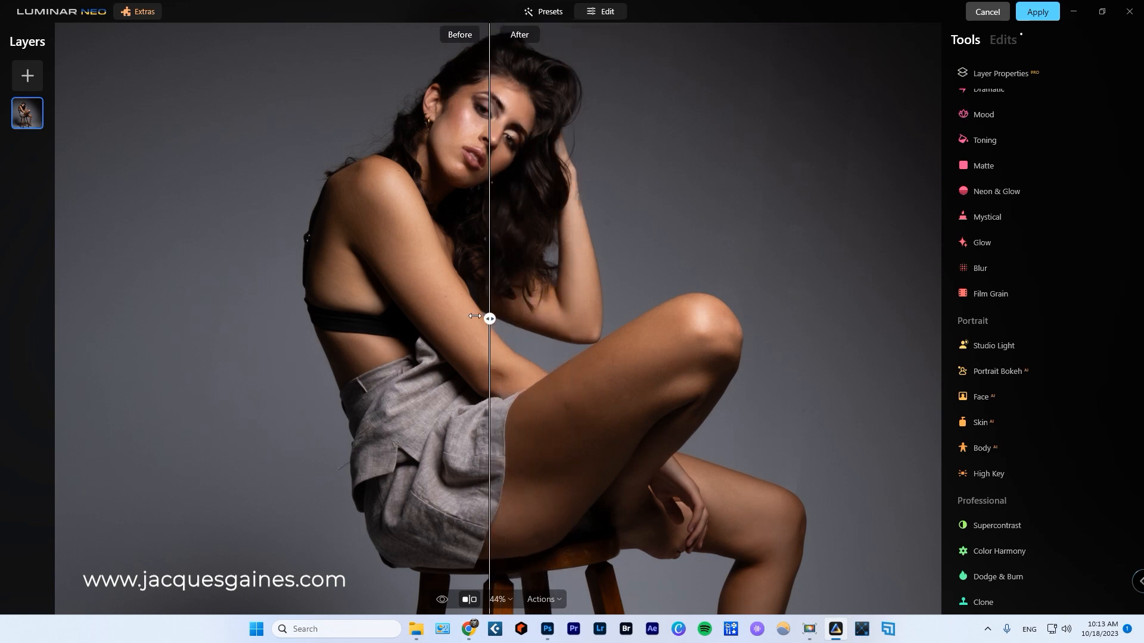
left_click_drag(482, 317, 500, 320)
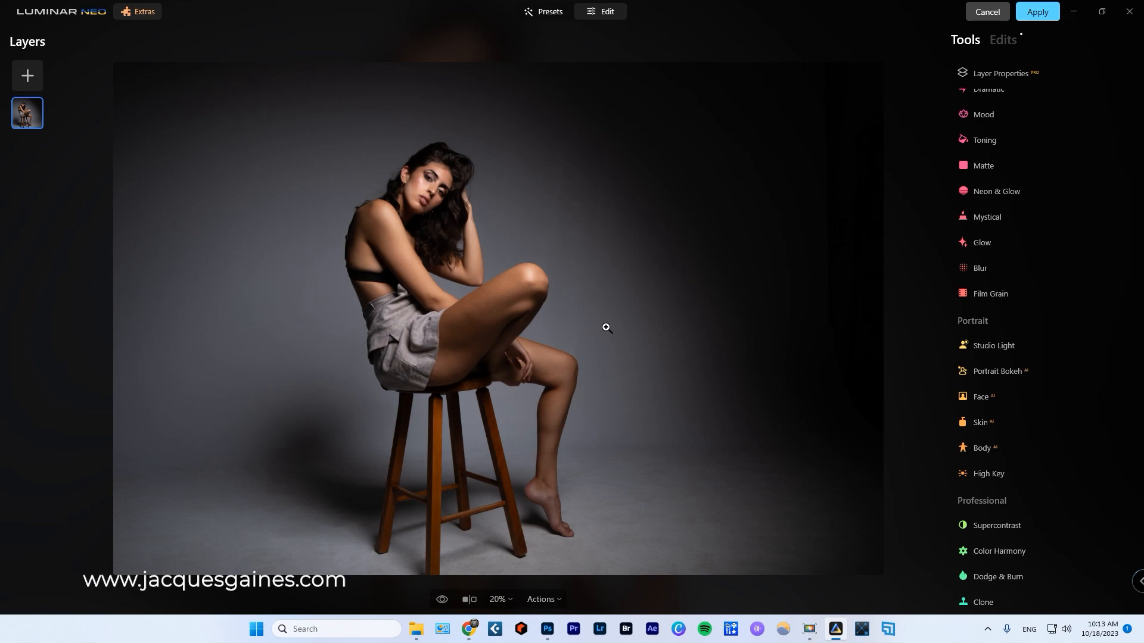
mouse_move(362, 234)
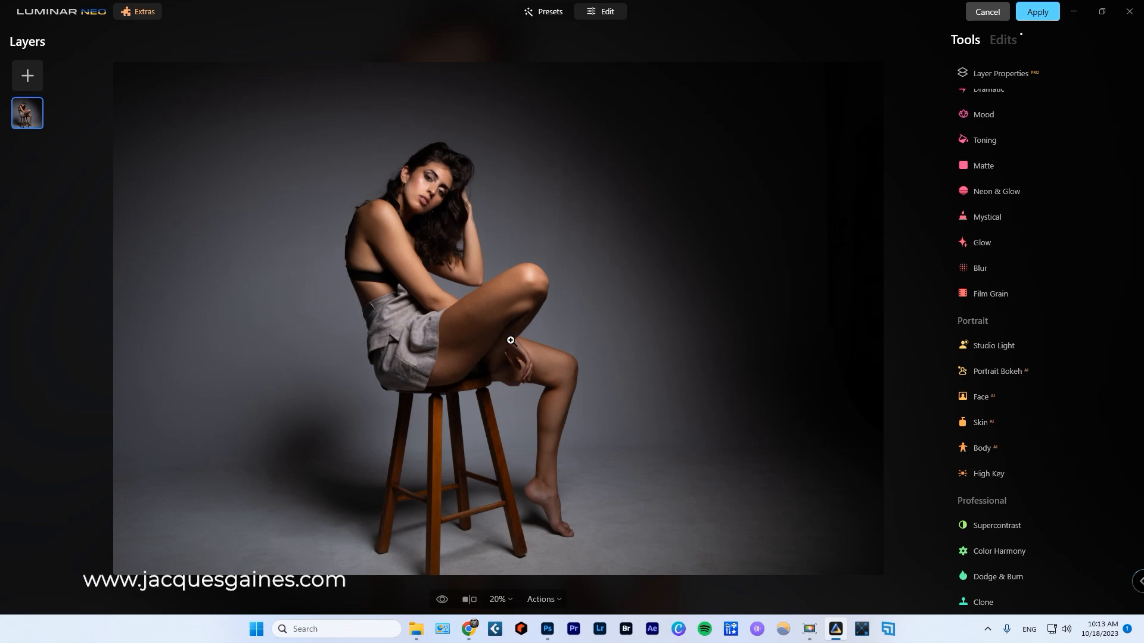
mouse_move(558, 443)
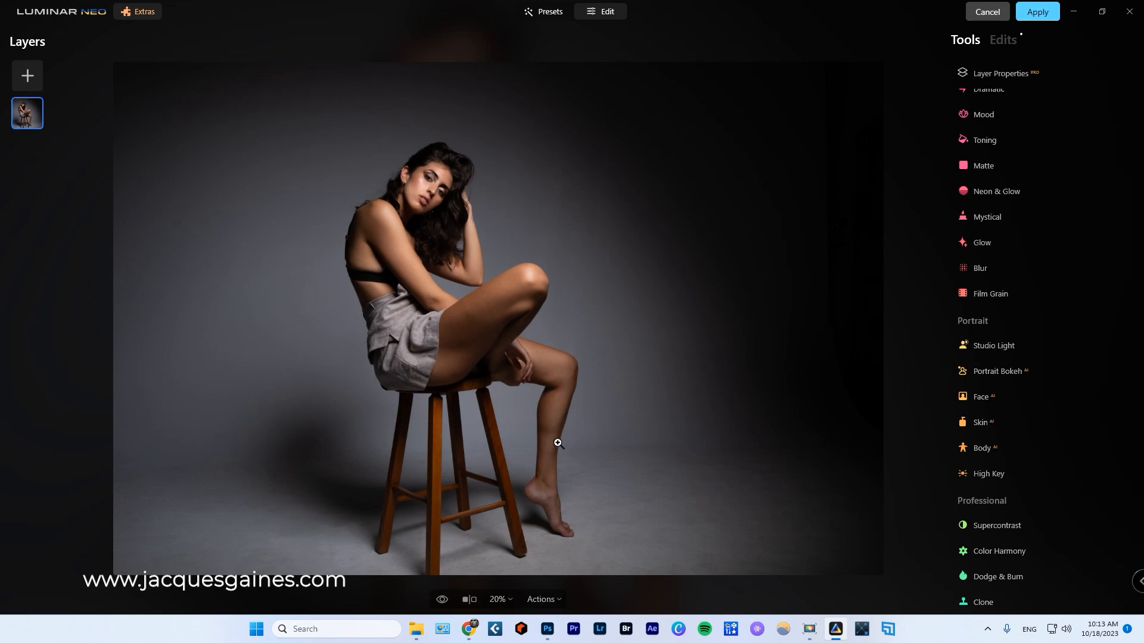
mouse_move(370, 449)
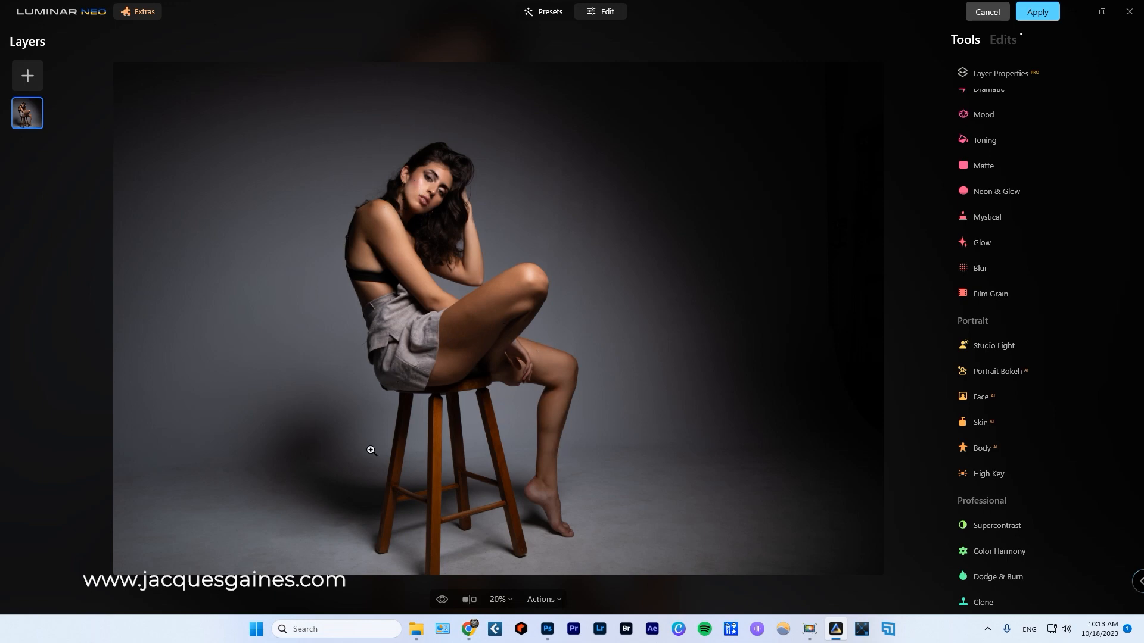
mouse_move(452, 356)
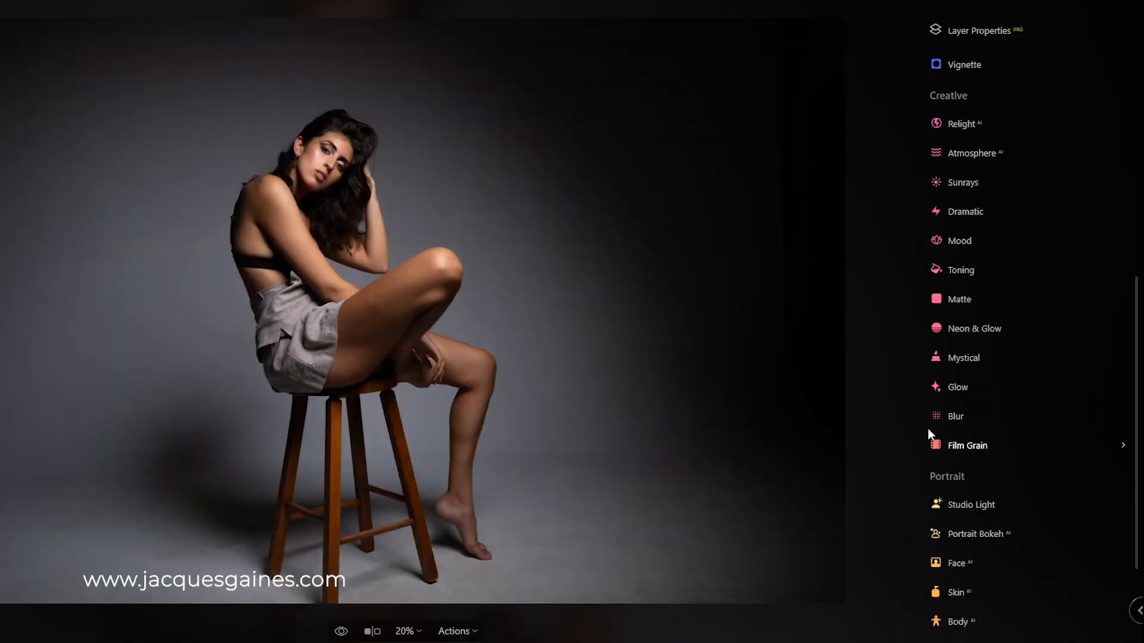
- Apply the Creative Mystical effect with its Amount at 69
left_click(962, 357)
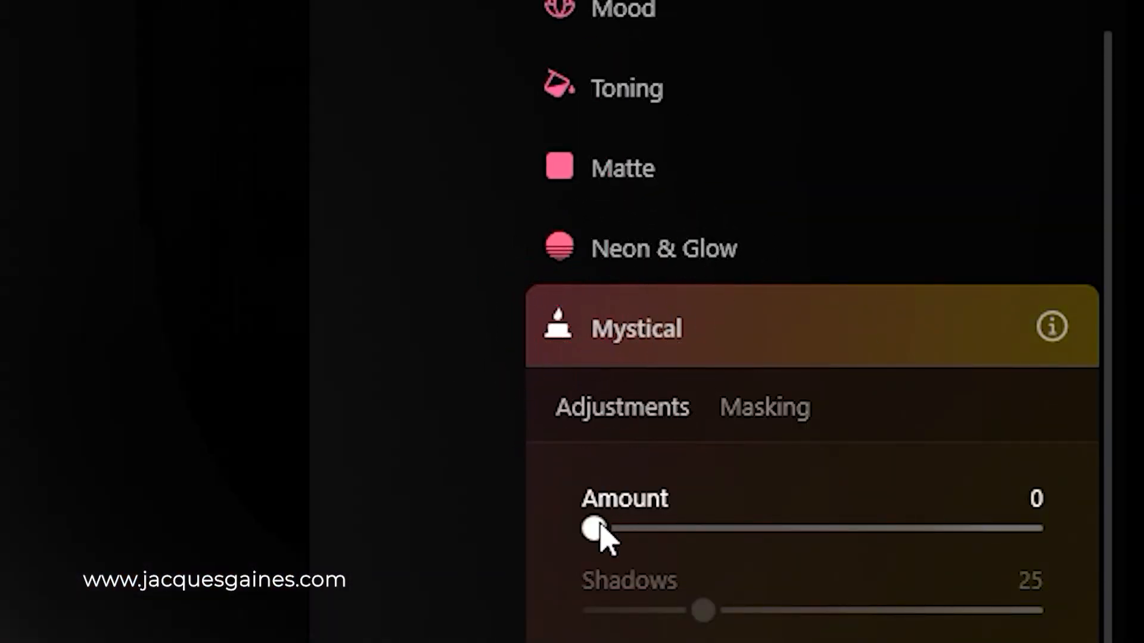
left_click_drag(592, 528, 846, 528)
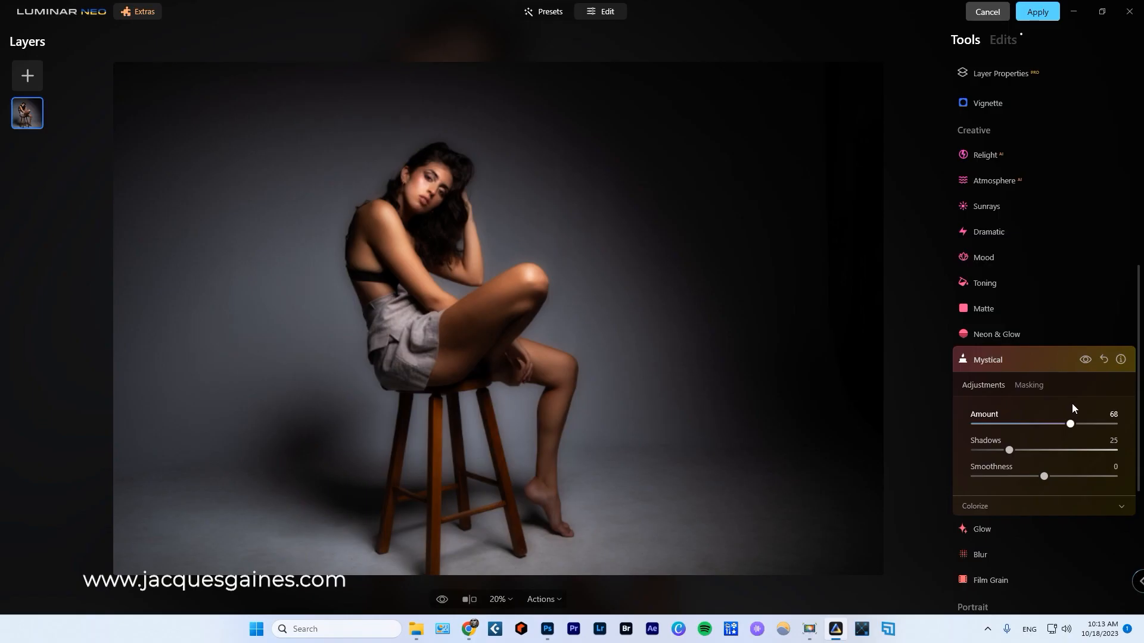
left_click_drag(1070, 425, 1071, 424)
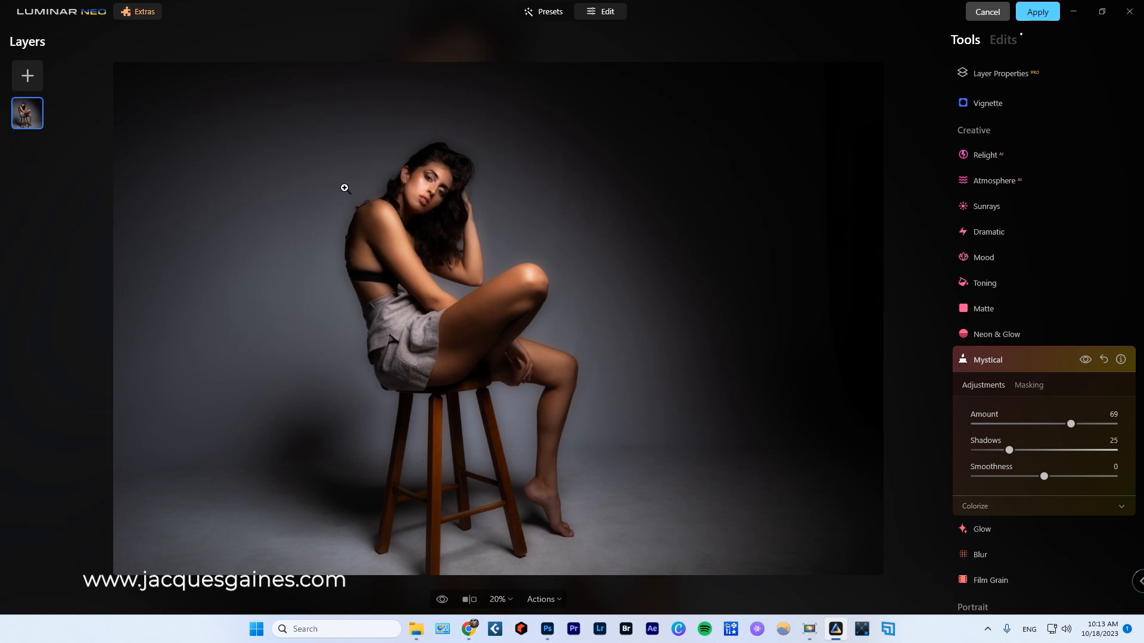
mouse_move(996, 380)
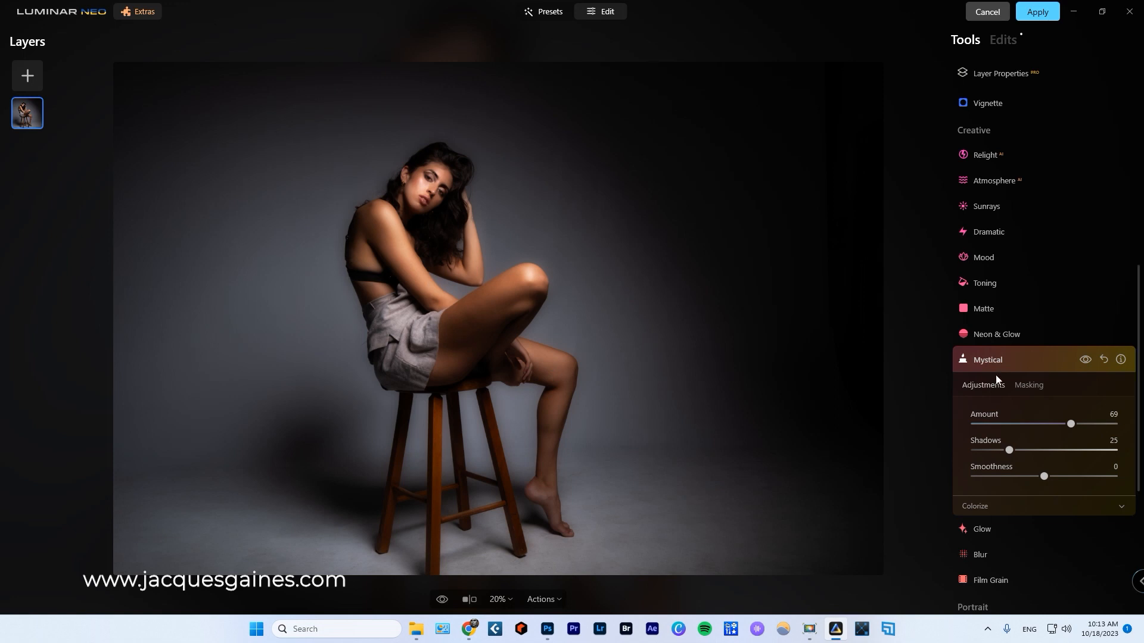
- Brush a Mystical mask over the raised thigh, legs and torso side, resizing the brush as needed
left_click(1028, 385)
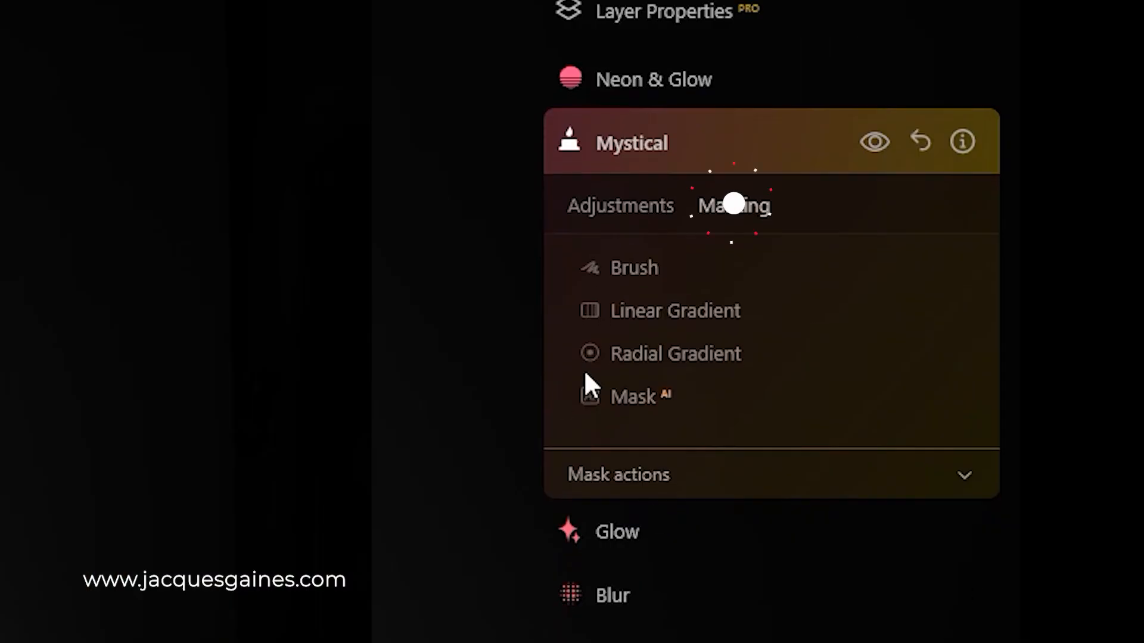
left_click(633, 268)
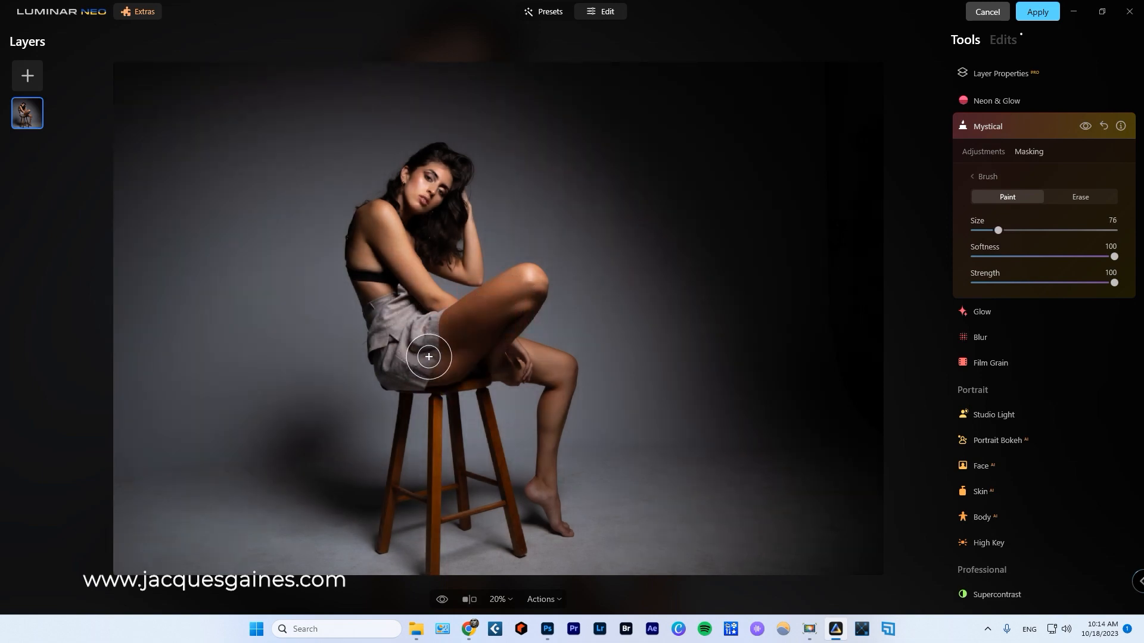
left_click_drag(427, 356, 491, 350)
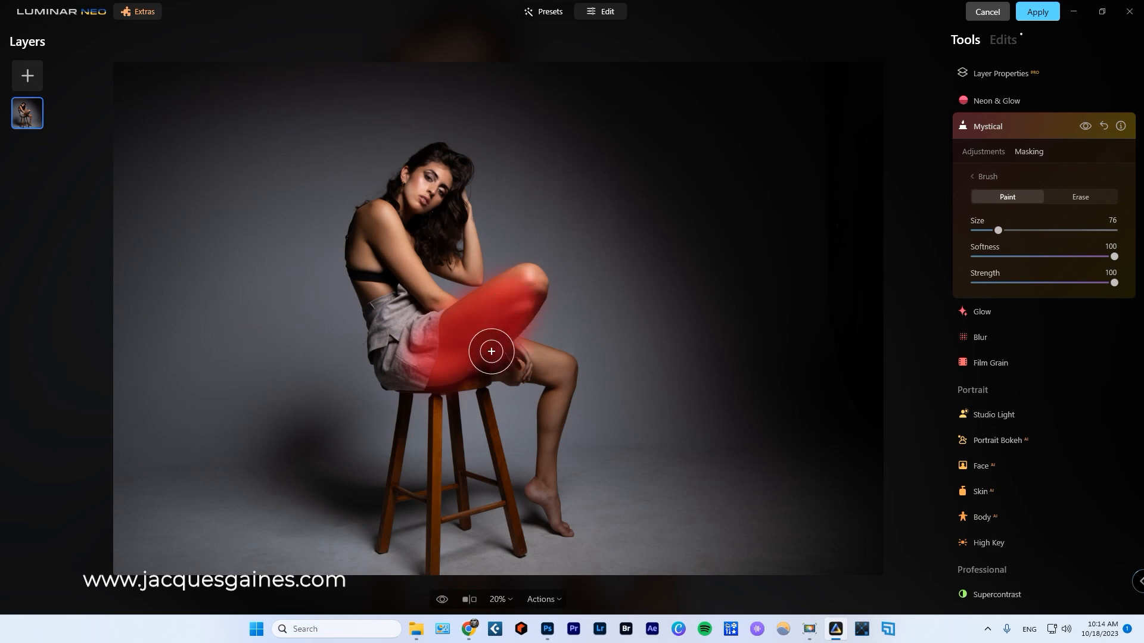
left_click_drag(999, 230, 985, 230)
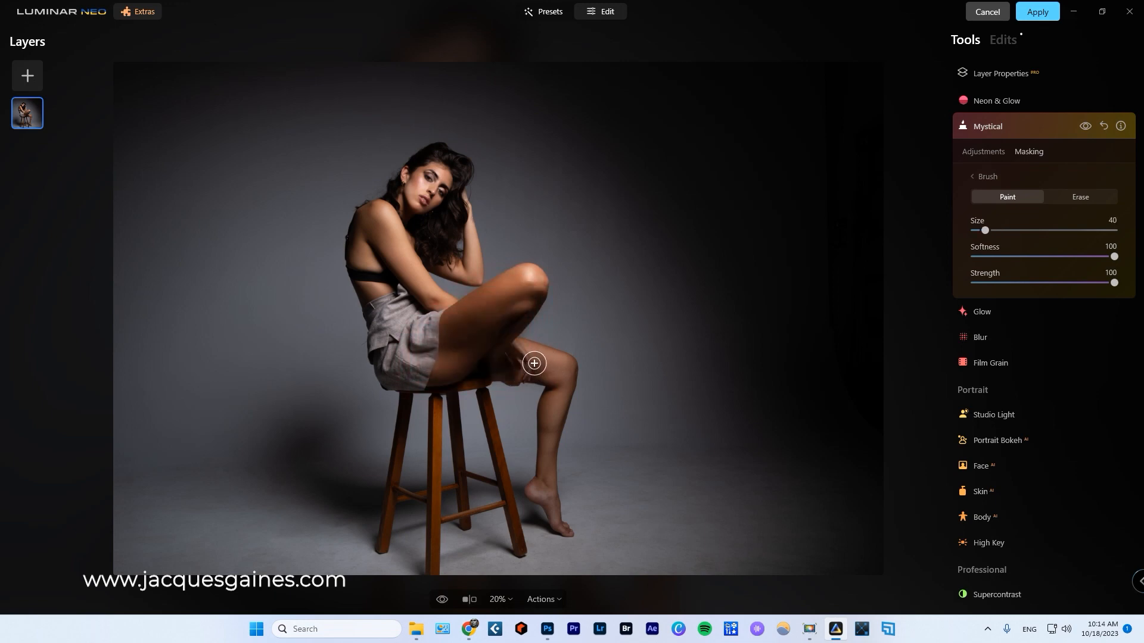
left_click_drag(534, 363, 554, 411)
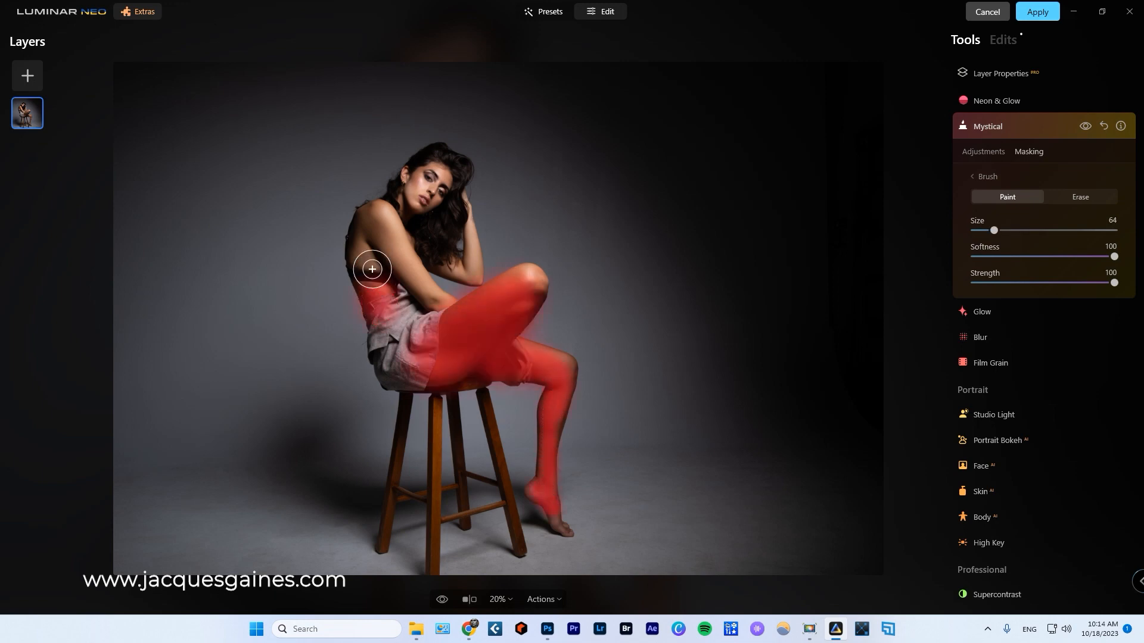
left_click_drag(371, 270, 373, 226)
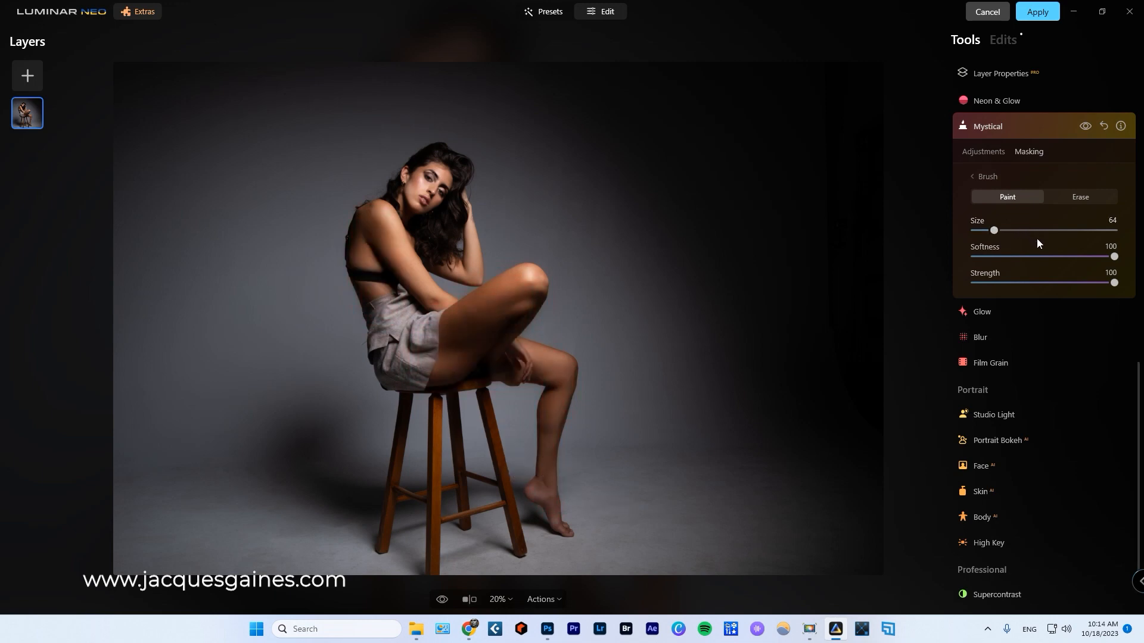
- Test the masked Mystical Amount, settle it at 79 and apply the edits back to Photoshop
left_click(982, 151)
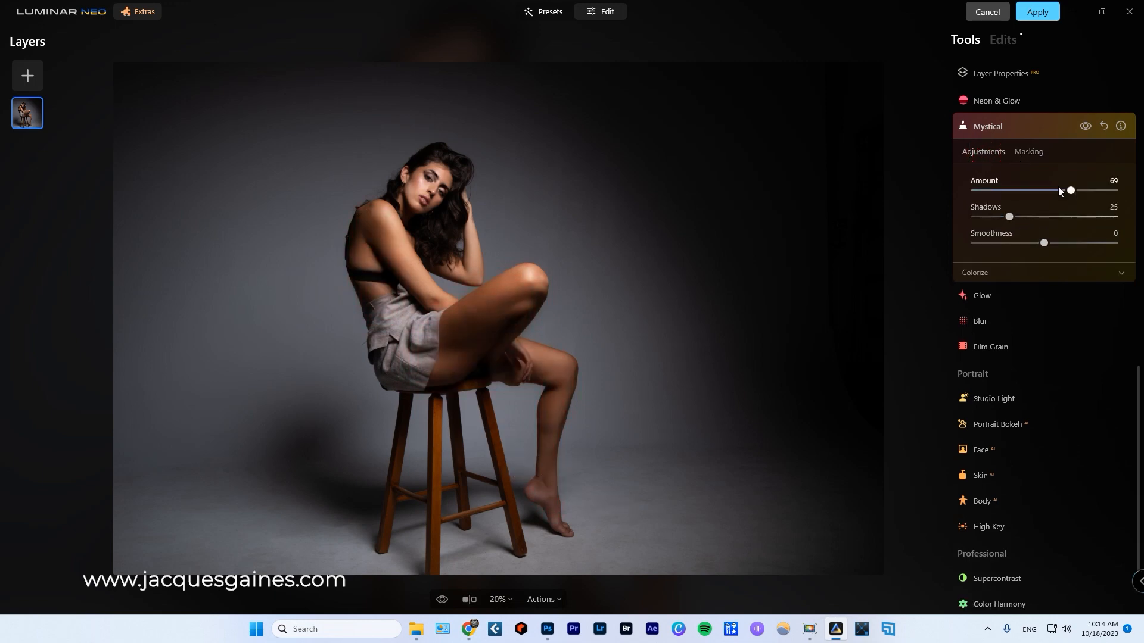
left_click_drag(1070, 191, 1007, 191)
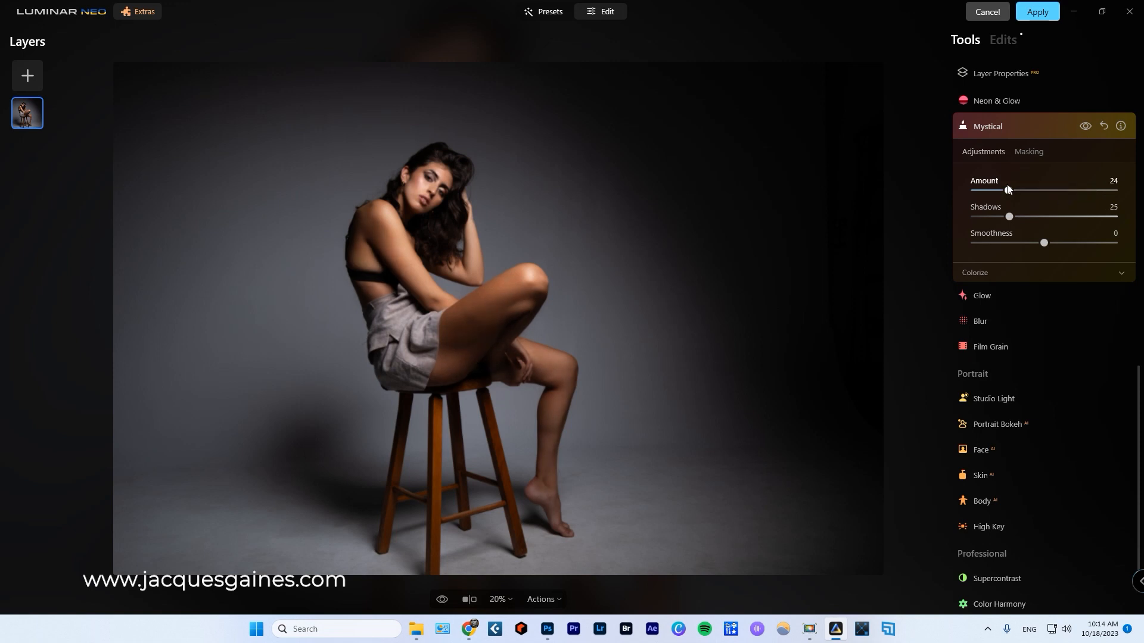
left_click_drag(1008, 190, 1026, 189)
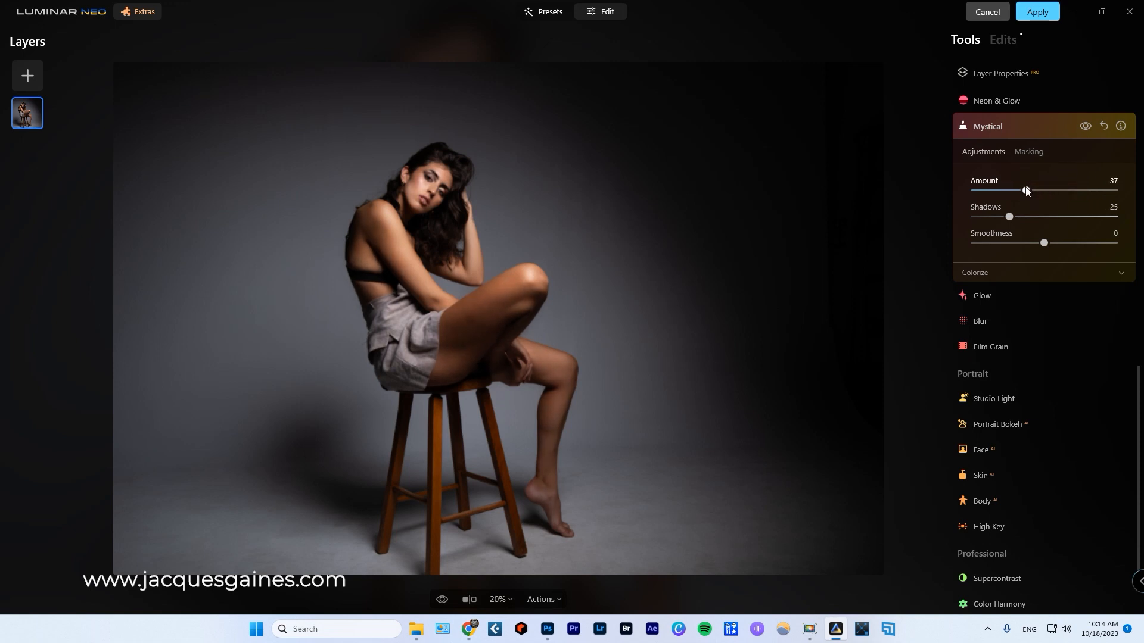
left_click_drag(1024, 190, 1087, 190)
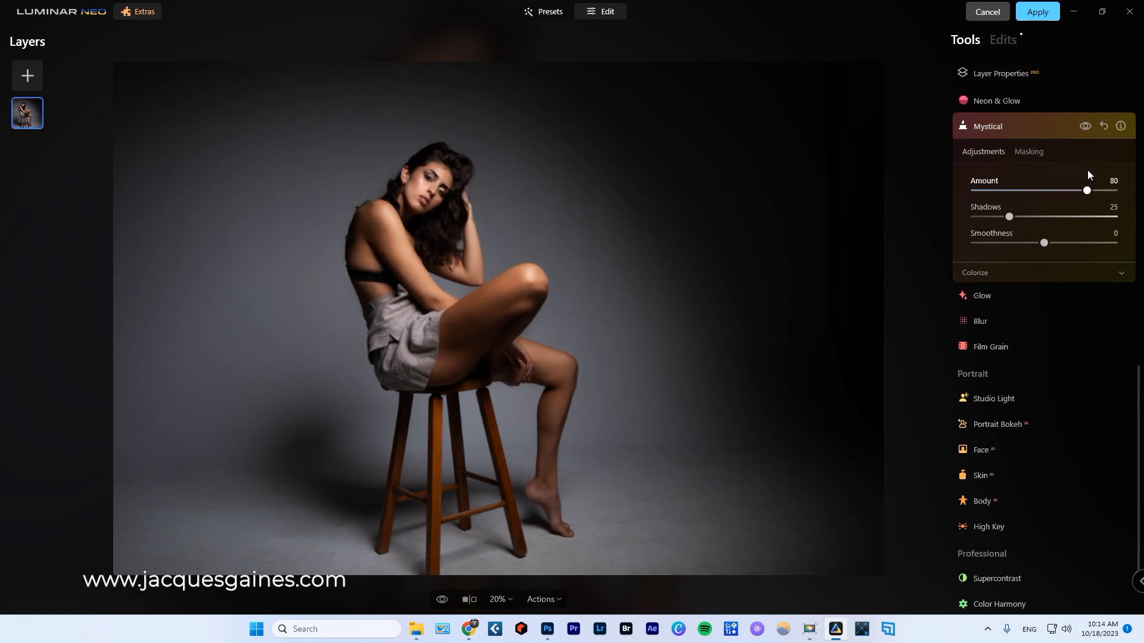
left_click_drag(1086, 191, 1110, 191)
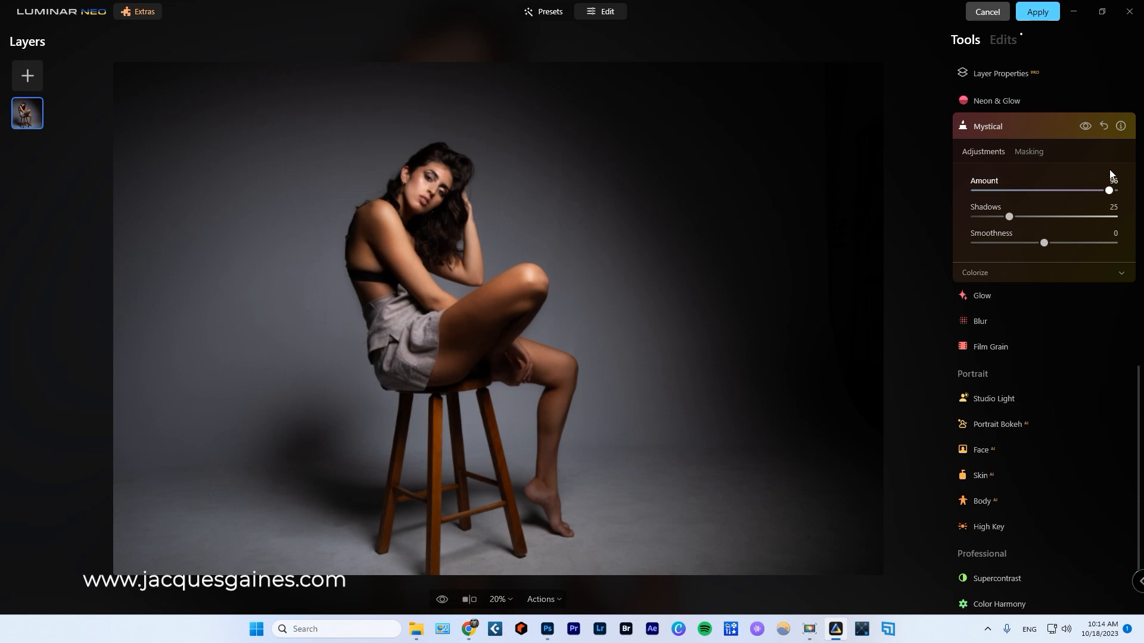
left_click_drag(1109, 191, 1084, 191)
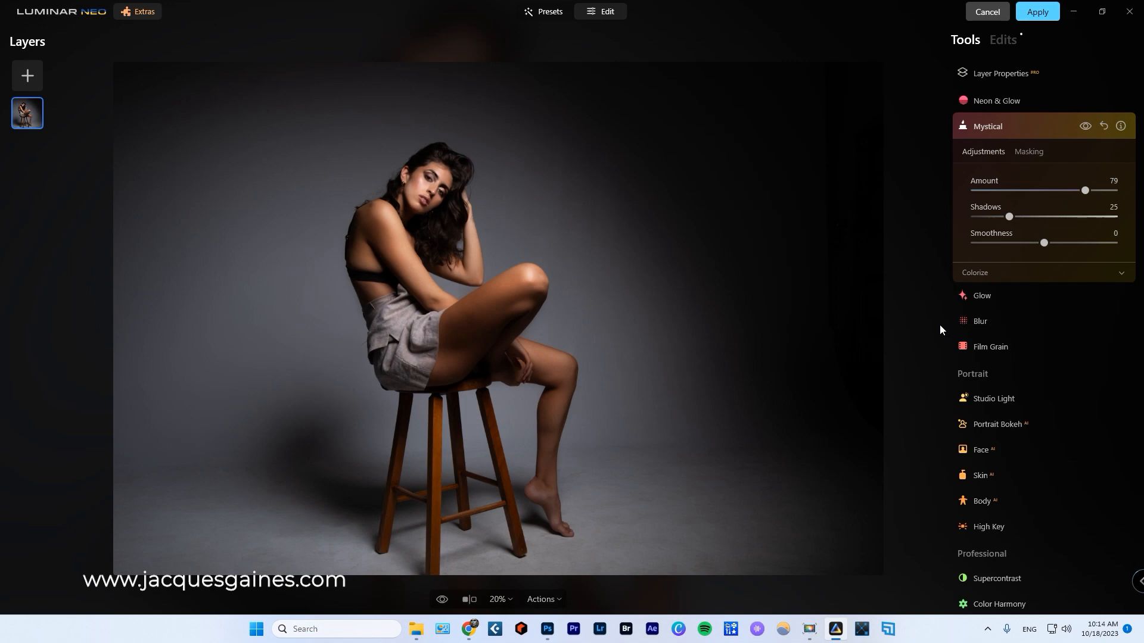
mouse_move(887, 439)
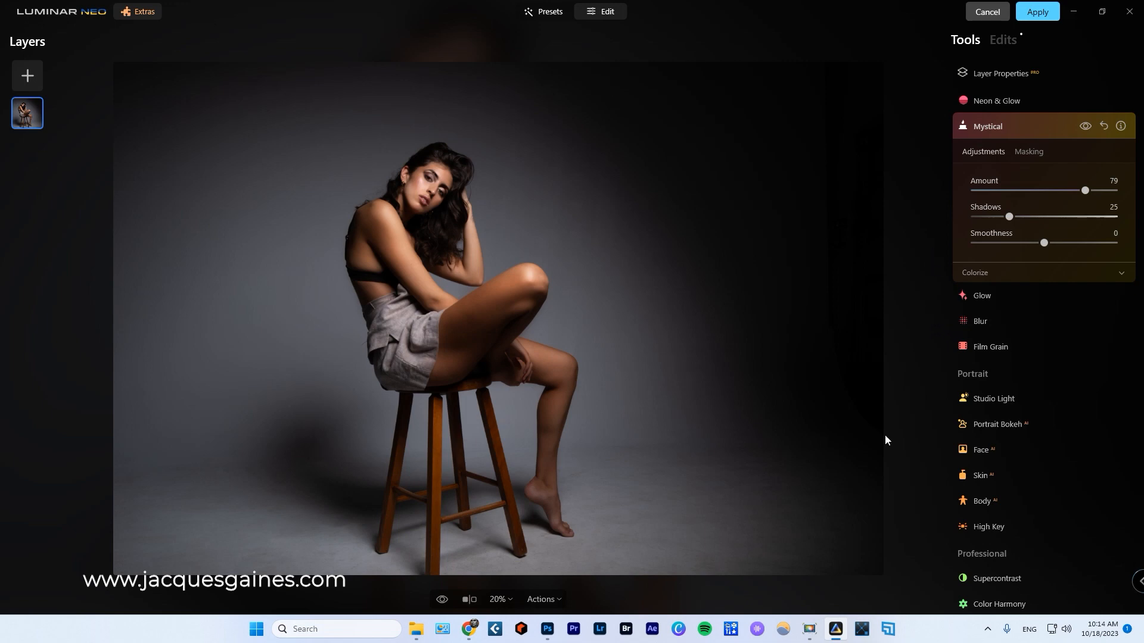
left_click(1037, 11)
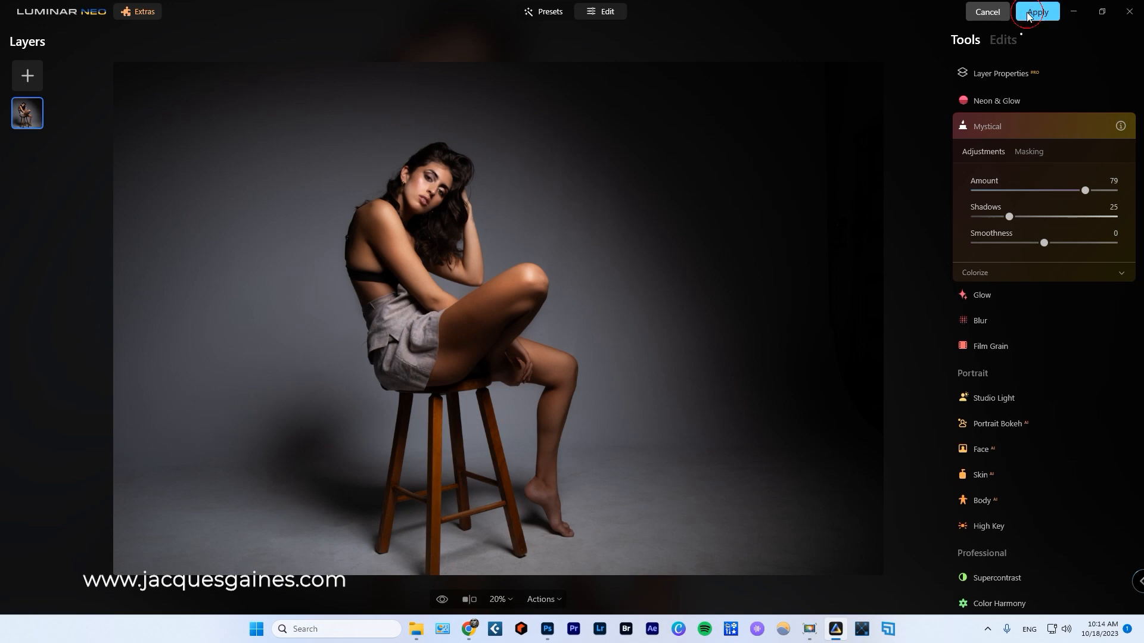
- Toggle the Lumiar layer's visibility at 100% opacity to compare it with the layers below
left_click(1035, 12)
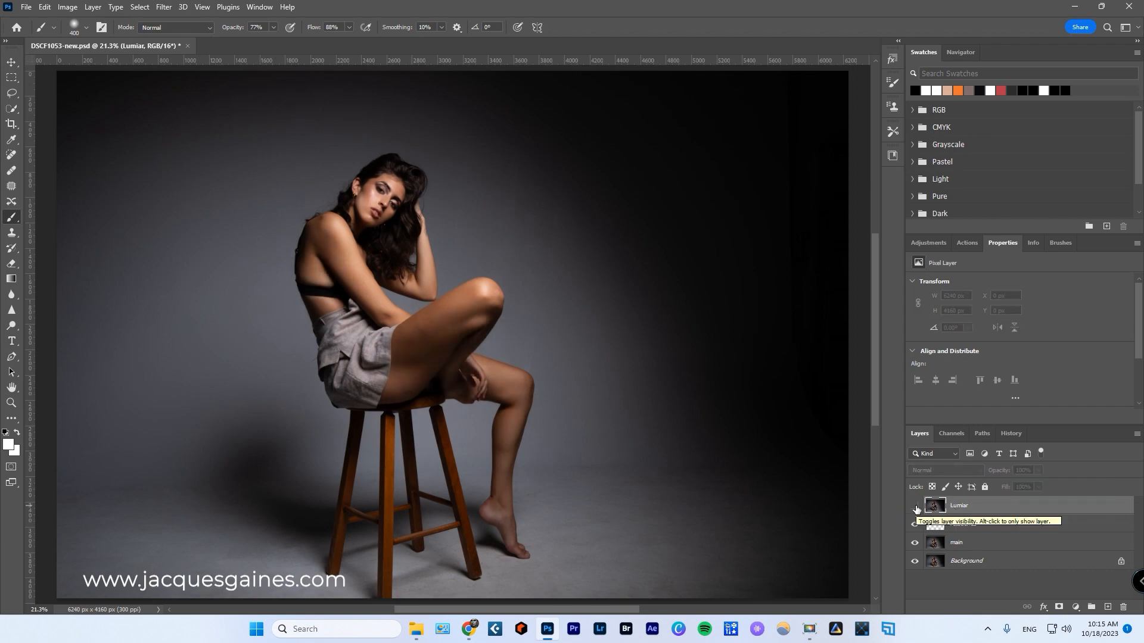
left_click(915, 509)
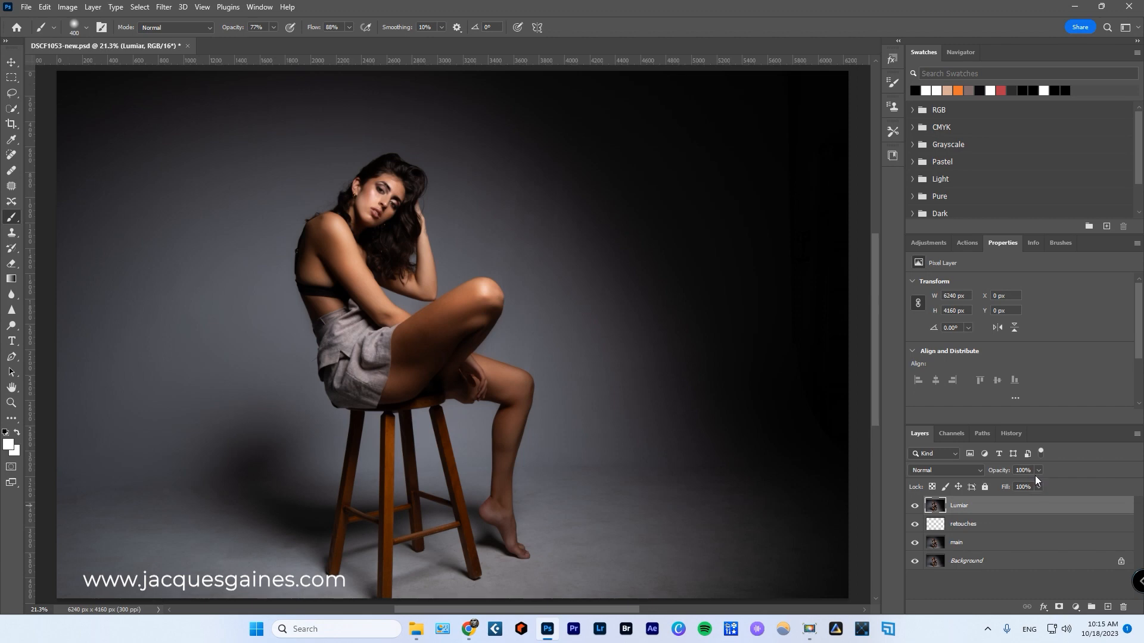
mouse_move(1052, 463)
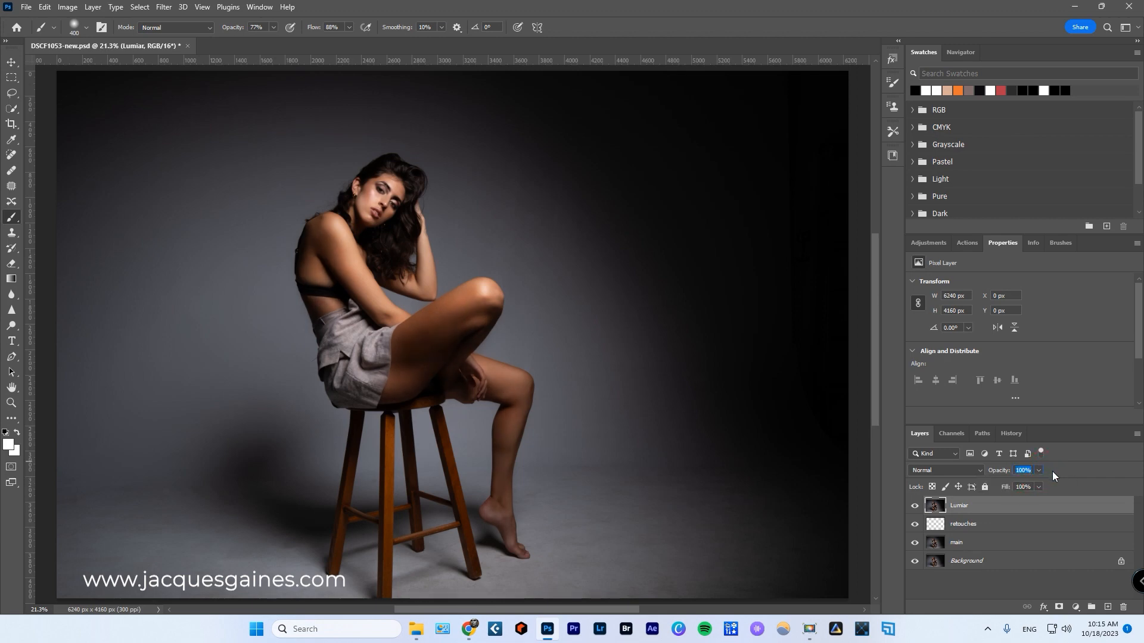
mouse_move(1022, 443)
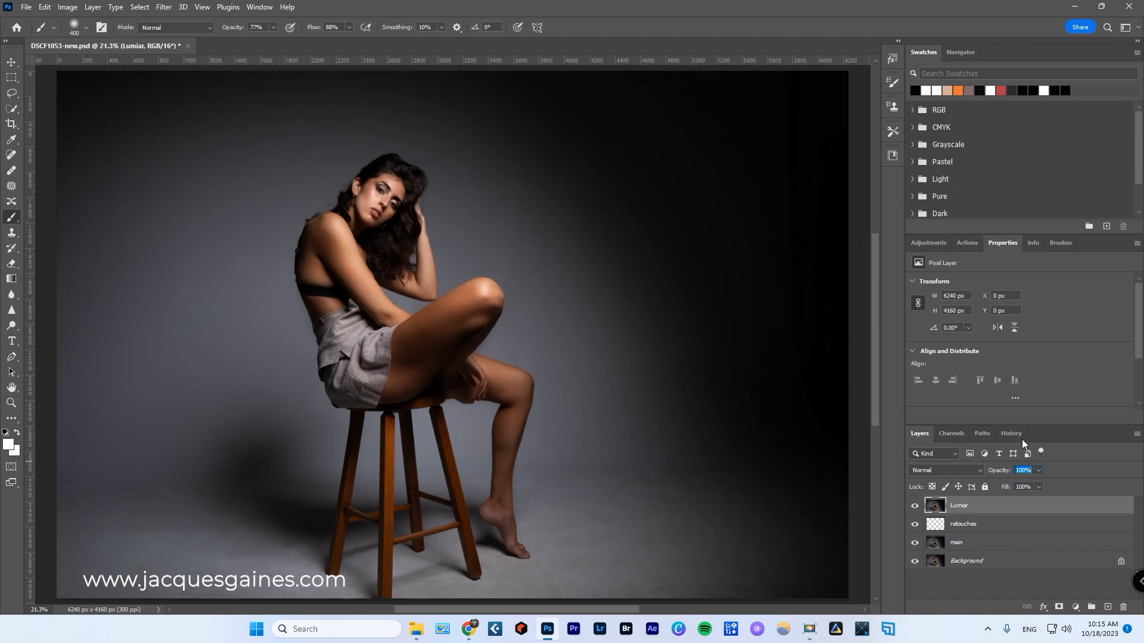
mouse_move(961, 511)
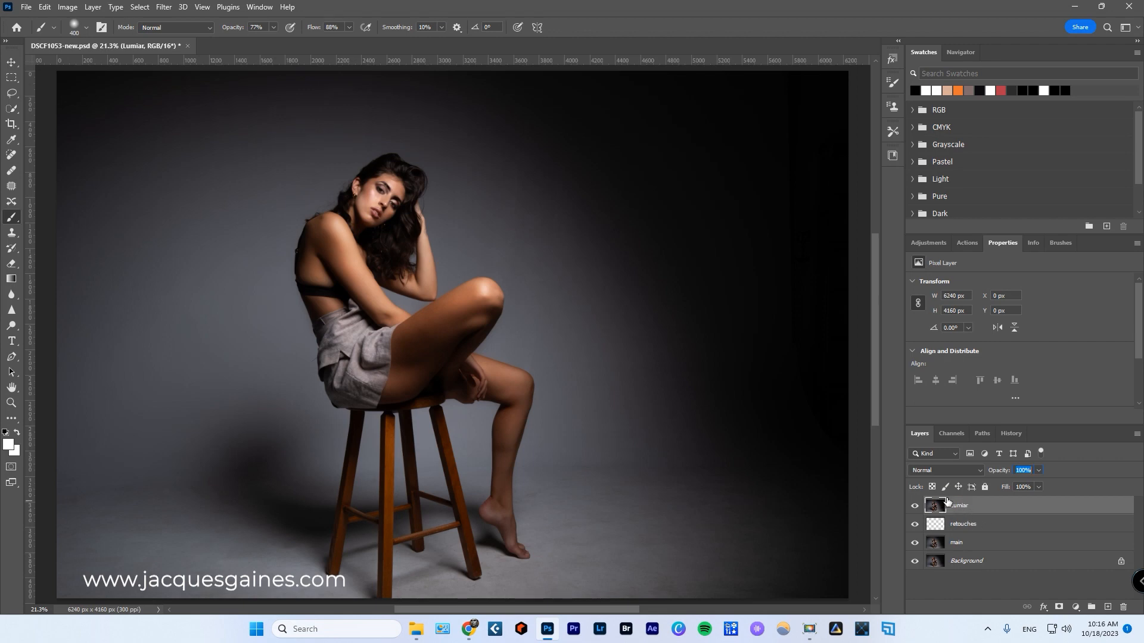
left_click(164, 7)
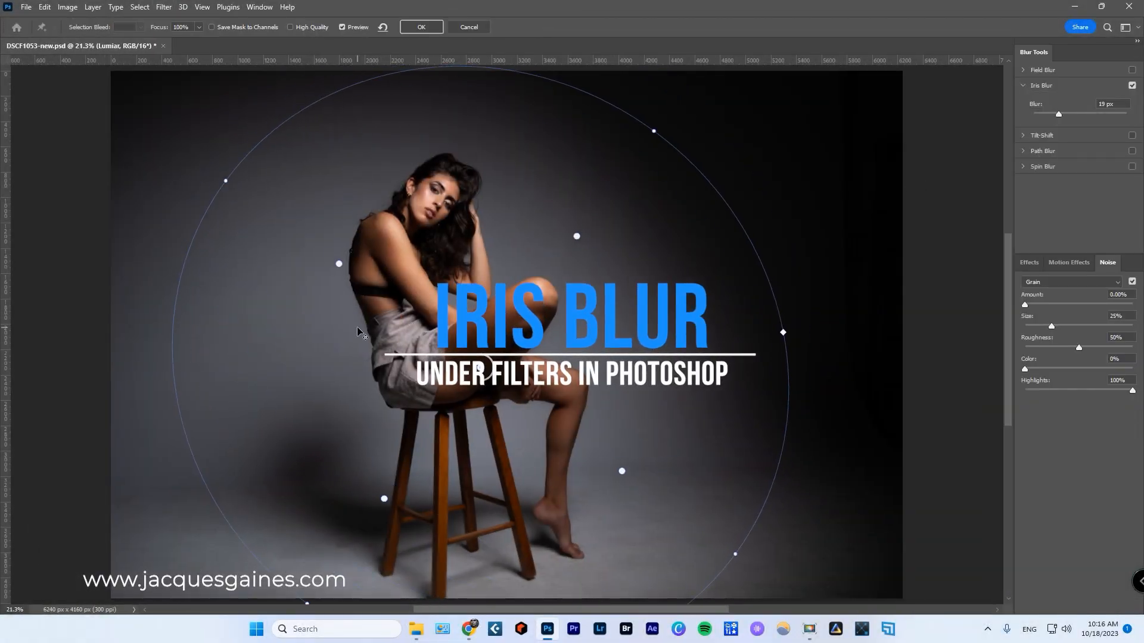
left_click(420, 27)
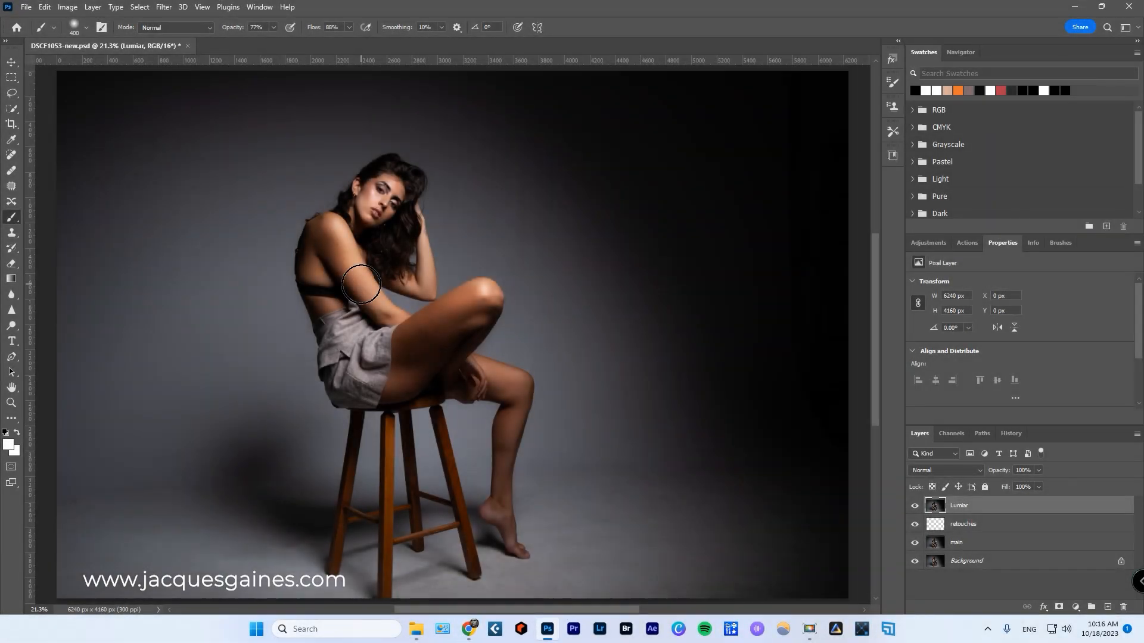